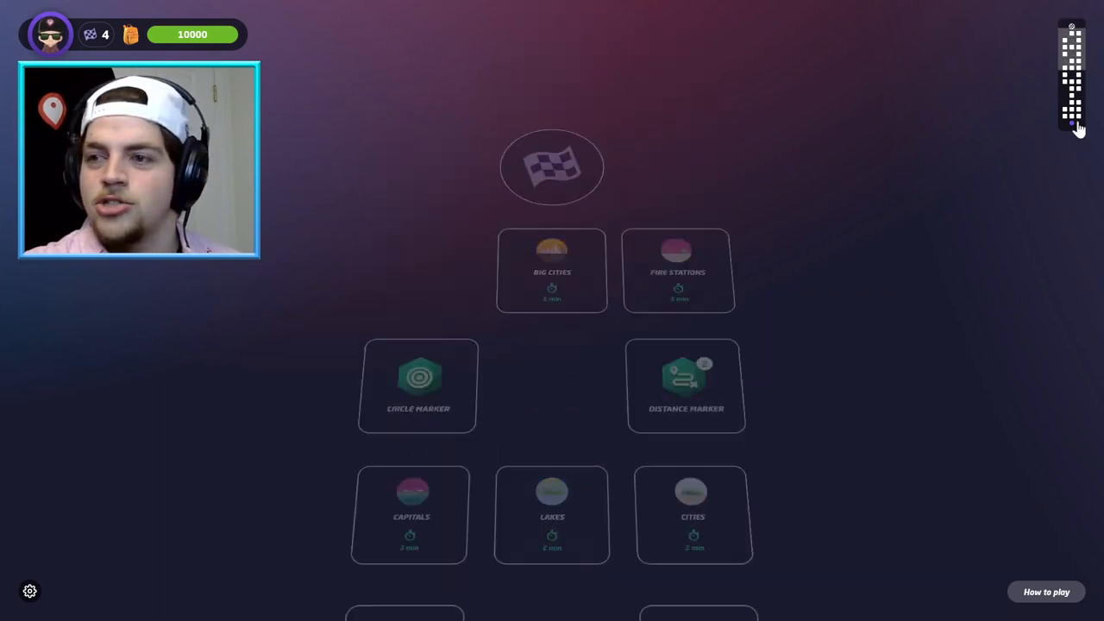
Play the middle World round, guessing New Delhi 6.1 km off for 4985 points
{"action": "scroll", "scroll_direction": "down", "scroll_amount": 3}
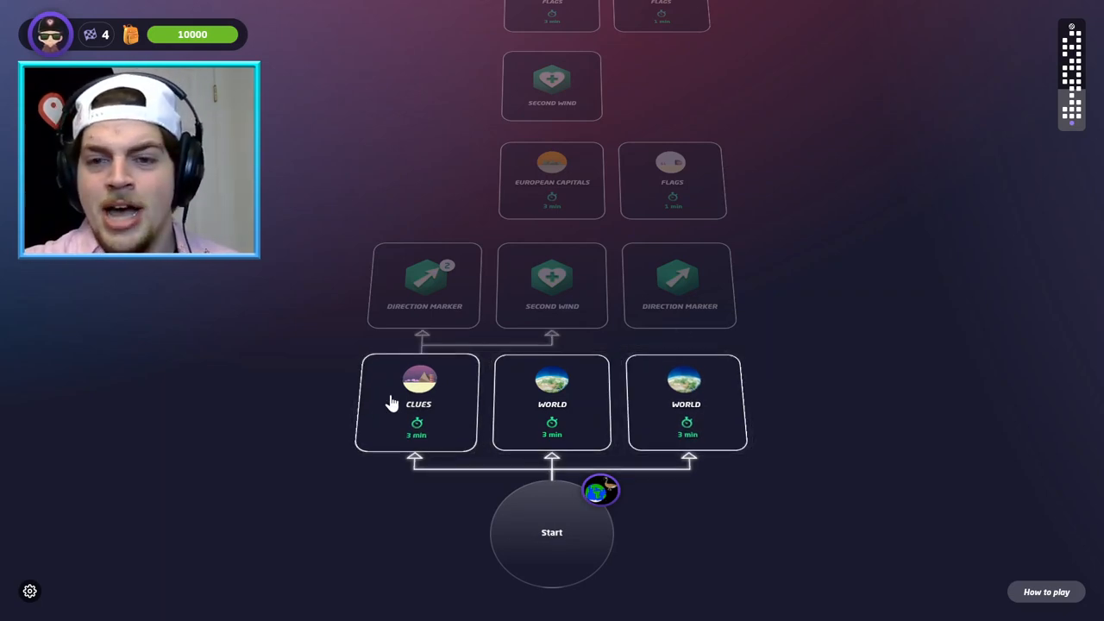
{"action": "mouse_move", "coordinate": [695, 420]}
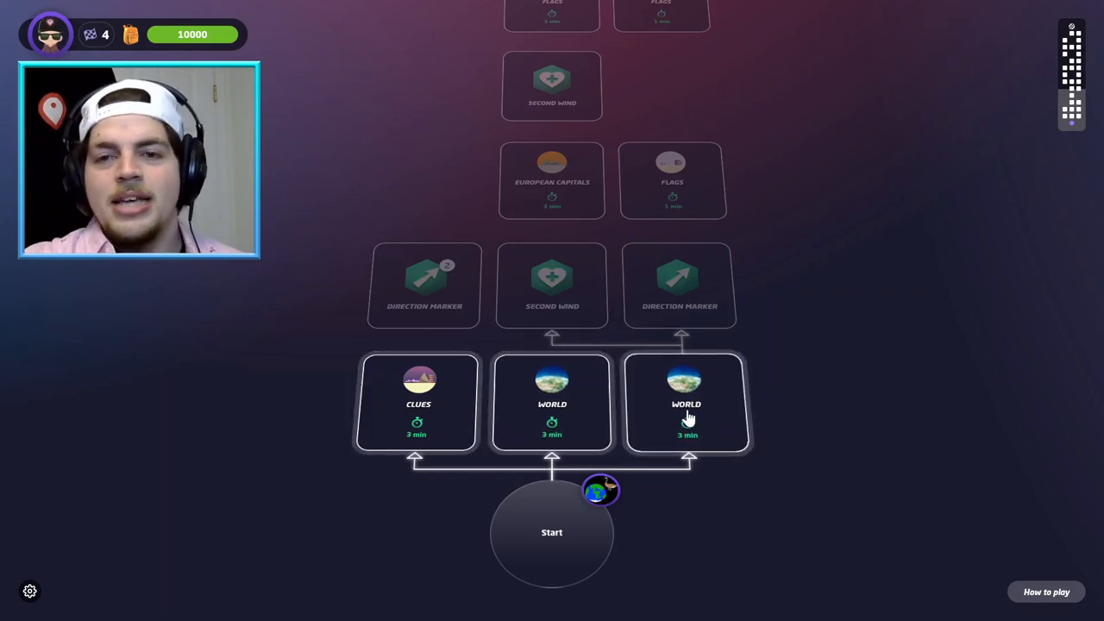
{"action": "mouse_move", "coordinate": [775, 343]}
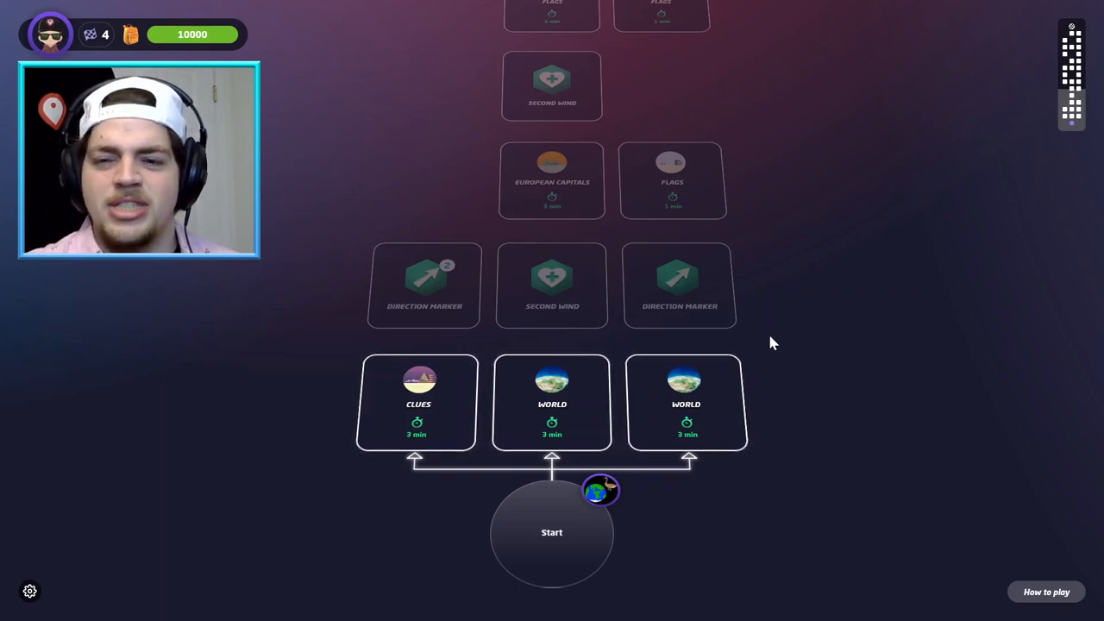
{"action": "mouse_move", "coordinate": [570, 418]}
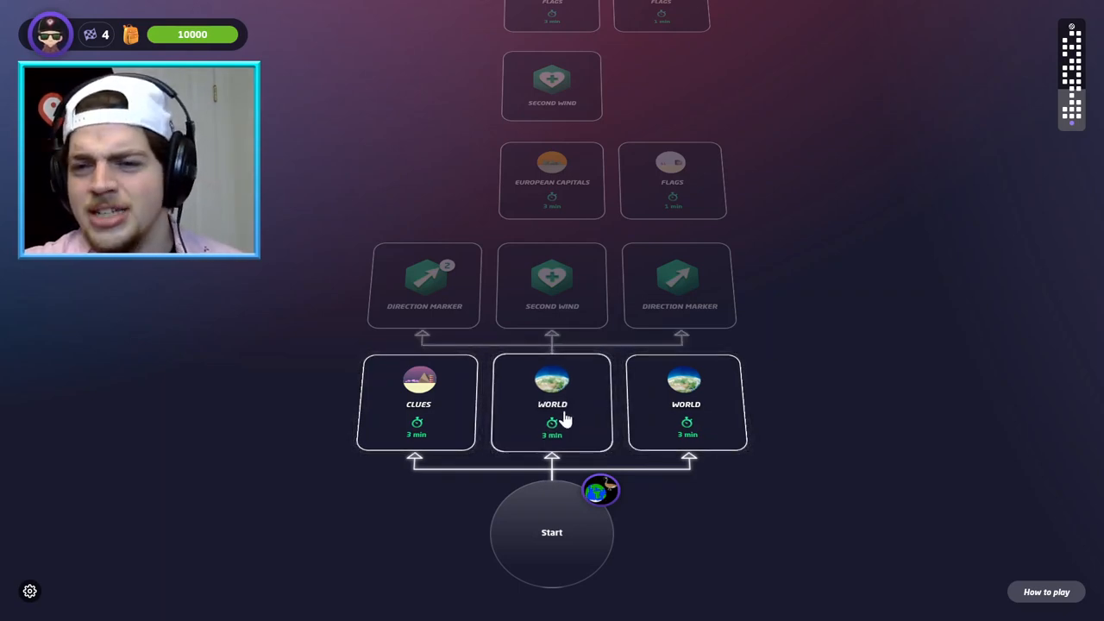
{"action": "mouse_move", "coordinate": [612, 418]}
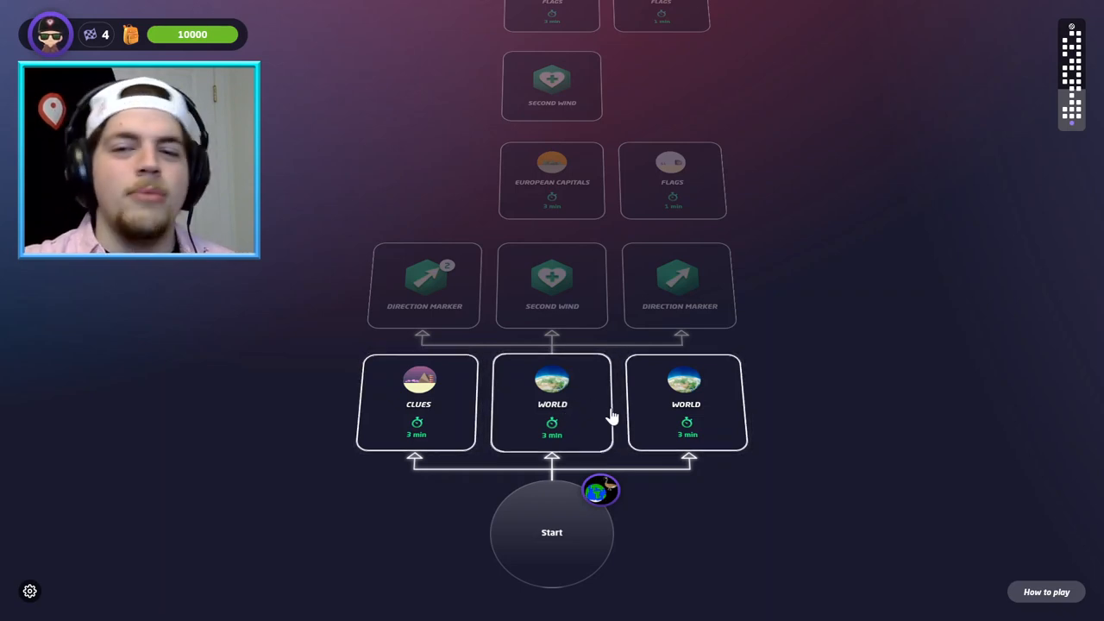
{"action": "mouse_move", "coordinate": [707, 422]}
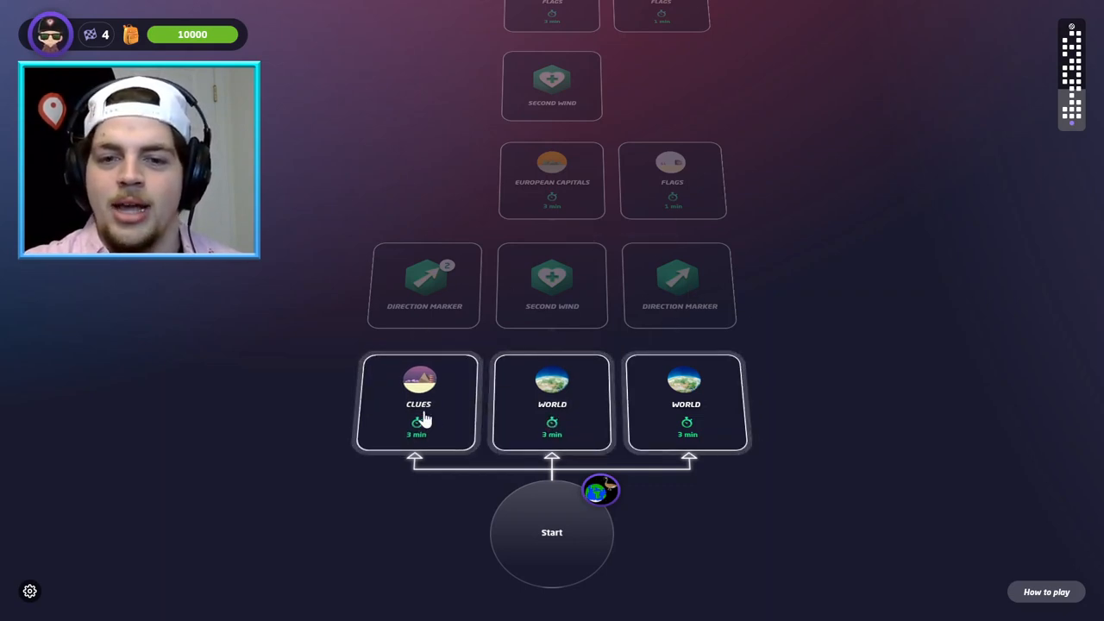
{"action": "mouse_move", "coordinate": [503, 419]}
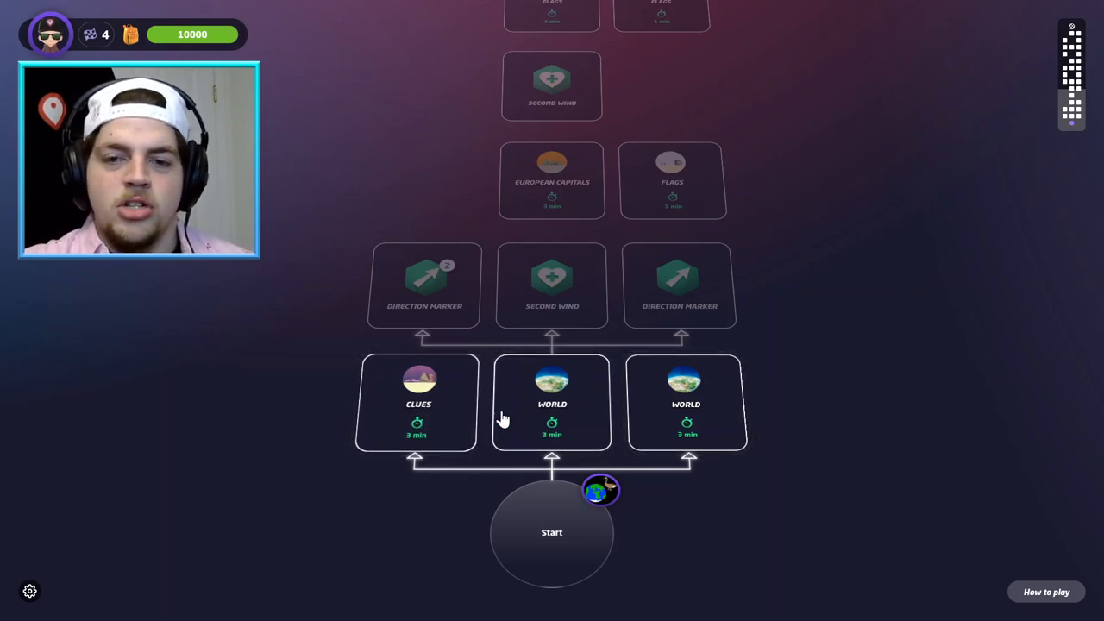
{"action": "mouse_move", "coordinate": [406, 340]}
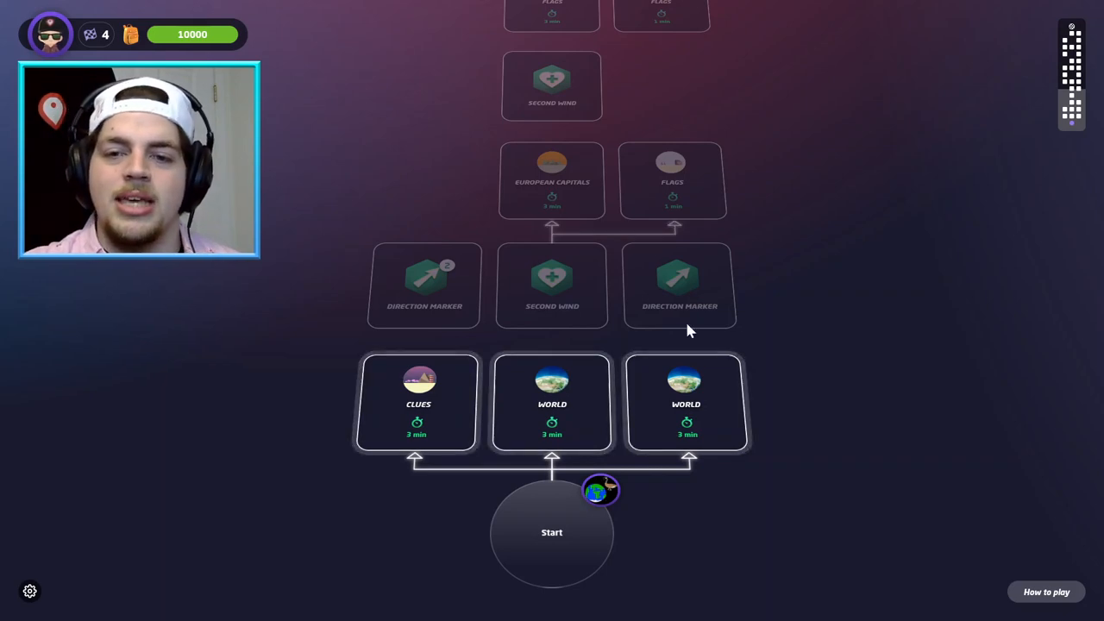
{"action": "mouse_move", "coordinate": [539, 422]}
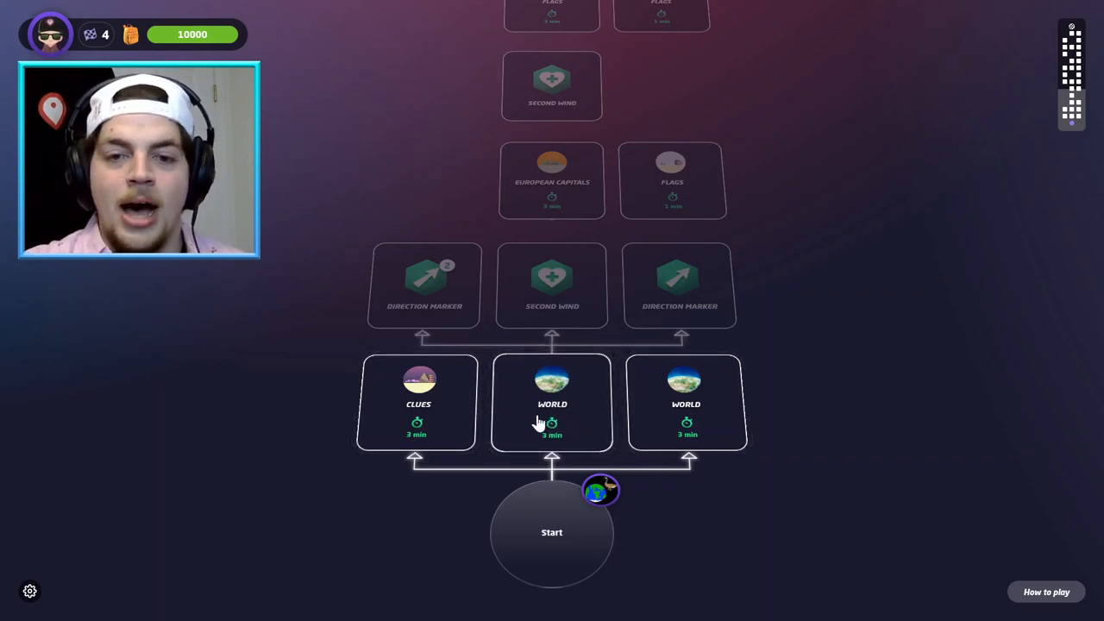
{"action": "left_click", "coordinate": [551, 531]}
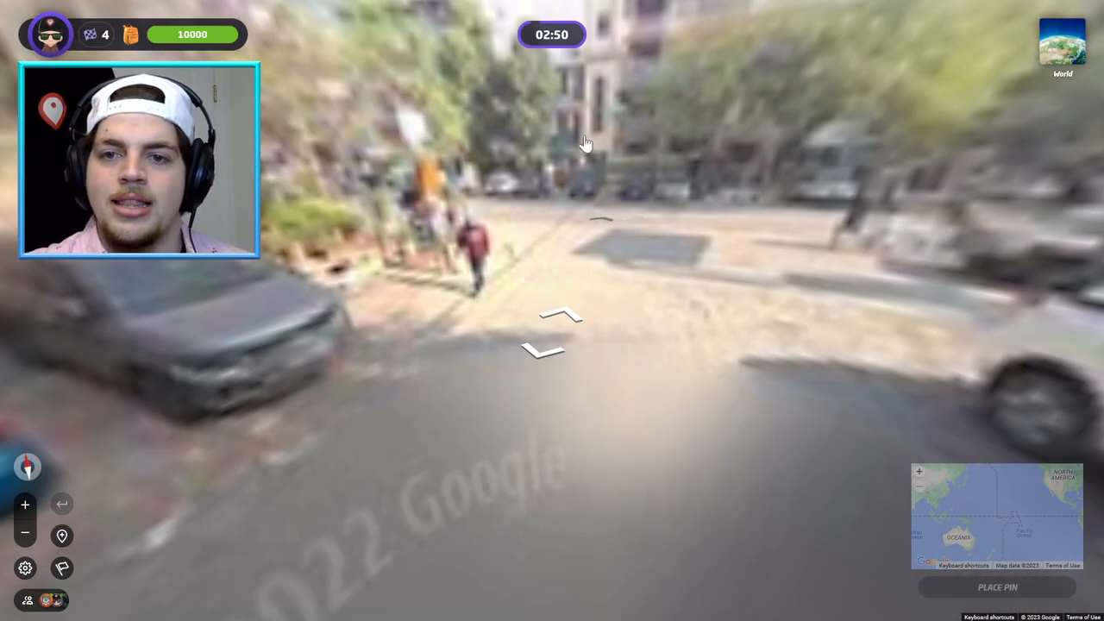
{"action": "left_click", "coordinate": [552, 332]}
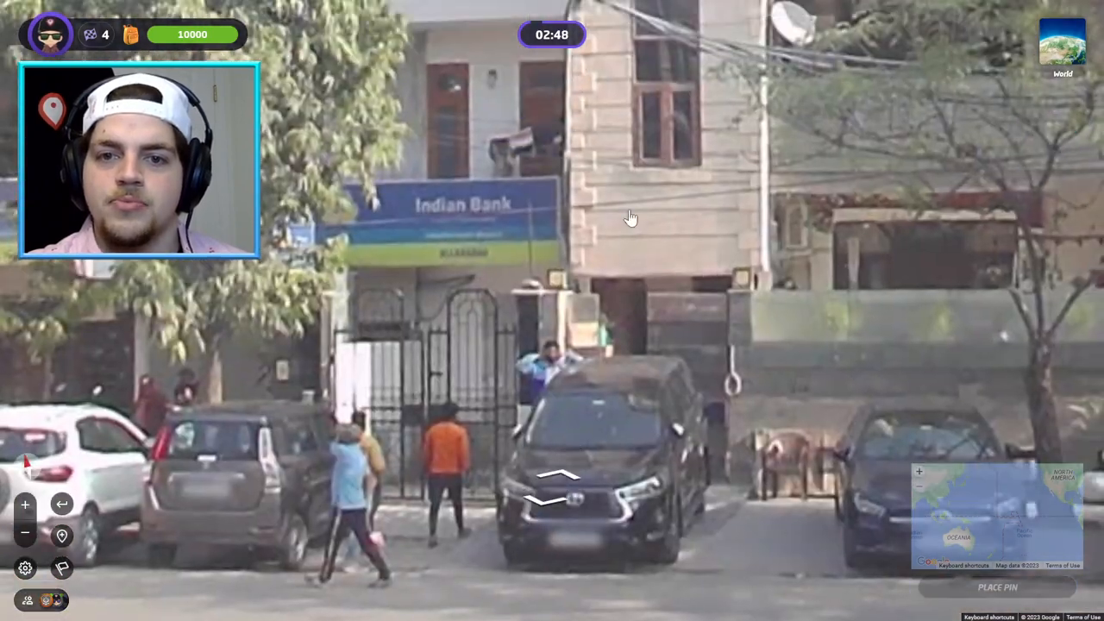
{"action": "left_click", "coordinate": [559, 478]}
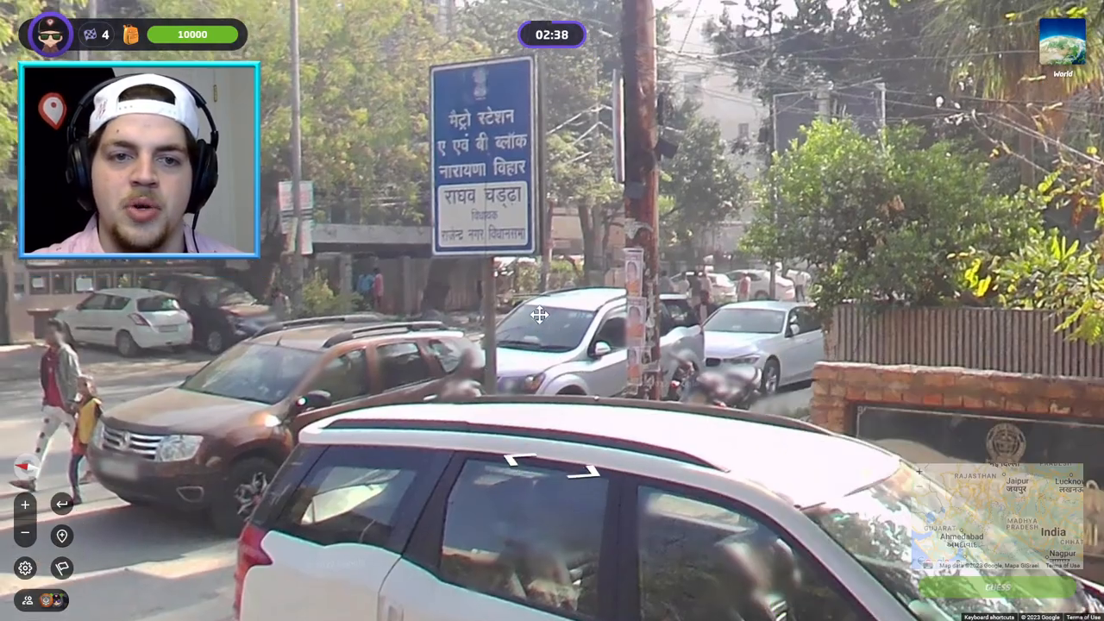
{"action": "left_click", "coordinate": [539, 315]}
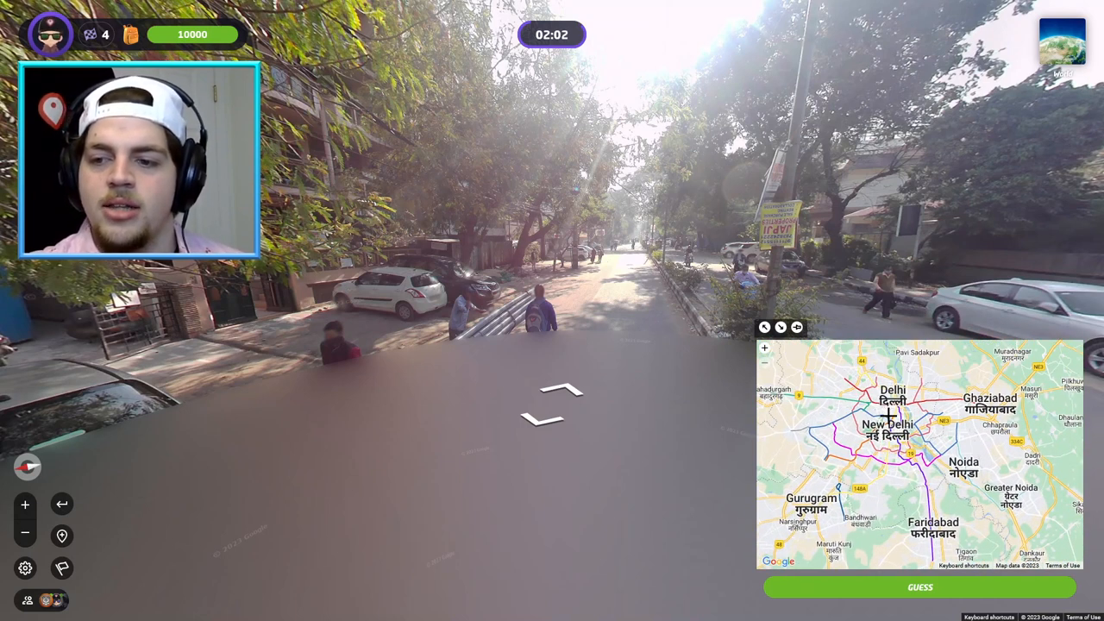
{"action": "left_click", "coordinate": [919, 587]}
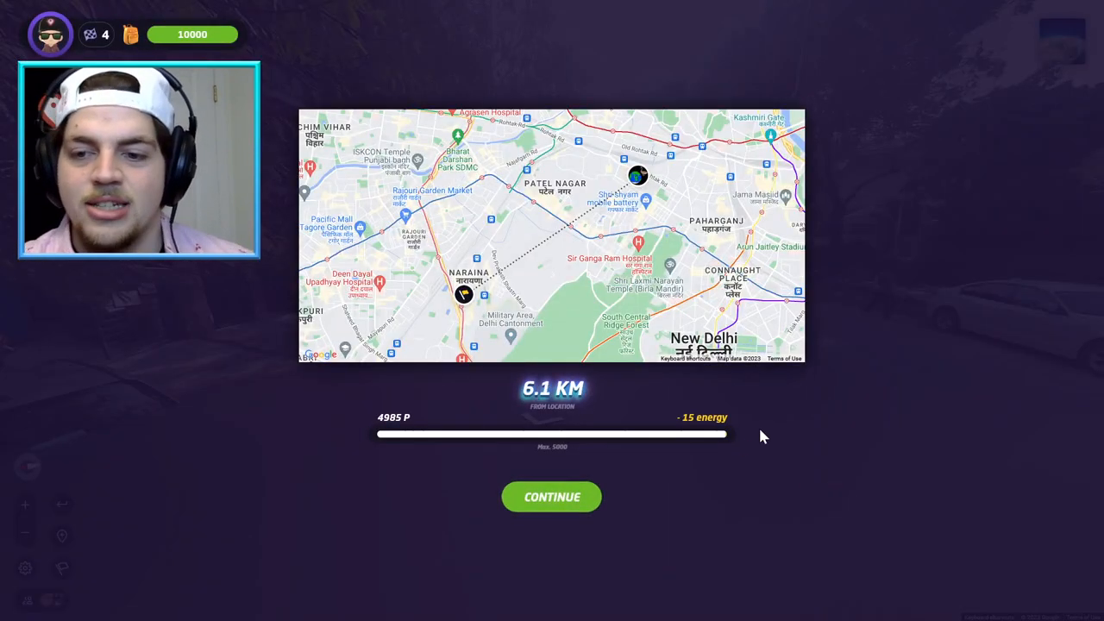
{"action": "left_click", "coordinate": [551, 497]}
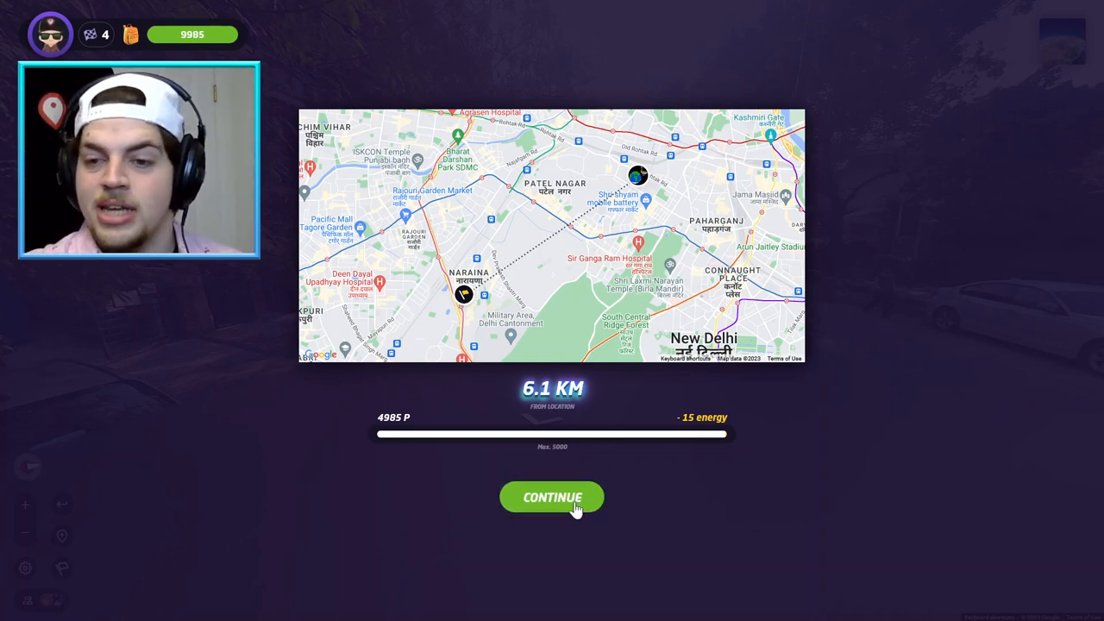
{"action": "left_click", "coordinate": [552, 496]}
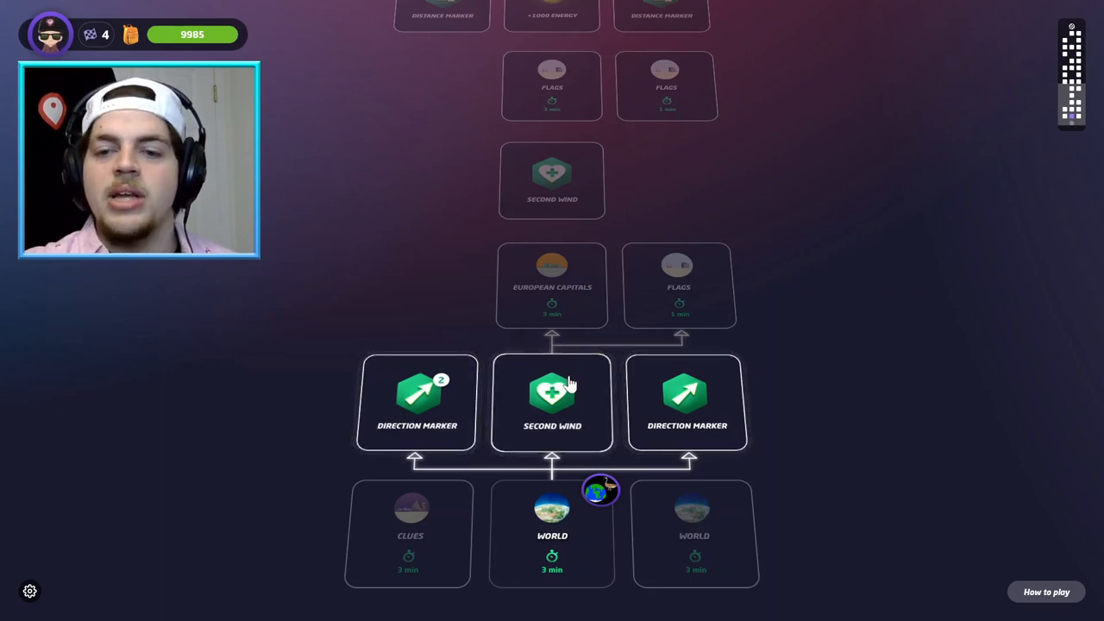
{"action": "mouse_move", "coordinate": [576, 431]}
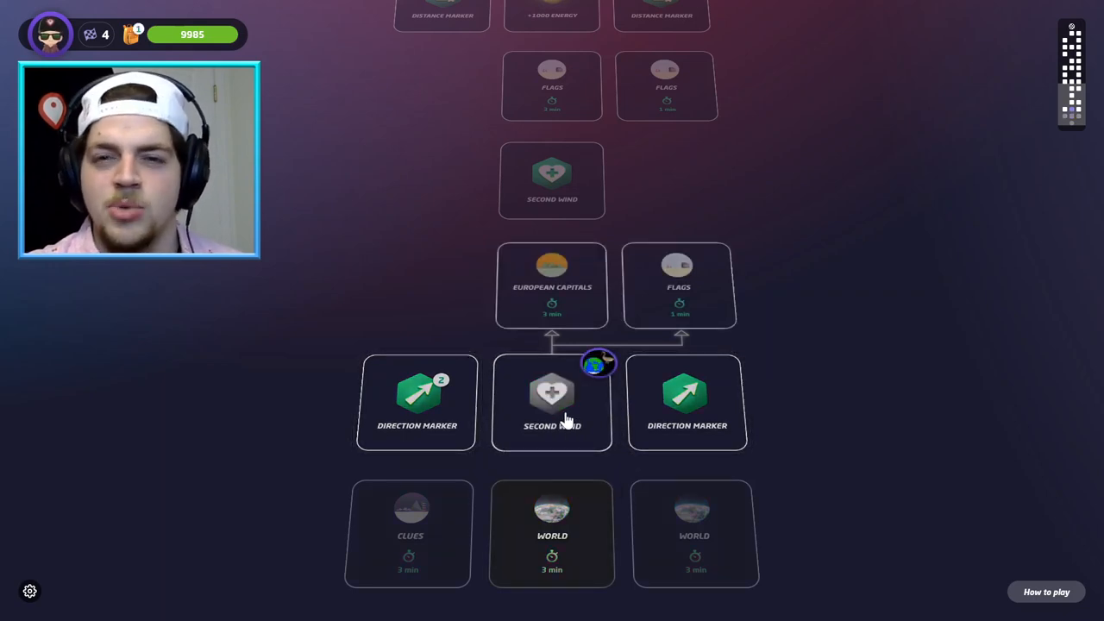
Collect the Second Wind power-up, then start the European Capitals round
{"action": "left_click", "coordinate": [551, 401]}
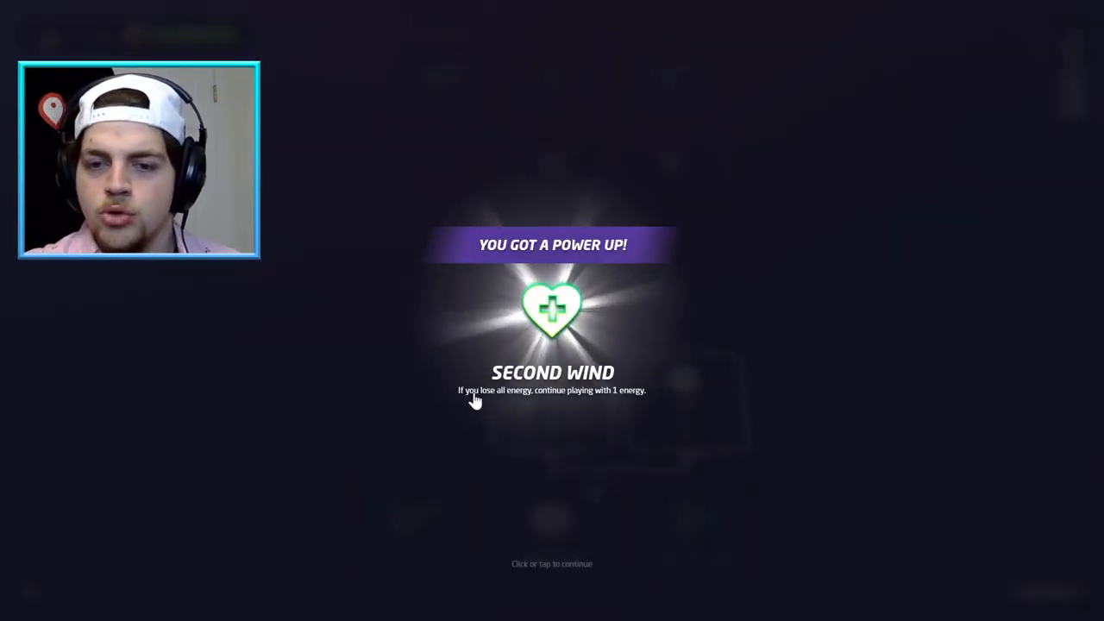
{"action": "mouse_move", "coordinate": [571, 524]}
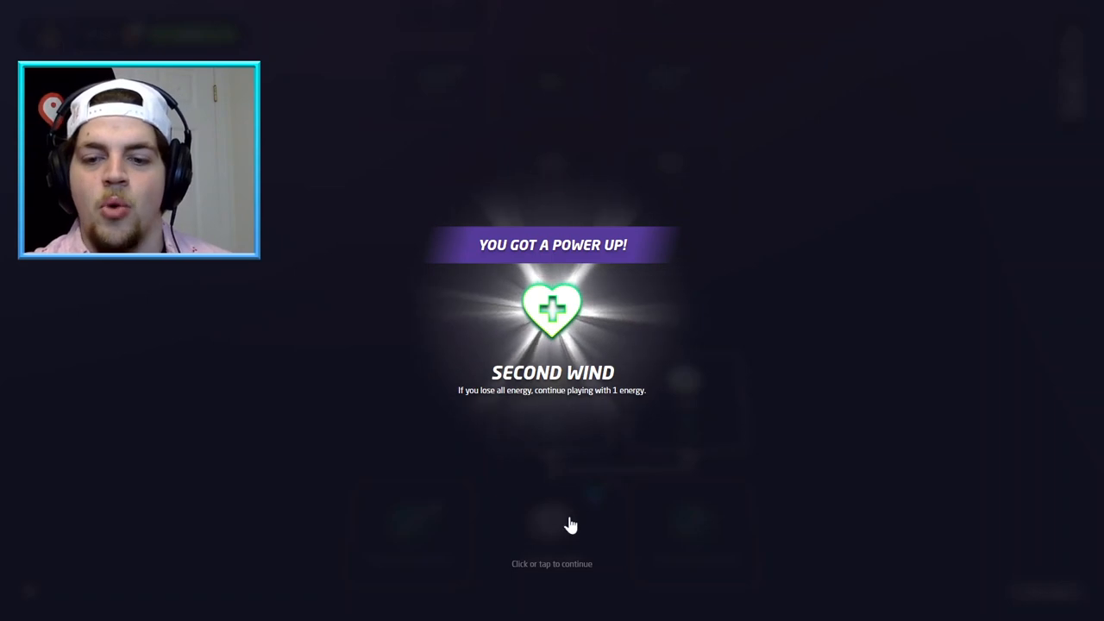
{"action": "left_click", "coordinate": [552, 522]}
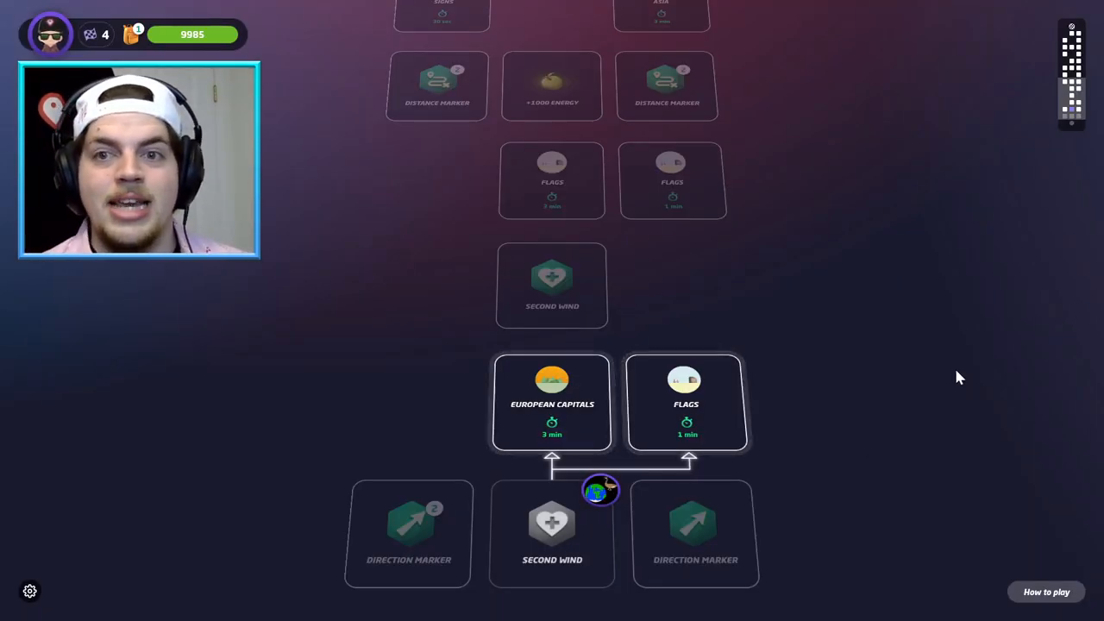
{"action": "scroll", "scroll_direction": "up", "scroll_amount": 3}
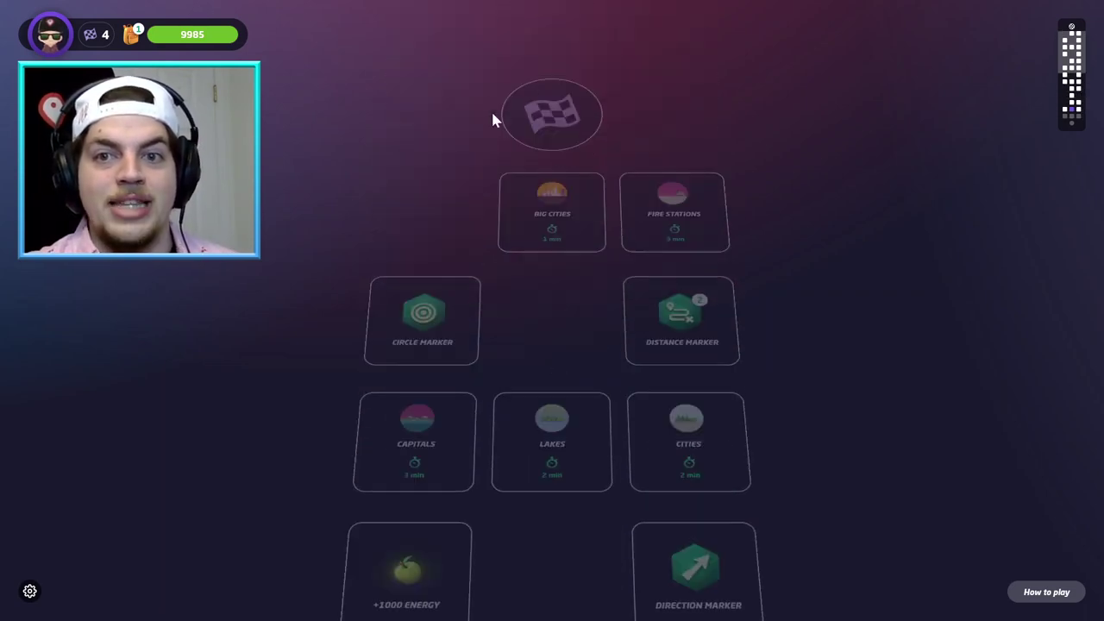
{"action": "scroll", "scroll_direction": "down", "scroll_amount": 3}
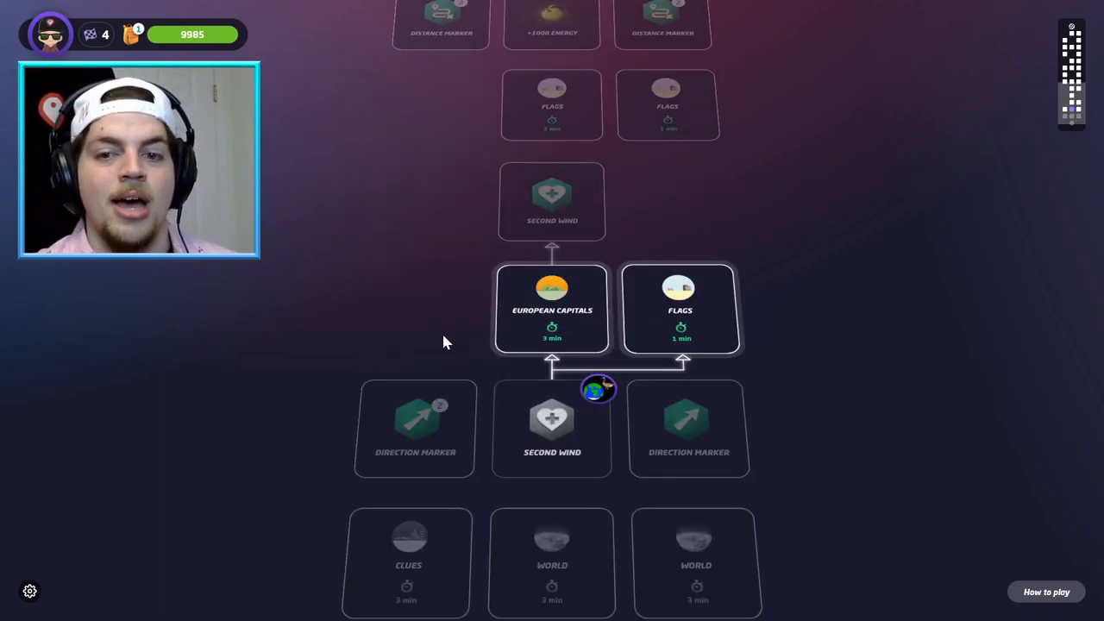
{"action": "mouse_move", "coordinate": [552, 319]}
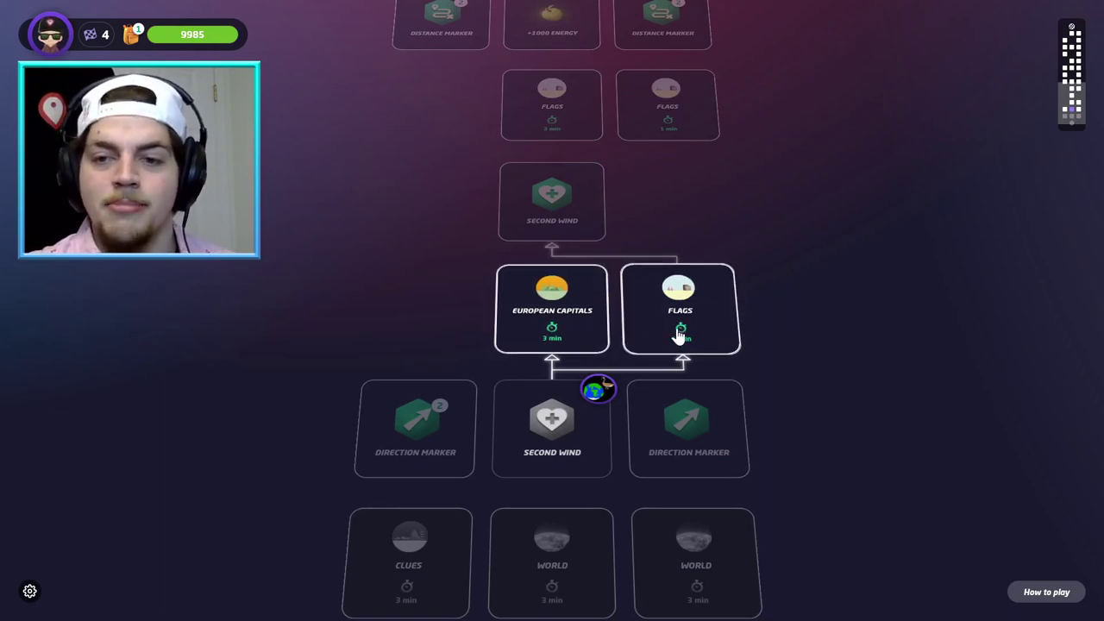
{"action": "mouse_move", "coordinate": [552, 315]}
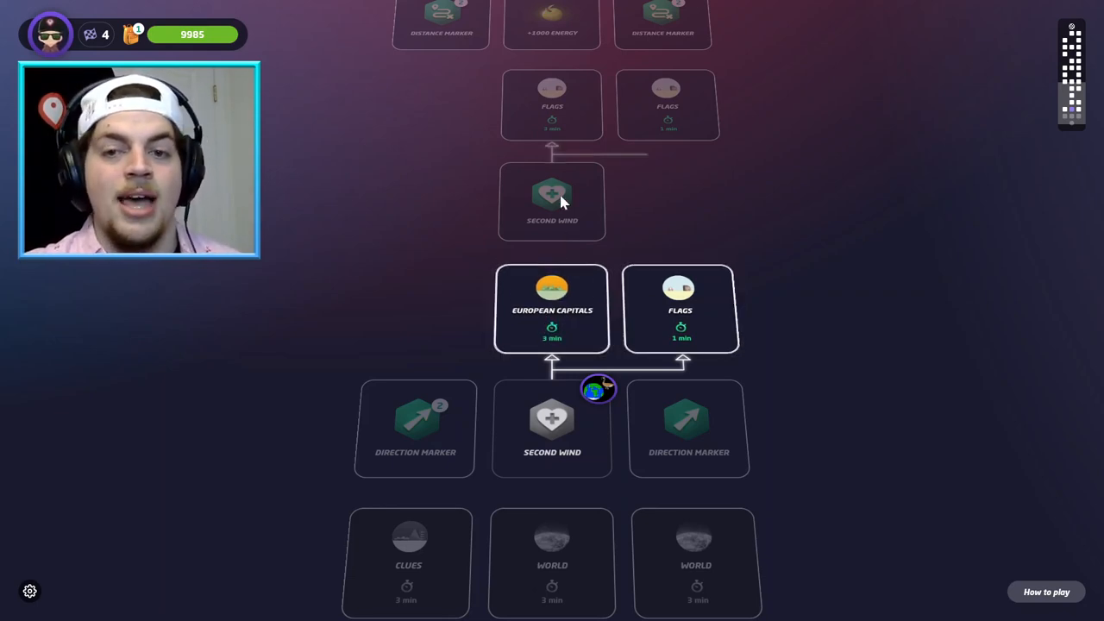
{"action": "left_click", "coordinate": [551, 309]}
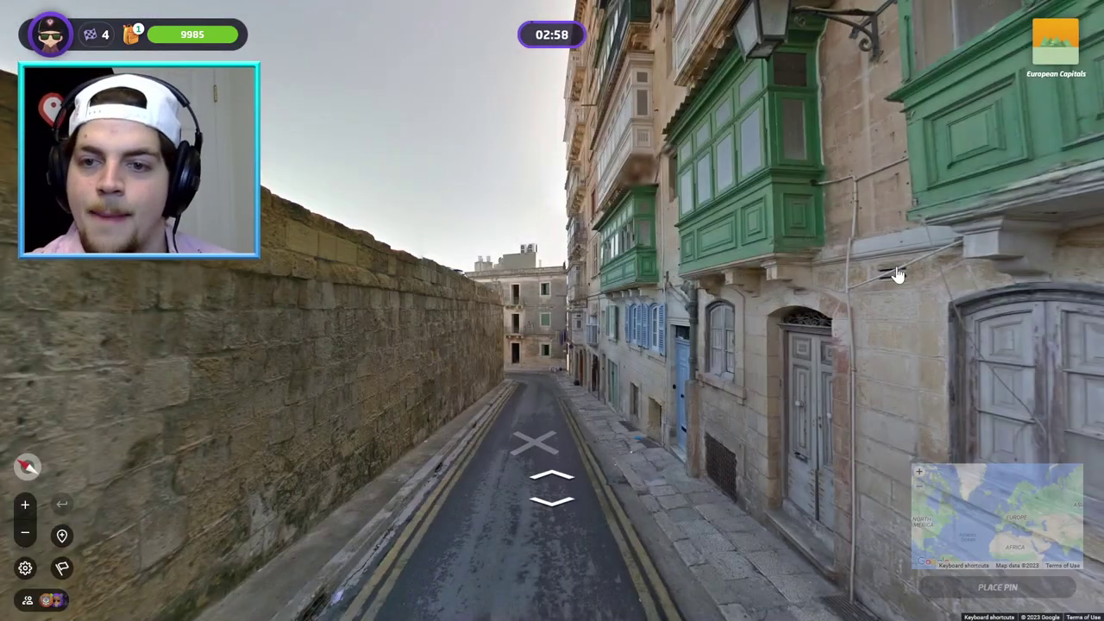
Walk Valletta's streets past parked cars and the fortress to the seaside road
{"action": "left_click", "coordinate": [539, 483]}
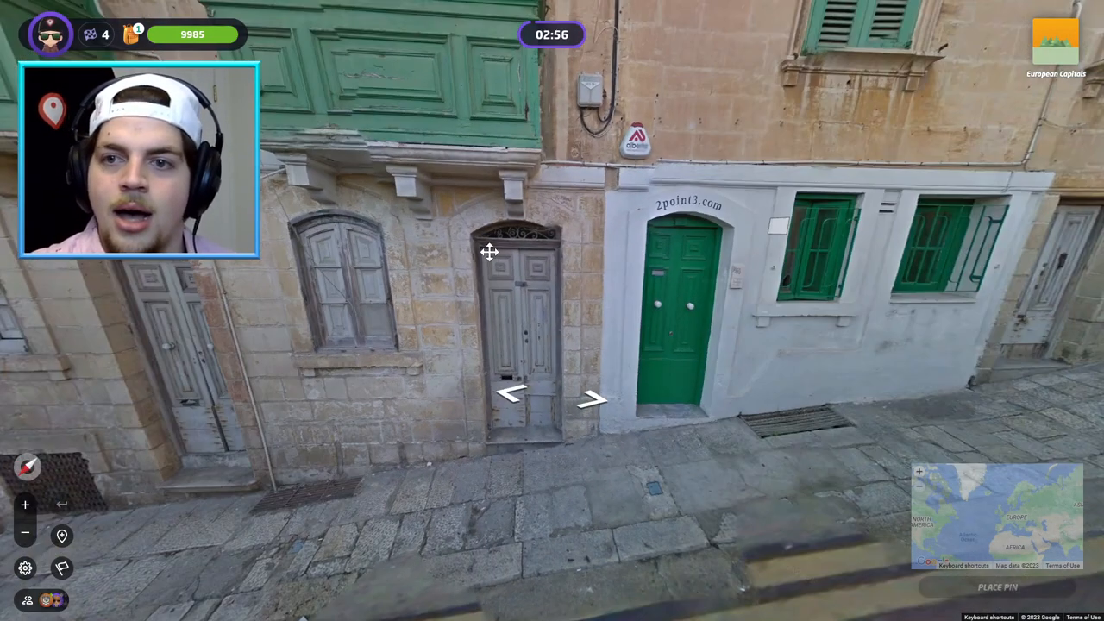
{"action": "left_click", "coordinate": [593, 400]}
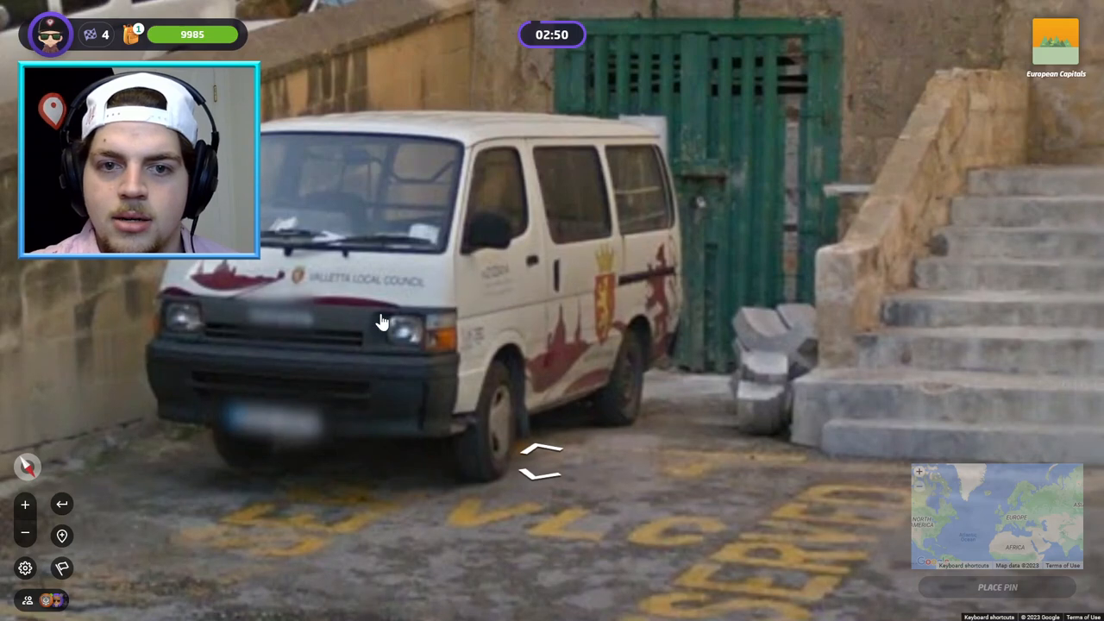
{"action": "left_click", "coordinate": [541, 457]}
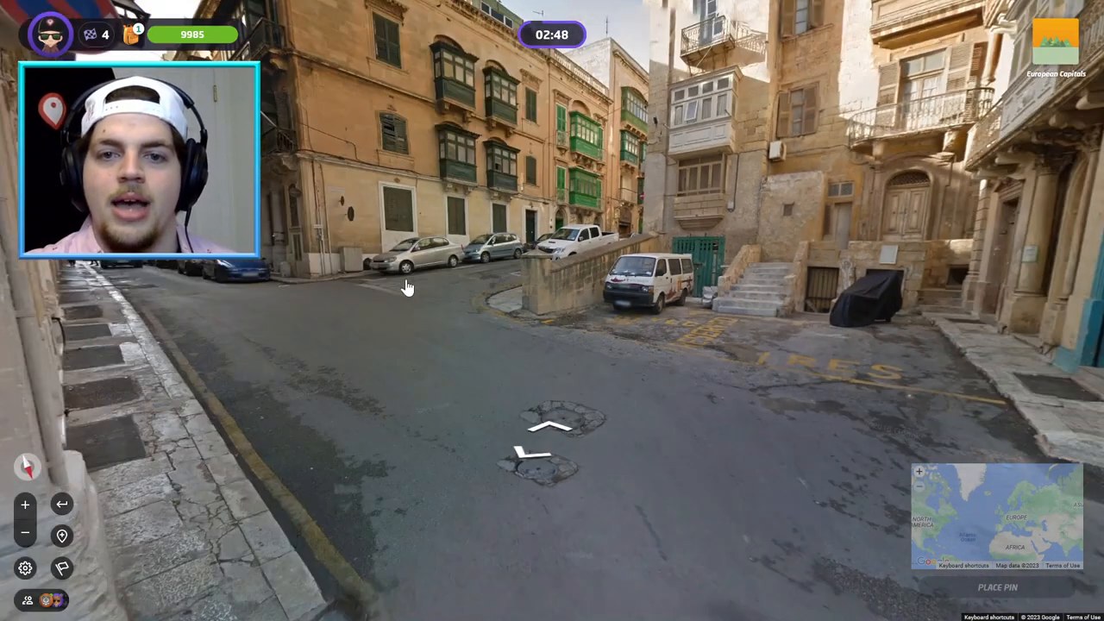
{"action": "left_click", "coordinate": [550, 426]}
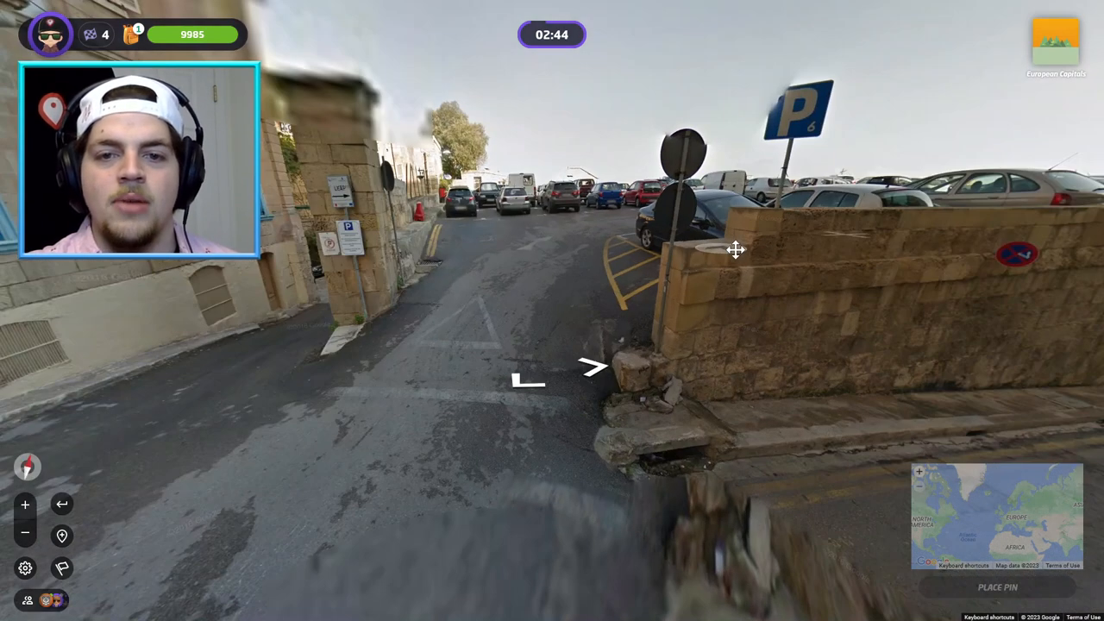
{"action": "left_click", "coordinate": [594, 367]}
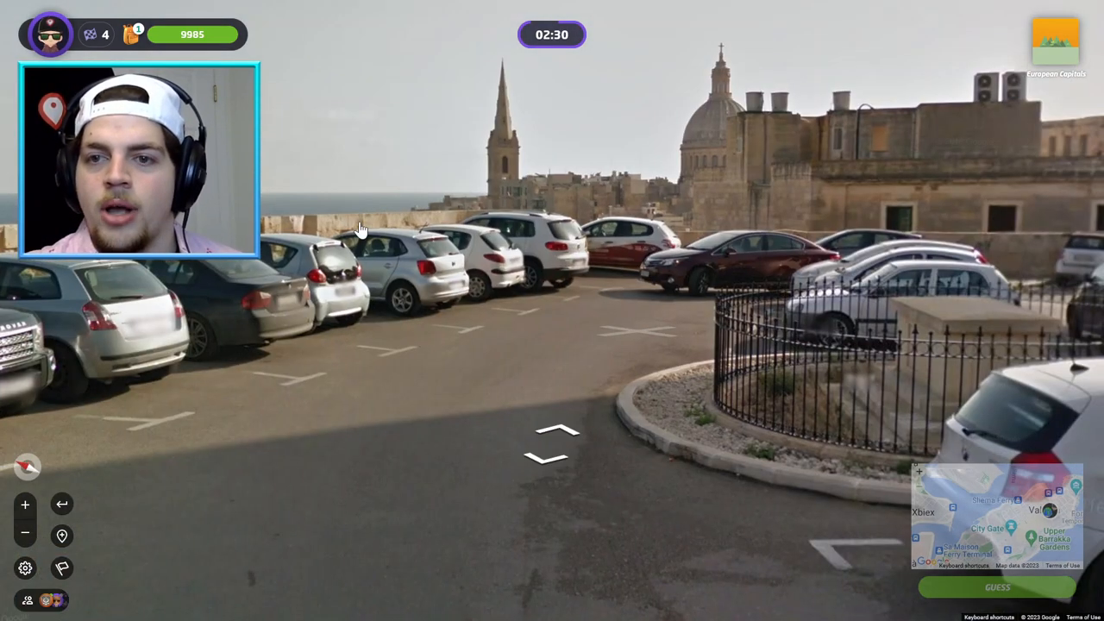
{"action": "left_click", "coordinate": [552, 423]}
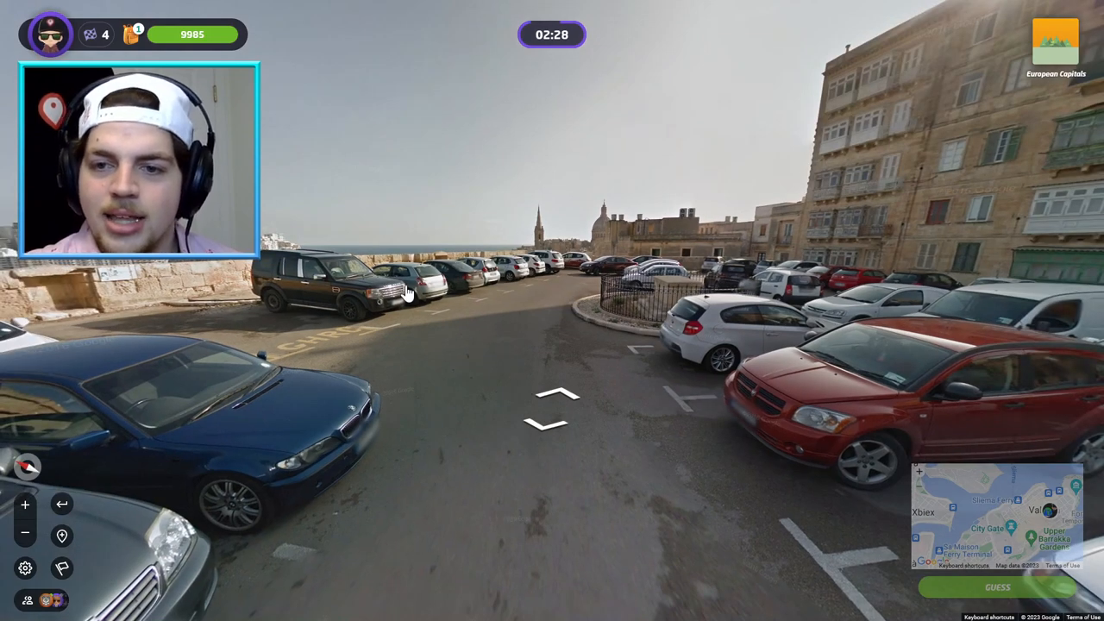
{"action": "left_click", "coordinate": [552, 405]}
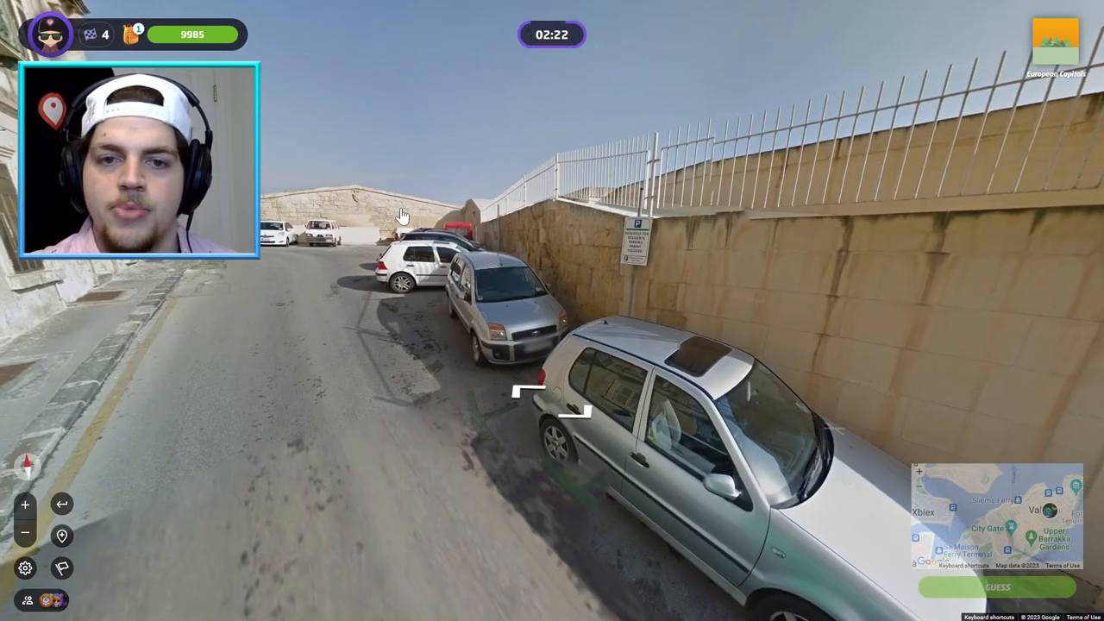
{"action": "left_click", "coordinate": [552, 397]}
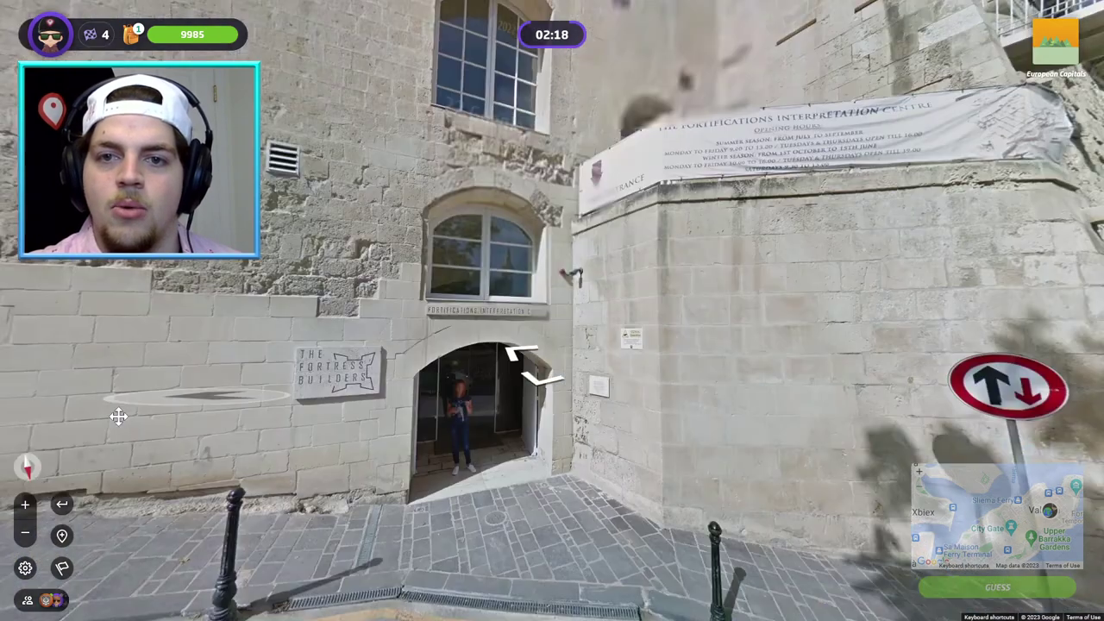
{"action": "left_click", "coordinate": [531, 367]}
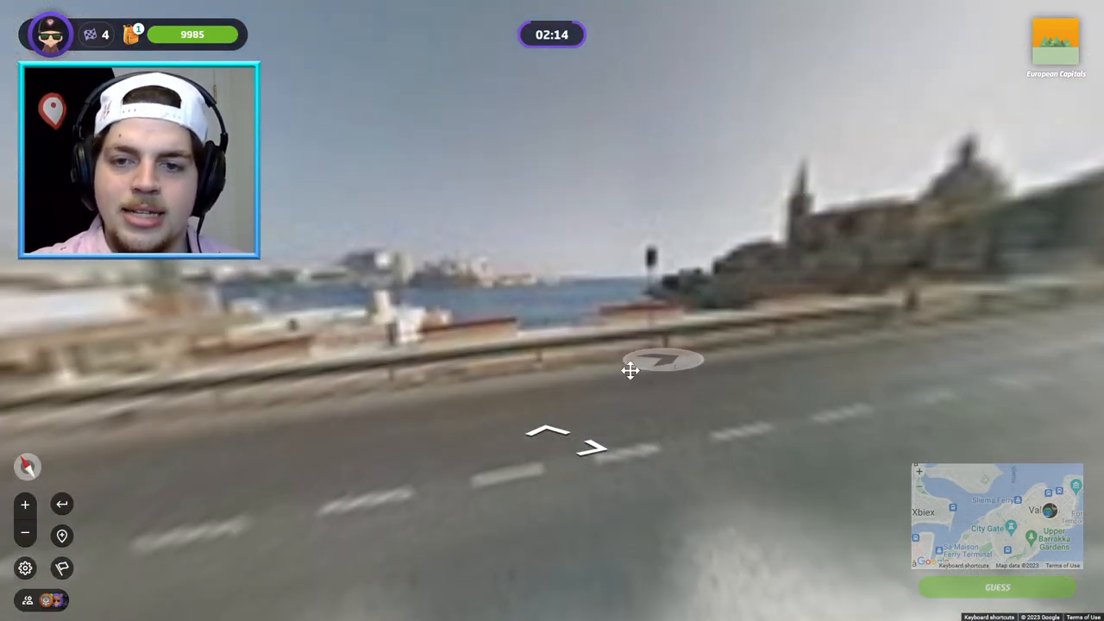
{"action": "left_click", "coordinate": [630, 369]}
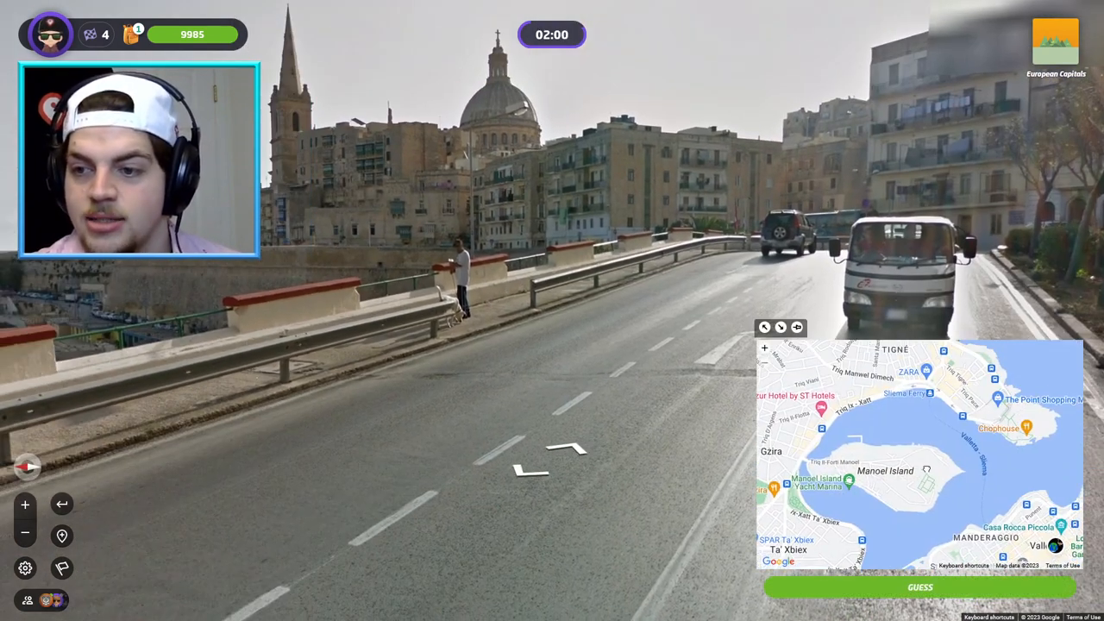
Explore more Valletta streets, then guess Valletta 14 m off for 5000 points
{"action": "left_click", "coordinate": [917, 460]}
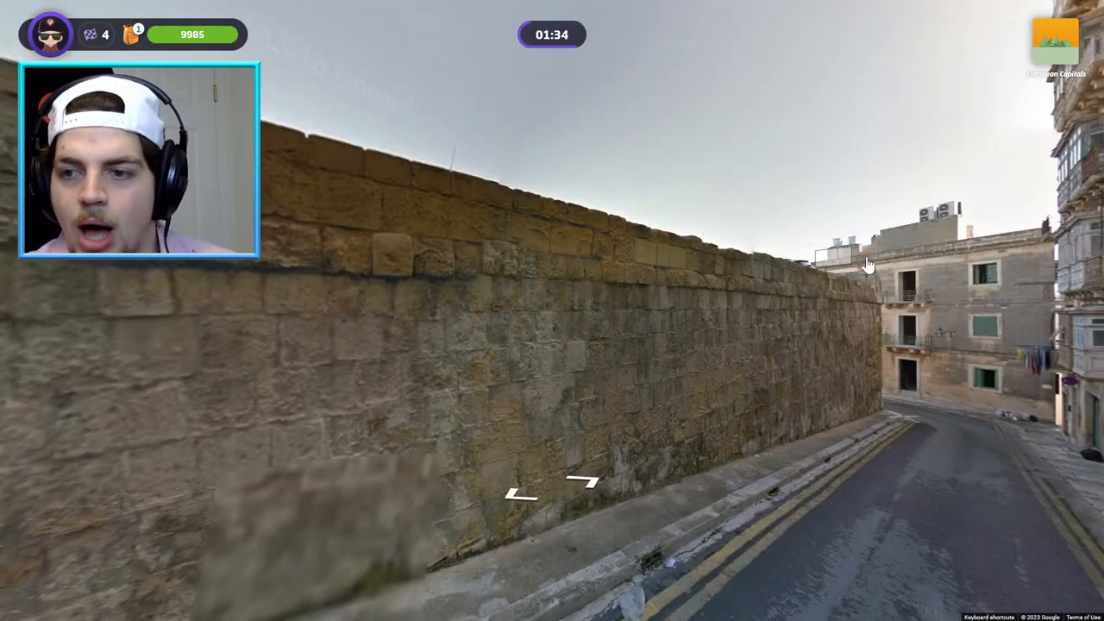
{"action": "left_click", "coordinate": [544, 492]}
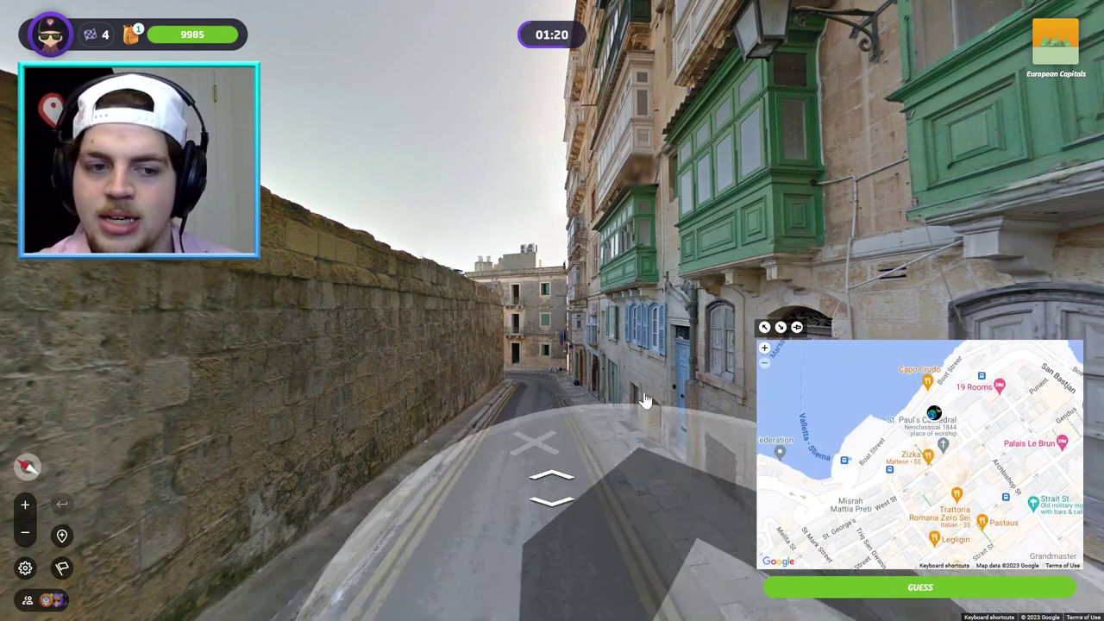
{"action": "left_click", "coordinate": [550, 488]}
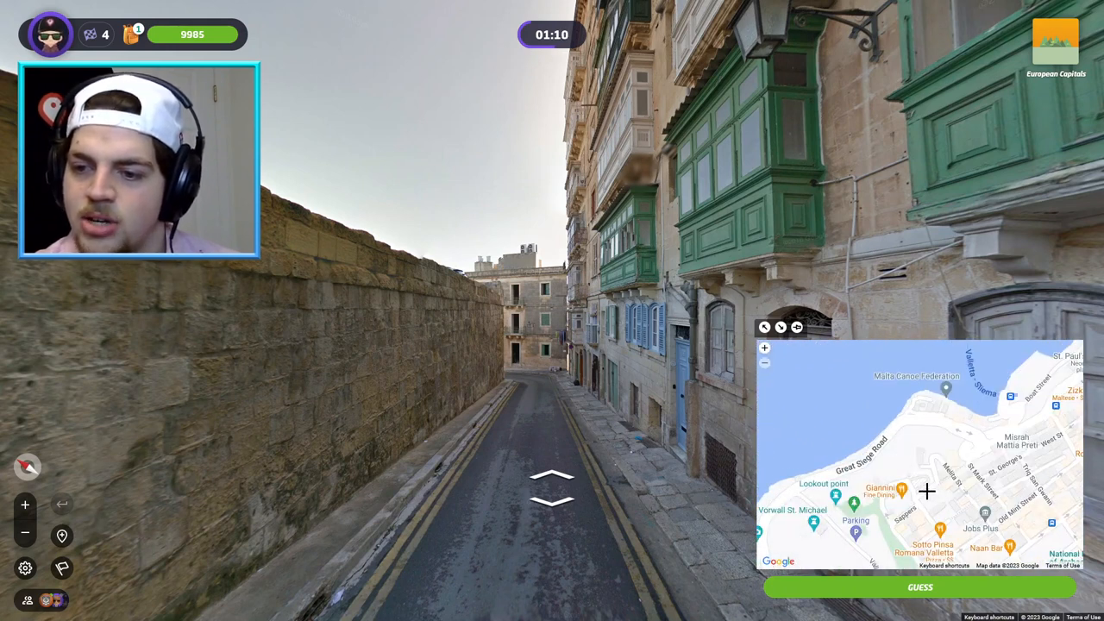
{"action": "left_click", "coordinate": [552, 474]}
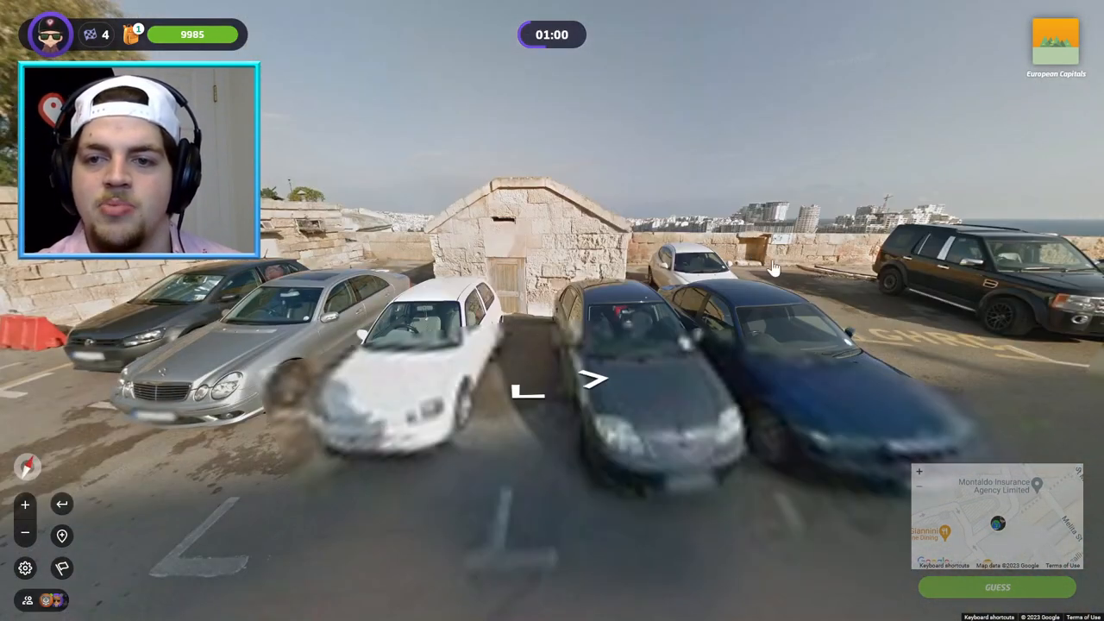
{"action": "left_click", "coordinate": [593, 379]}
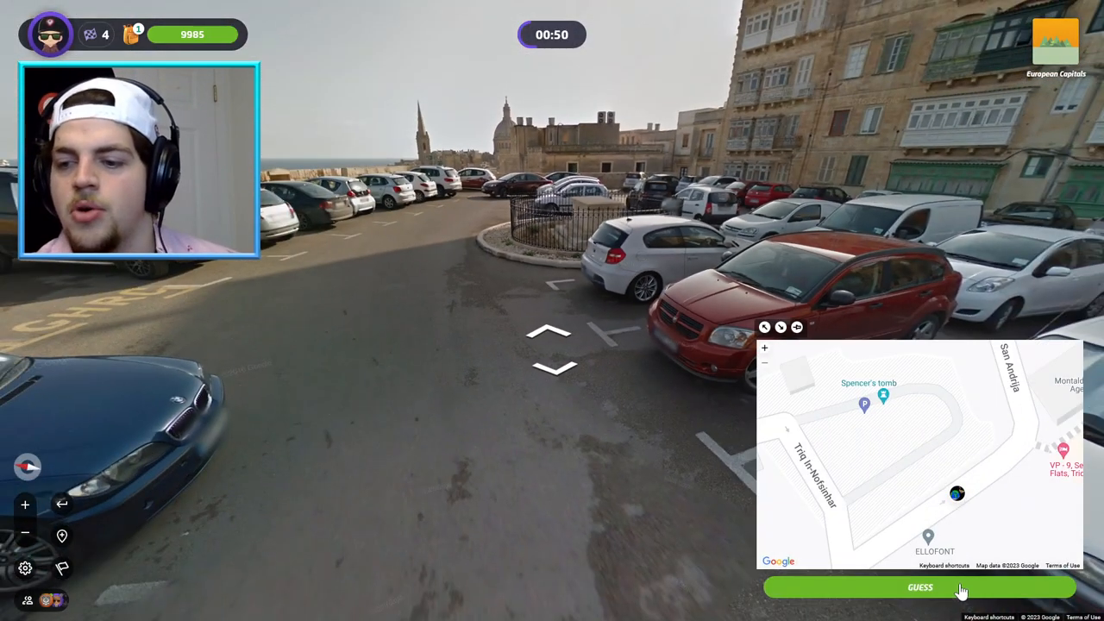
{"action": "left_click", "coordinate": [919, 588]}
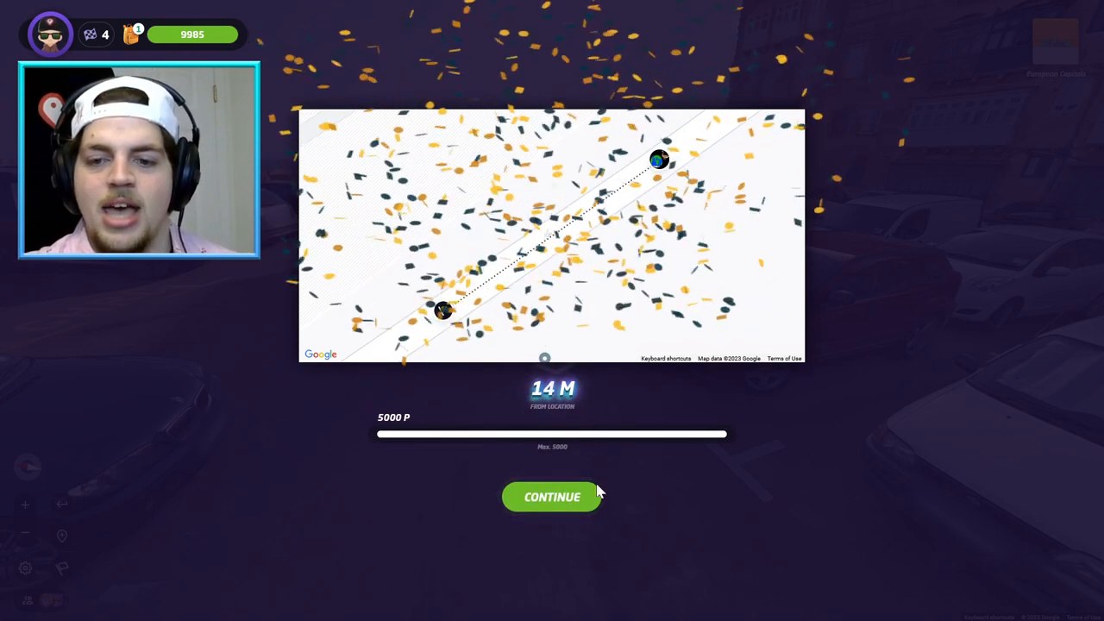
{"action": "left_click", "coordinate": [552, 496]}
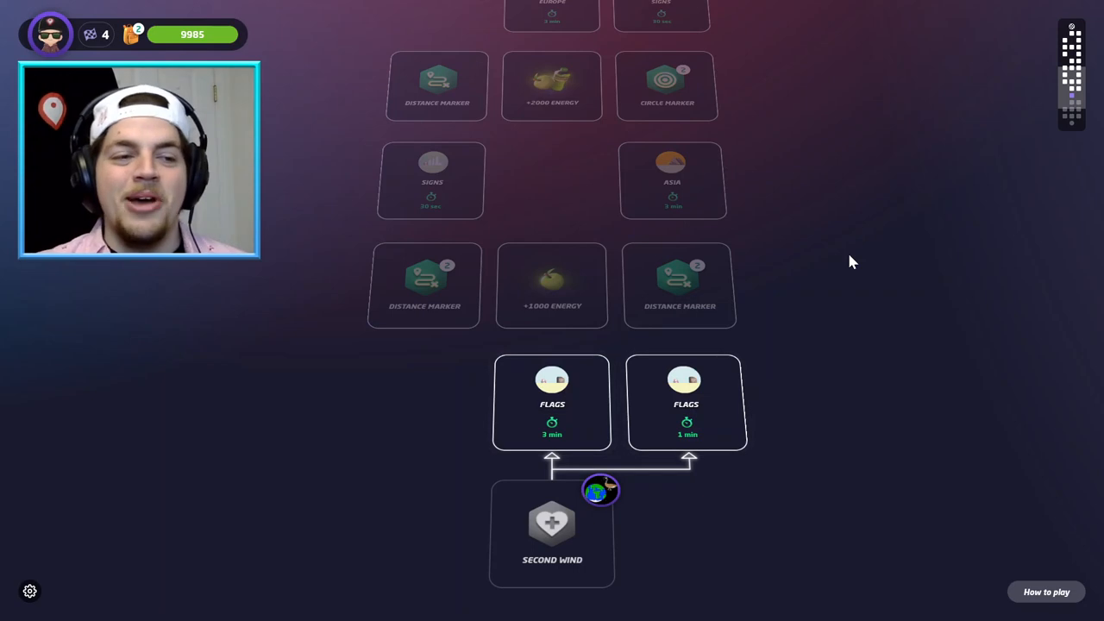
{"action": "mouse_move", "coordinate": [869, 303]}
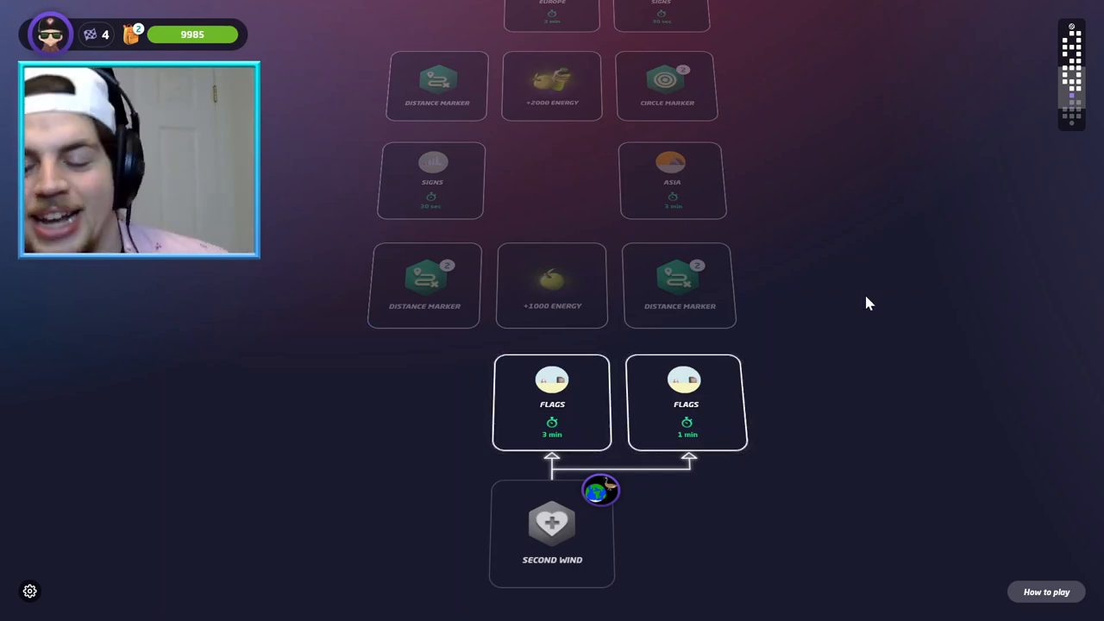
{"action": "mouse_move", "coordinate": [707, 417]}
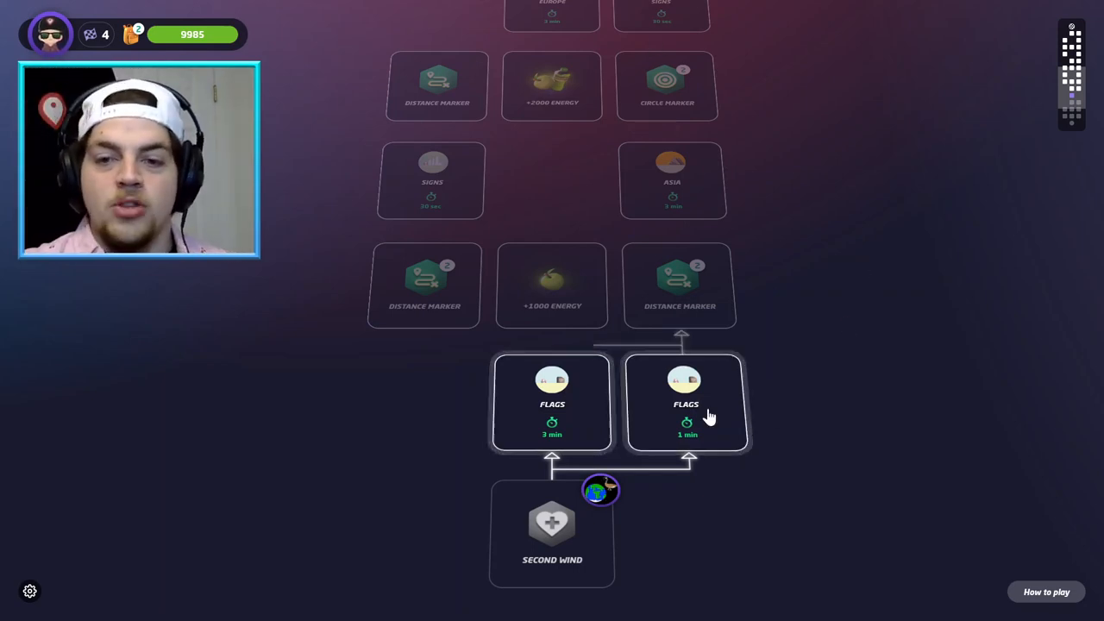
{"action": "mouse_move", "coordinate": [699, 289]}
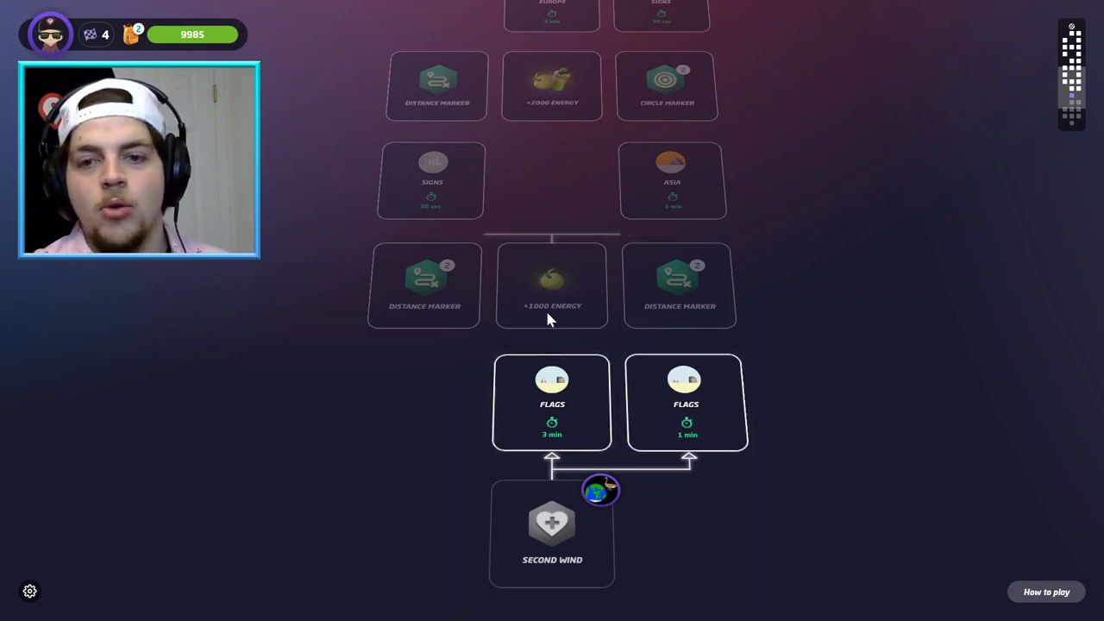
{"action": "mouse_move", "coordinate": [612, 199]}
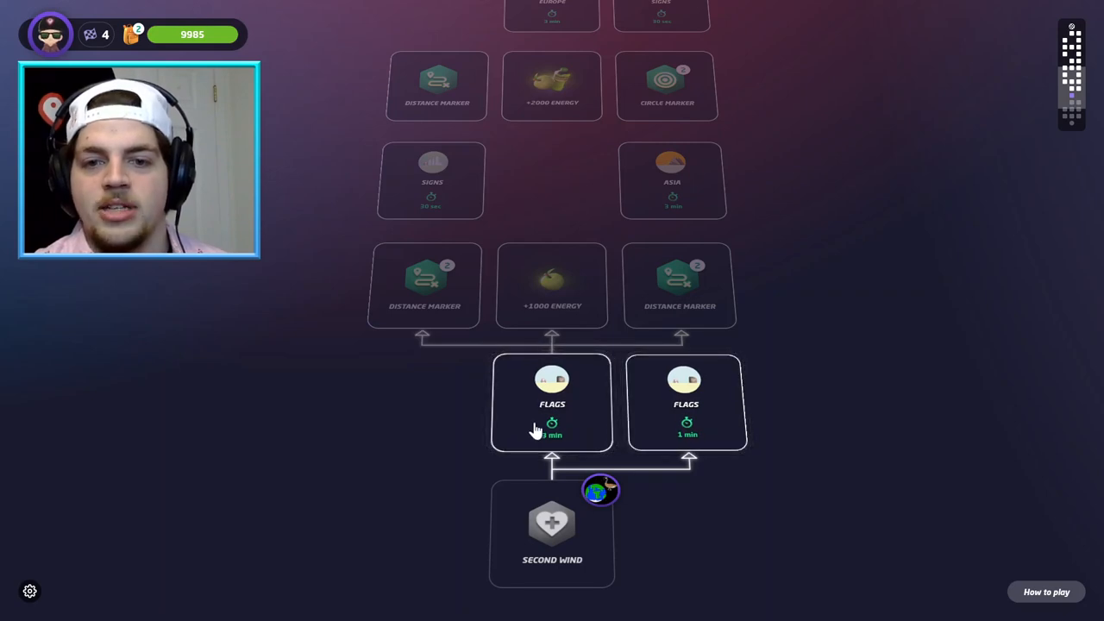
{"action": "mouse_move", "coordinate": [724, 419]}
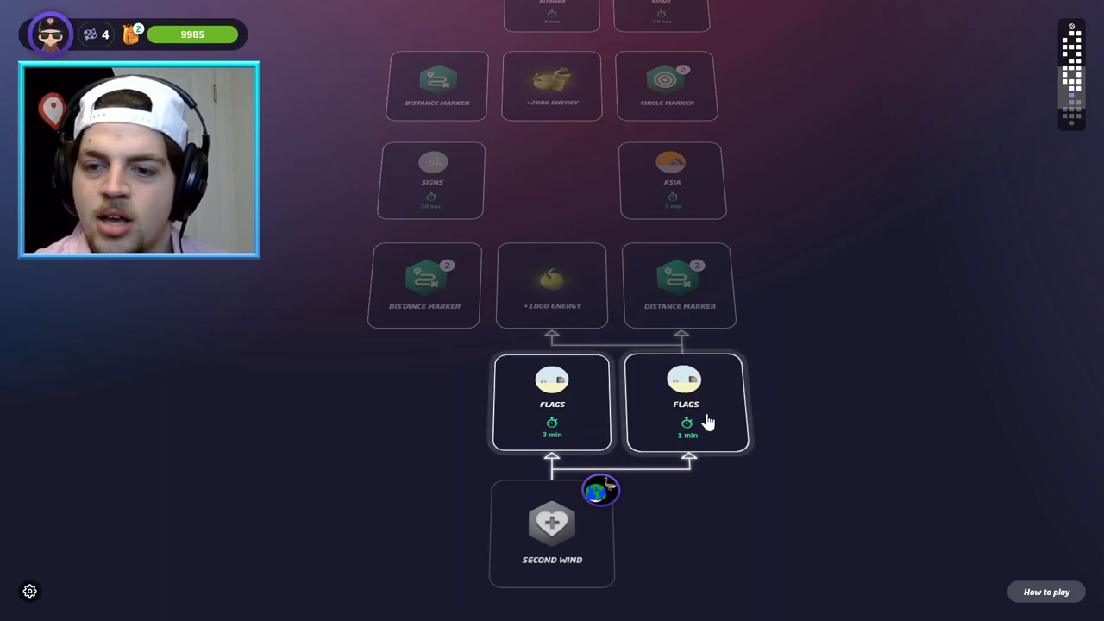
{"action": "mouse_move", "coordinate": [698, 345]}
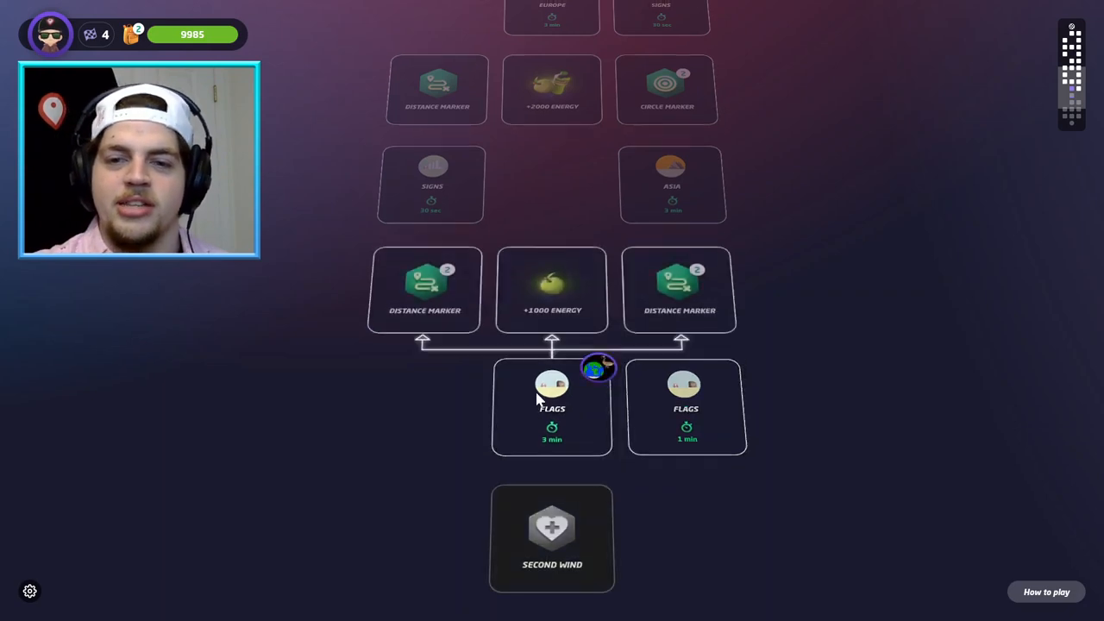
Start the three-minute Flags round from the run map
{"action": "left_click", "coordinate": [551, 408]}
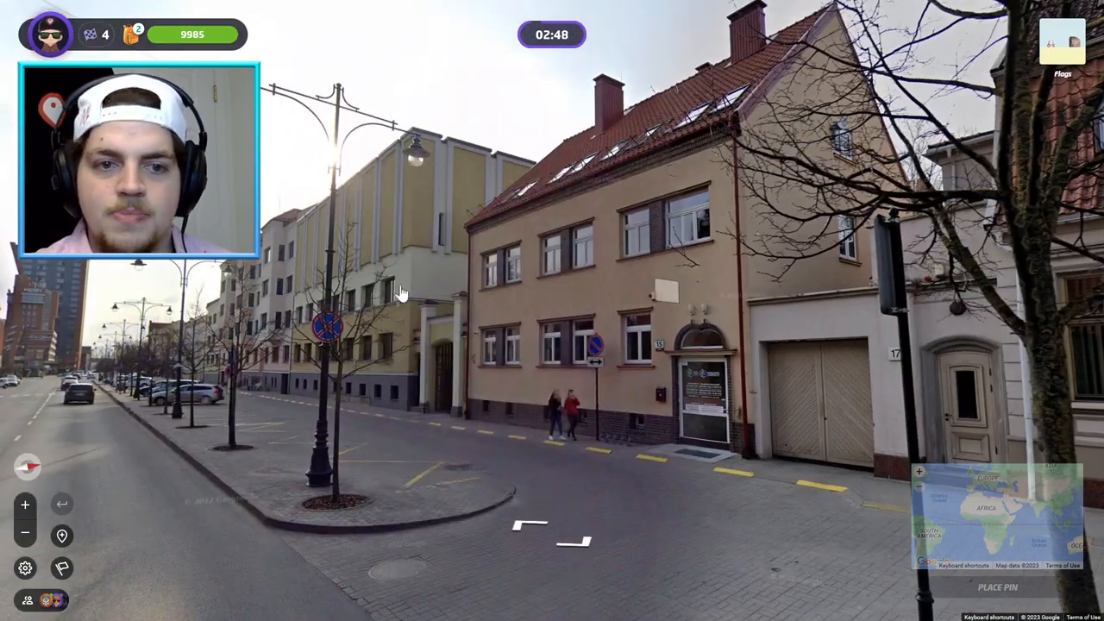
Walk along the street and across the road, then pin central Lithuania
{"action": "left_click", "coordinate": [539, 531]}
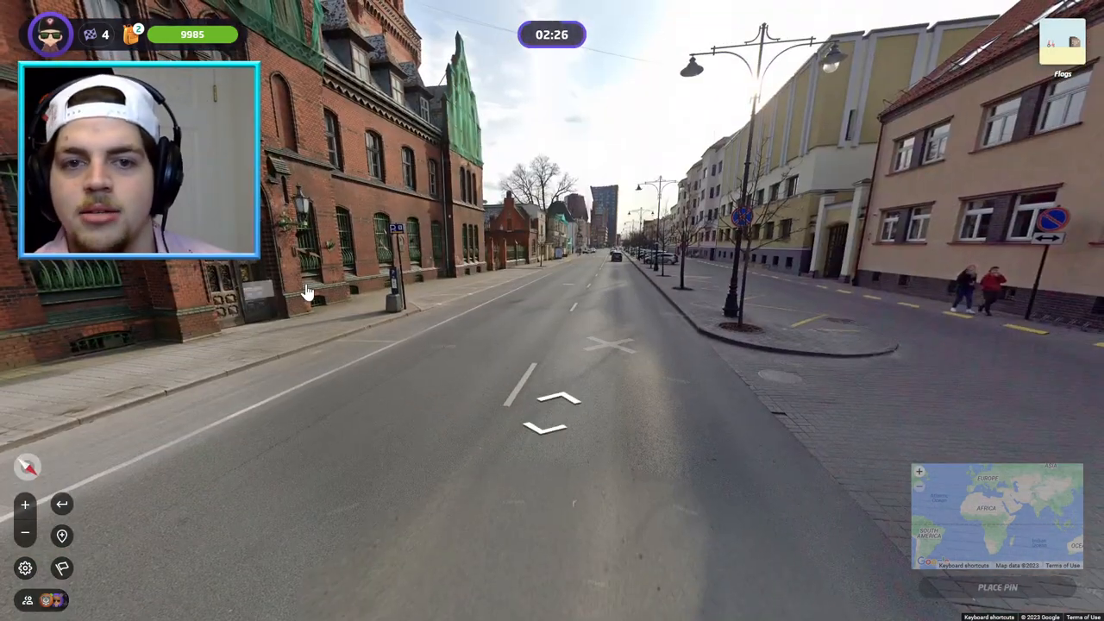
{"action": "left_click", "coordinate": [557, 401]}
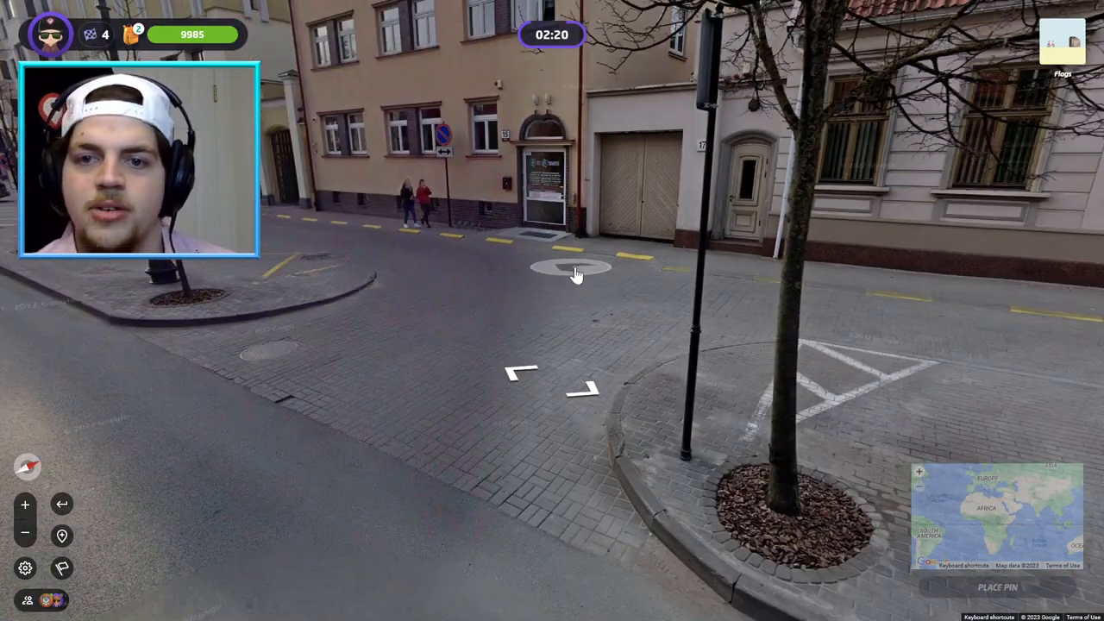
{"action": "left_click", "coordinate": [577, 268]}
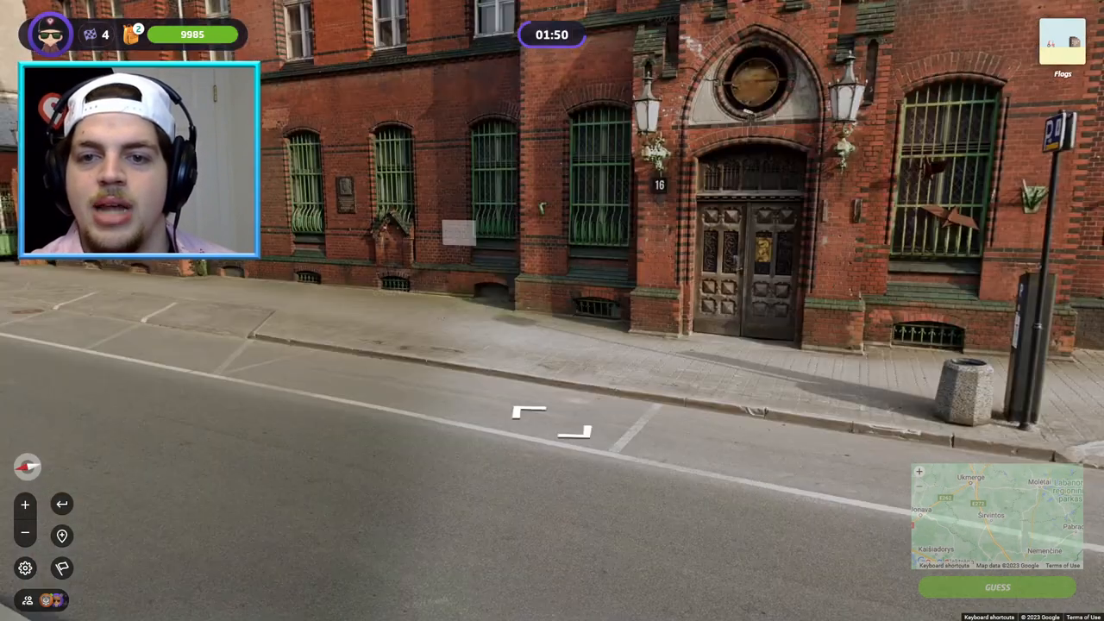
Explore around the brick building and submit the guess, 287 km off for 4045 points
{"action": "left_click", "coordinate": [561, 414]}
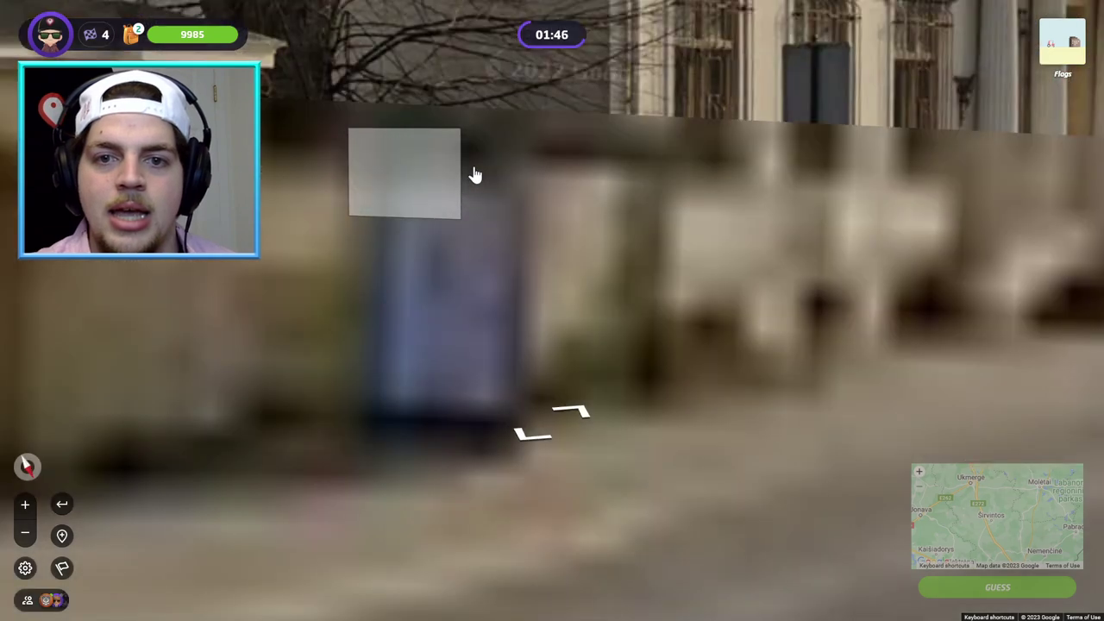
{"action": "left_click", "coordinate": [404, 172]}
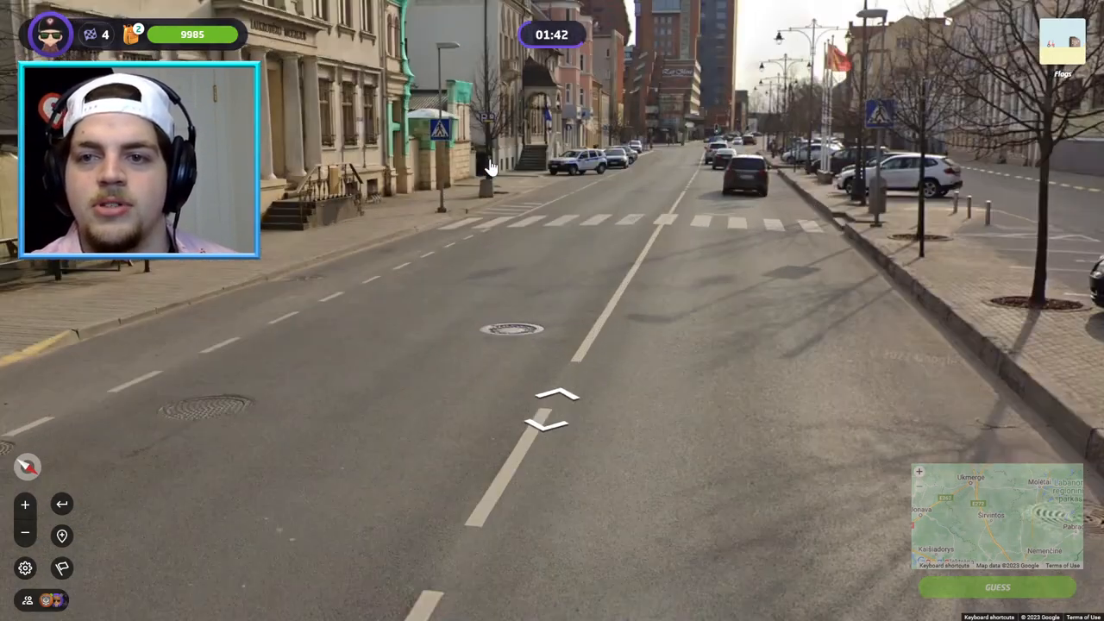
{"action": "left_click", "coordinate": [559, 402]}
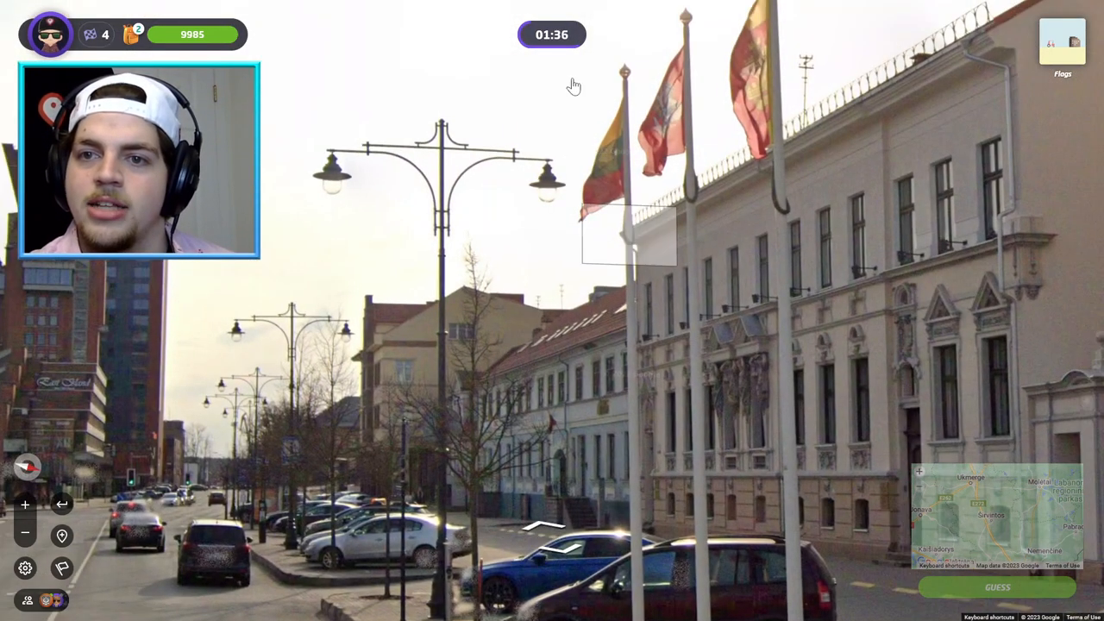
{"action": "left_click", "coordinate": [544, 526]}
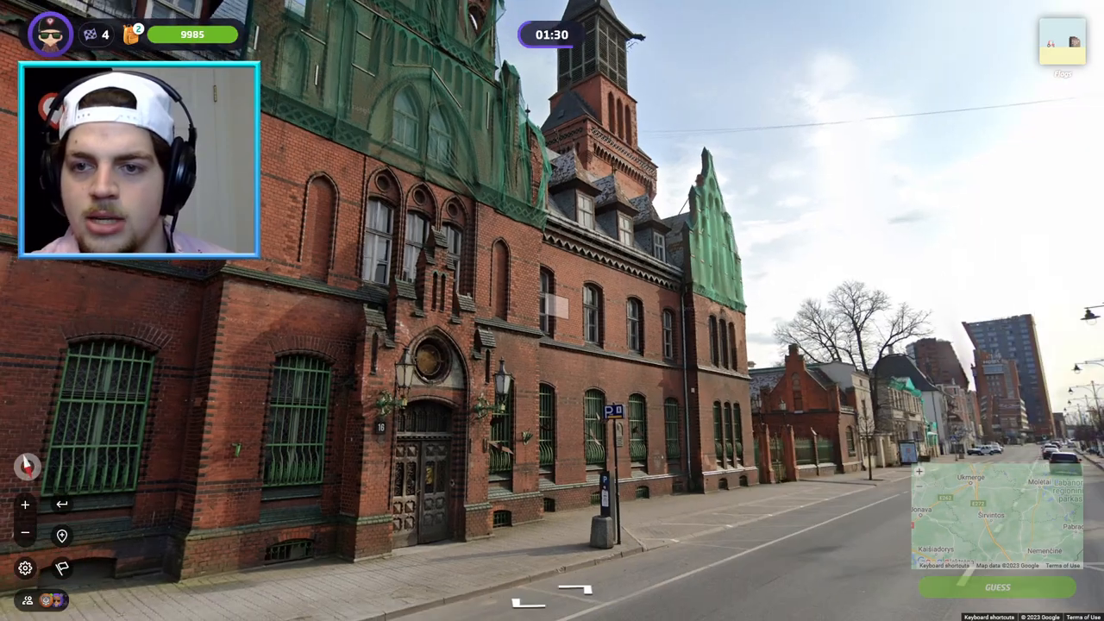
{"action": "left_click", "coordinate": [552, 513]}
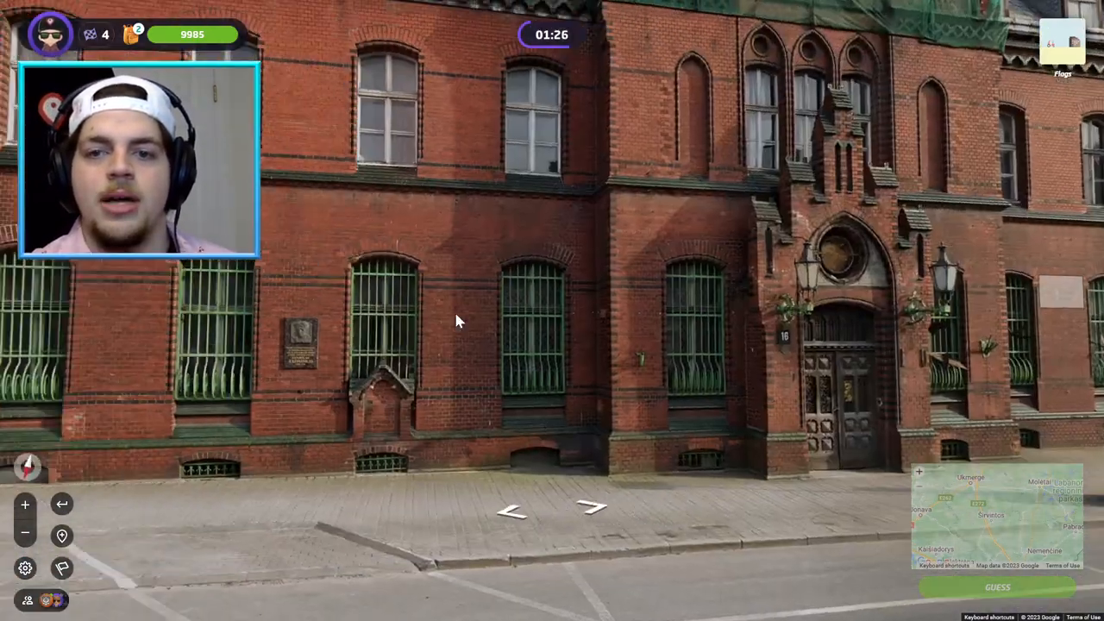
{"action": "left_click", "coordinate": [594, 508]}
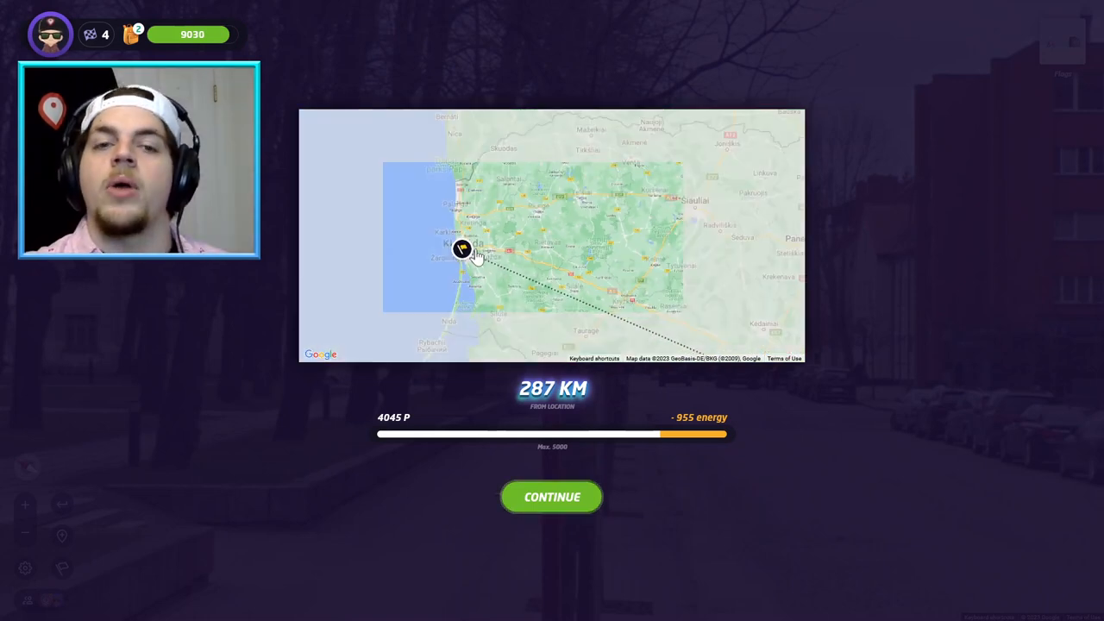
Dismiss the Flags results to return to the run map
{"action": "scroll", "scroll_direction": "down", "scroll_amount": 3}
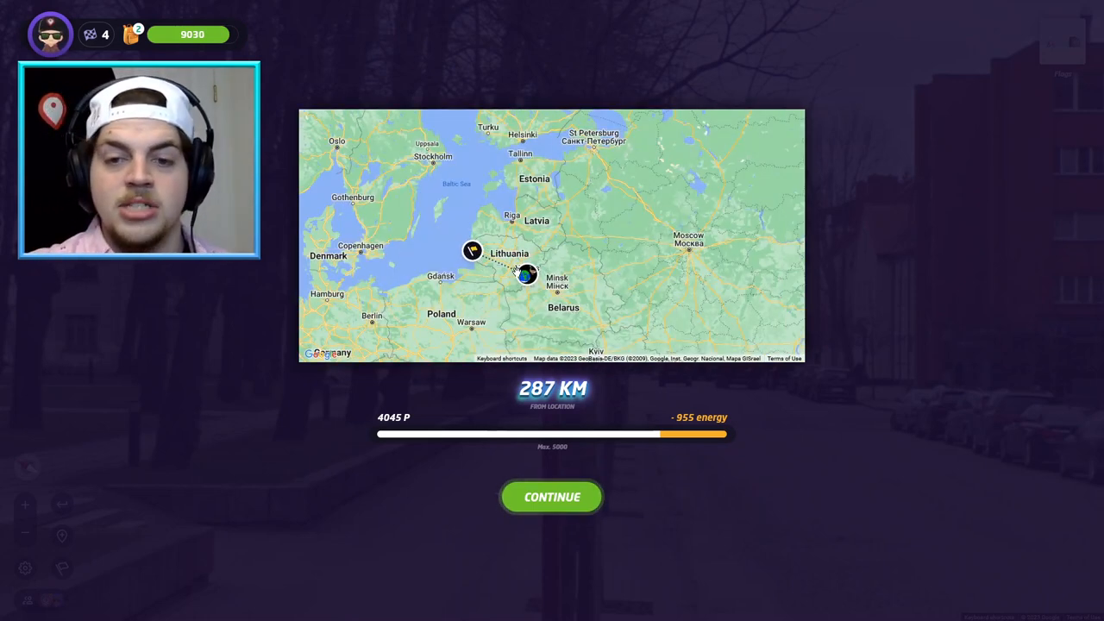
{"action": "mouse_move", "coordinate": [551, 503]}
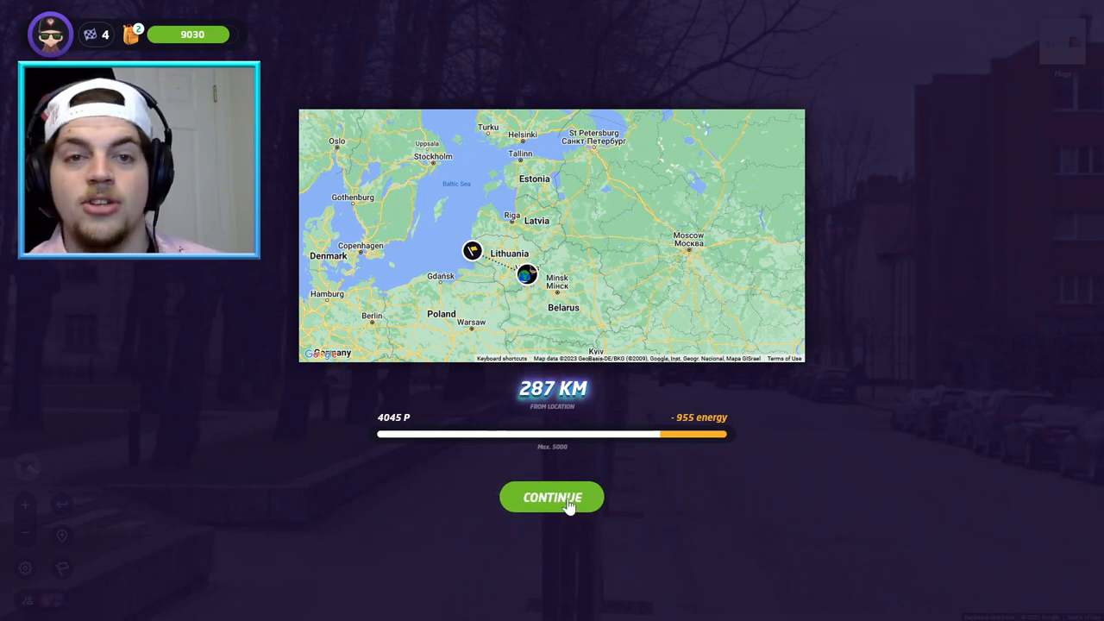
{"action": "left_click", "coordinate": [551, 497]}
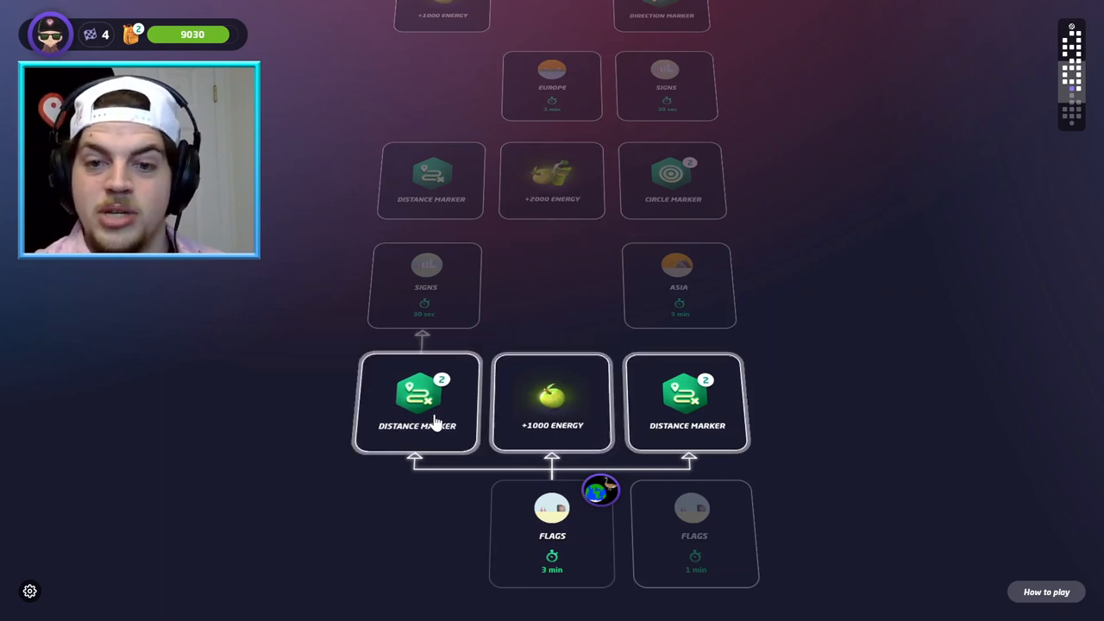
{"action": "mouse_move", "coordinate": [455, 322]}
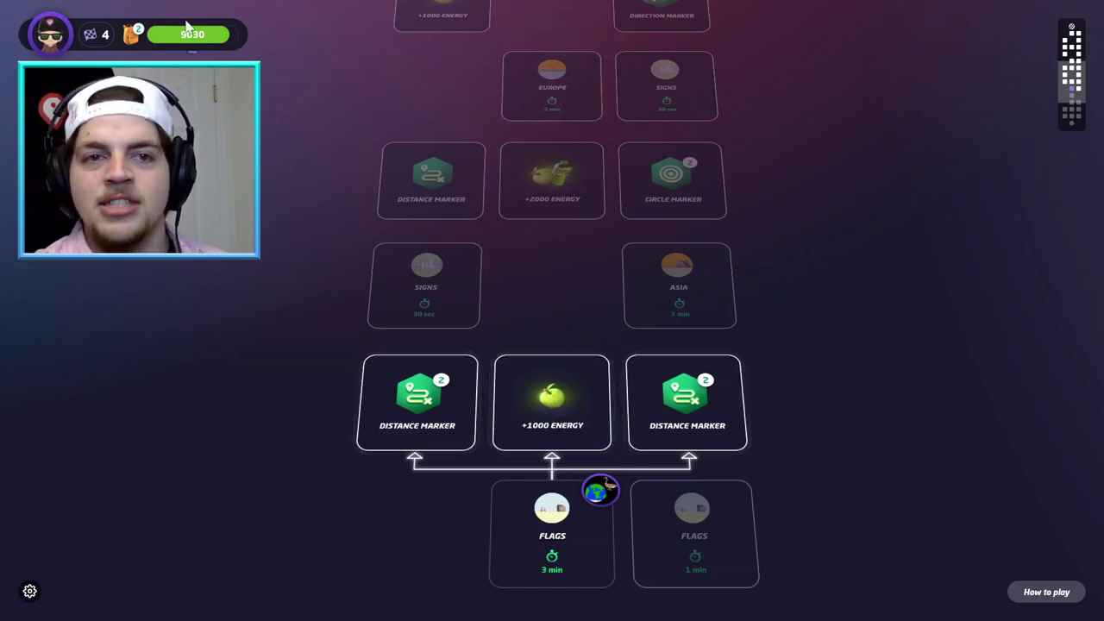
{"action": "mouse_move", "coordinate": [647, 455]}
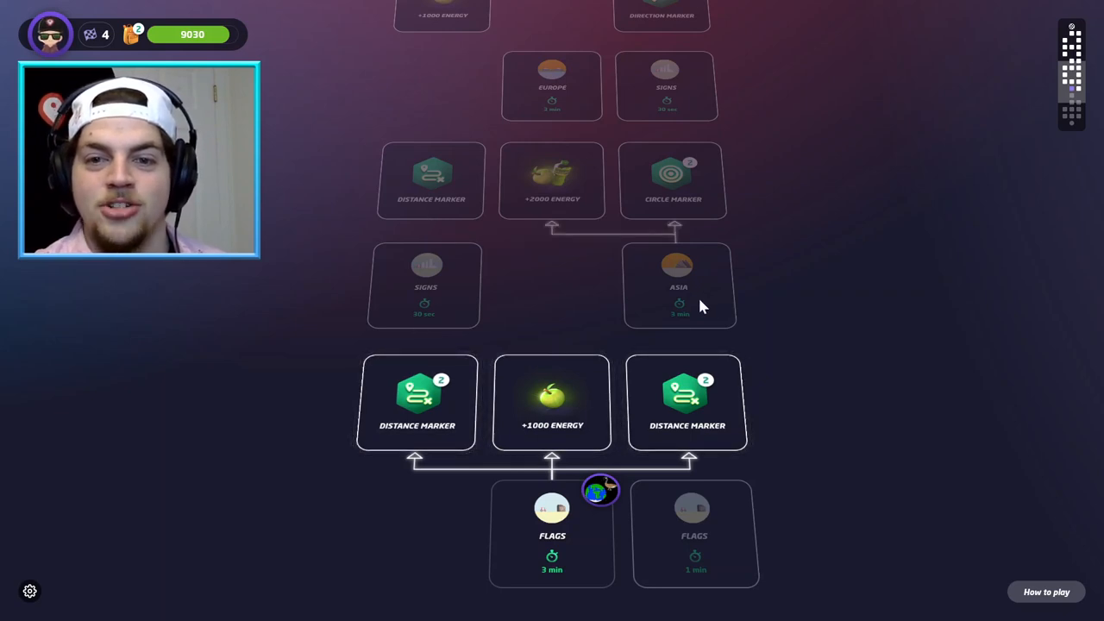
{"action": "mouse_move", "coordinate": [440, 276]}
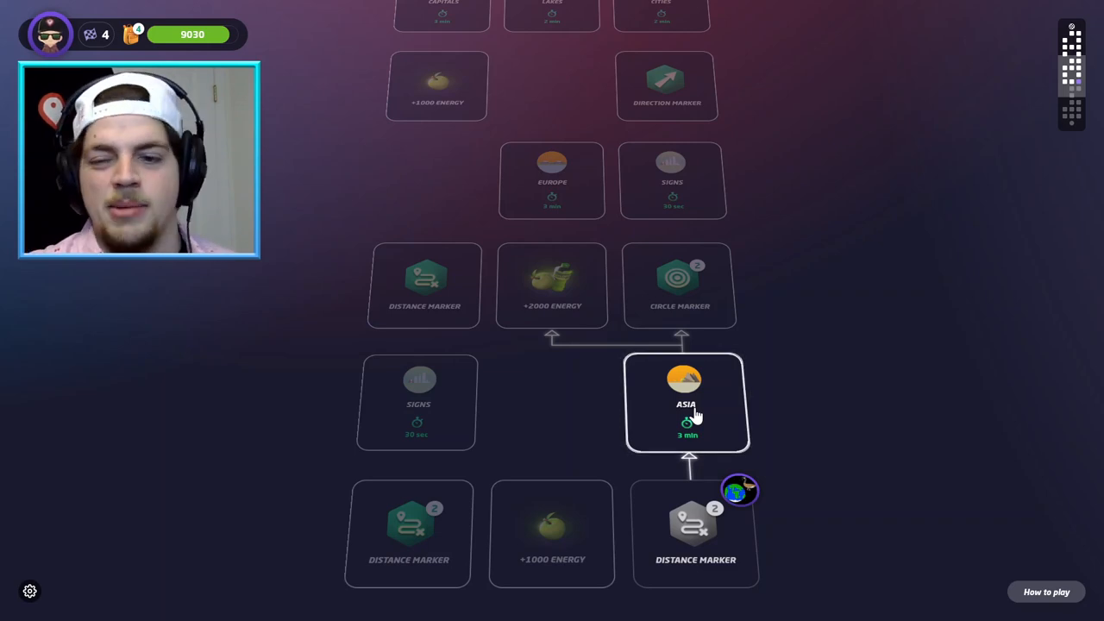
{"action": "mouse_move", "coordinate": [705, 414]}
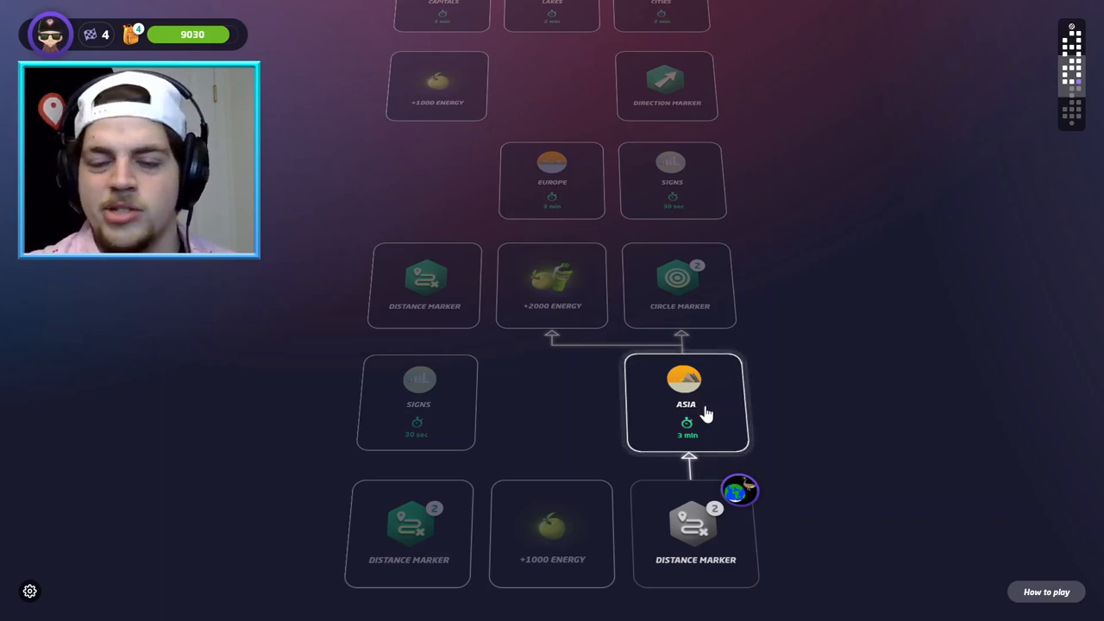
Start the three-minute Asia round from the run map
{"action": "left_click", "coordinate": [686, 403]}
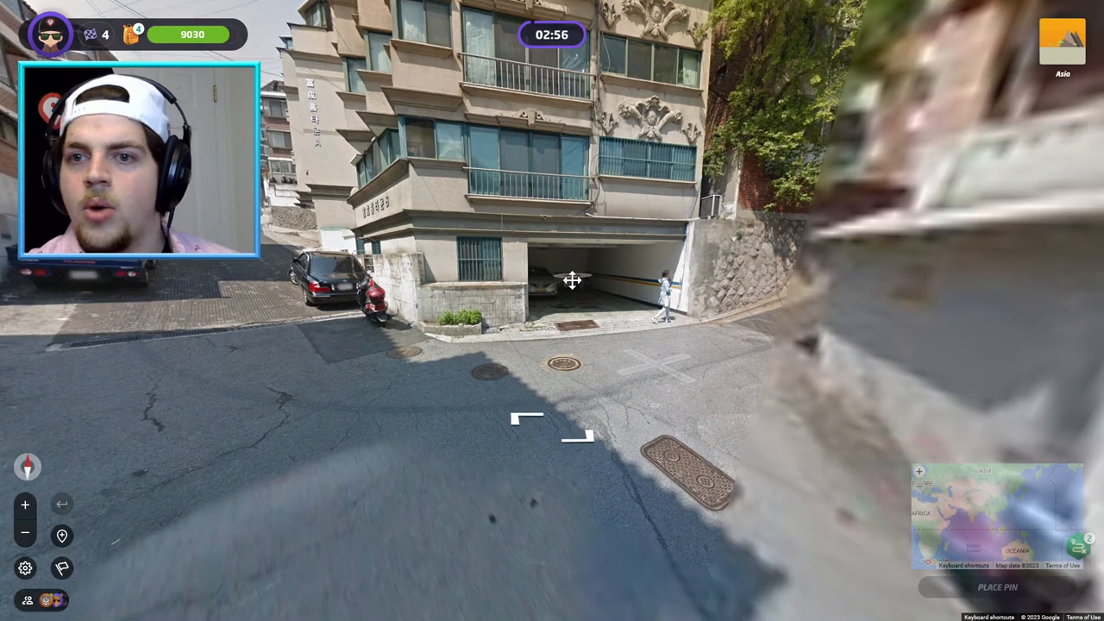
Walk up Seoul's hillside streets past parked cars to the Bogungmun-ro 8-gil sign
{"action": "left_click", "coordinate": [527, 421]}
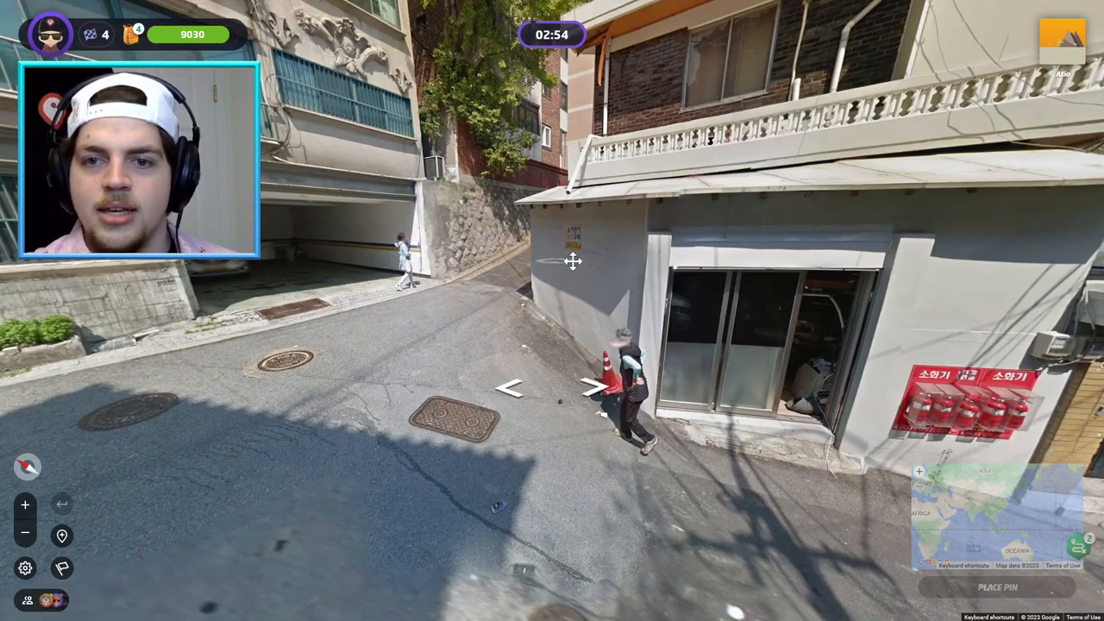
{"action": "left_click", "coordinate": [592, 387]}
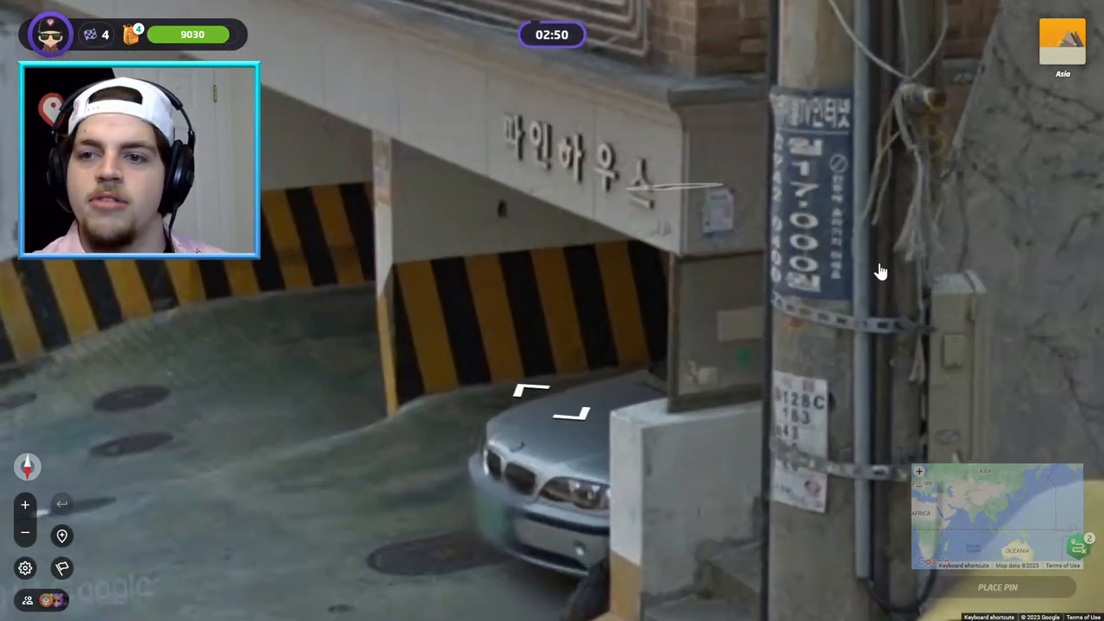
{"action": "left_click", "coordinate": [552, 406]}
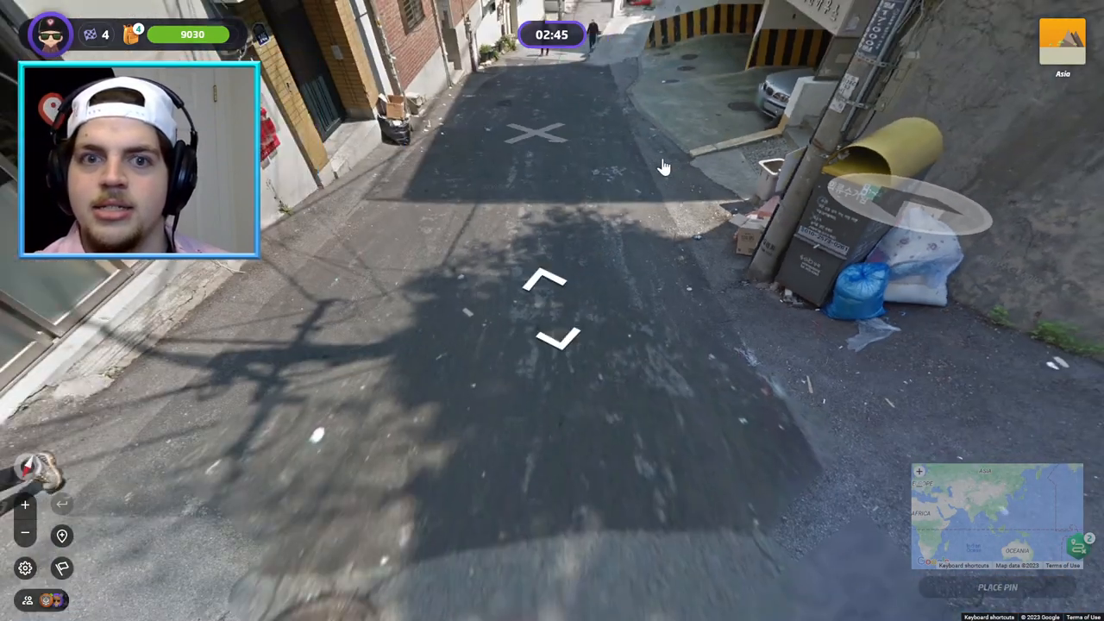
{"action": "left_click", "coordinate": [537, 131]}
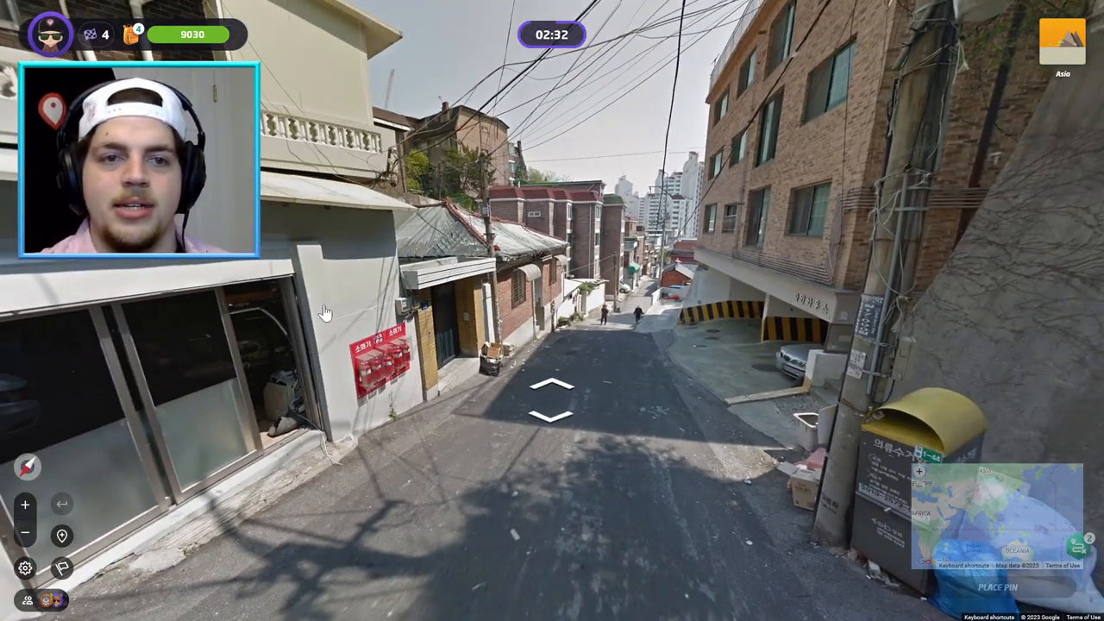
{"action": "left_click", "coordinate": [552, 385]}
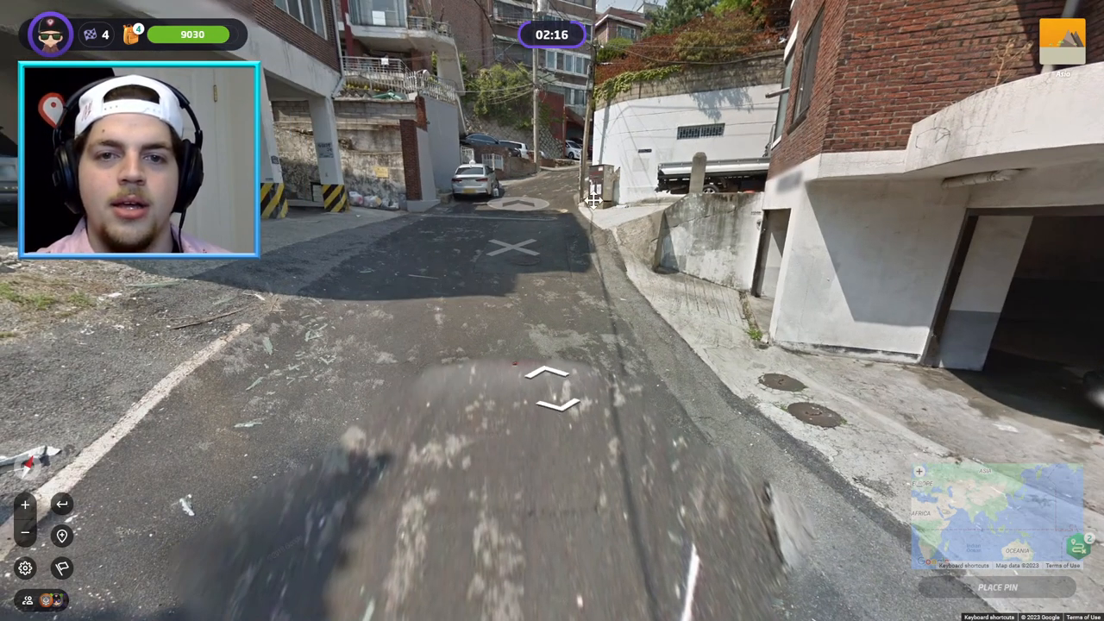
{"action": "left_click", "coordinate": [543, 380]}
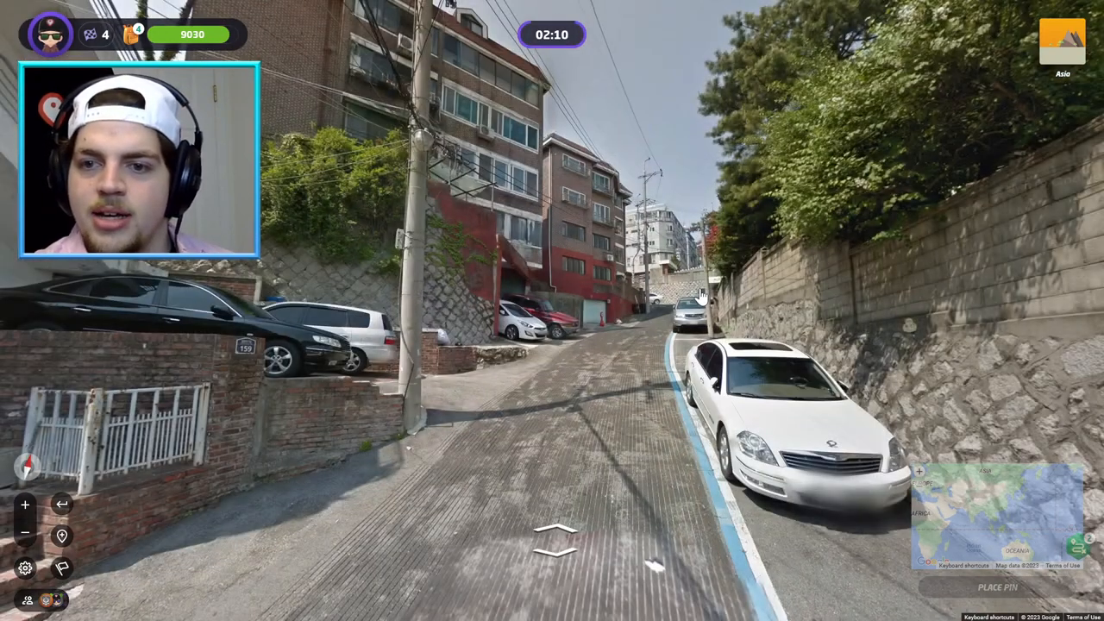
{"action": "left_click", "coordinate": [558, 539]}
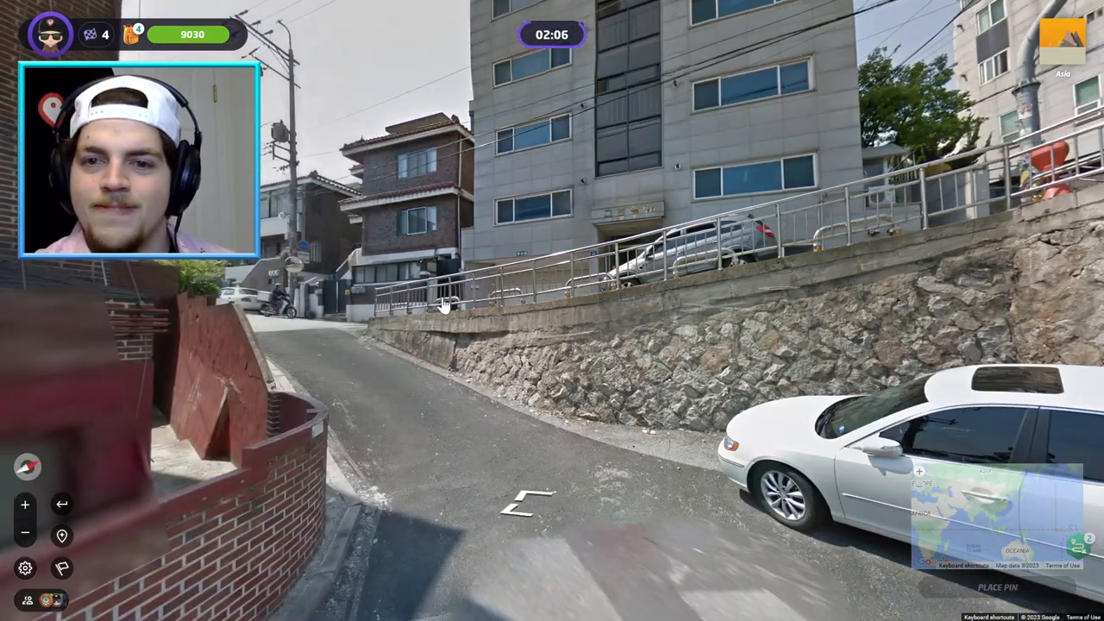
{"action": "left_click", "coordinate": [444, 304]}
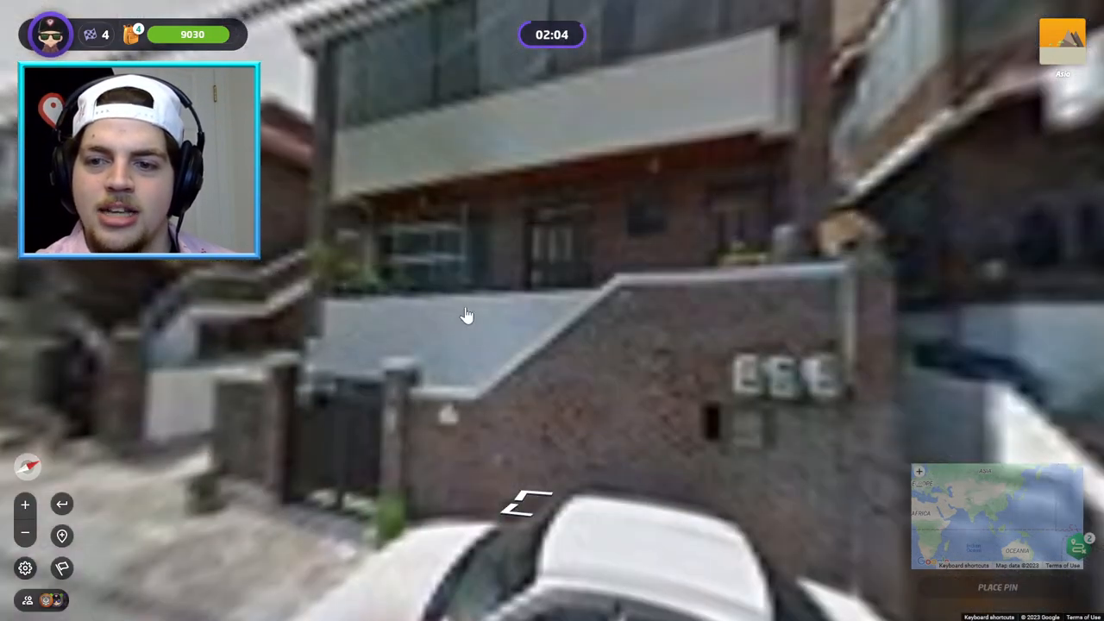
{"action": "left_click", "coordinate": [526, 504]}
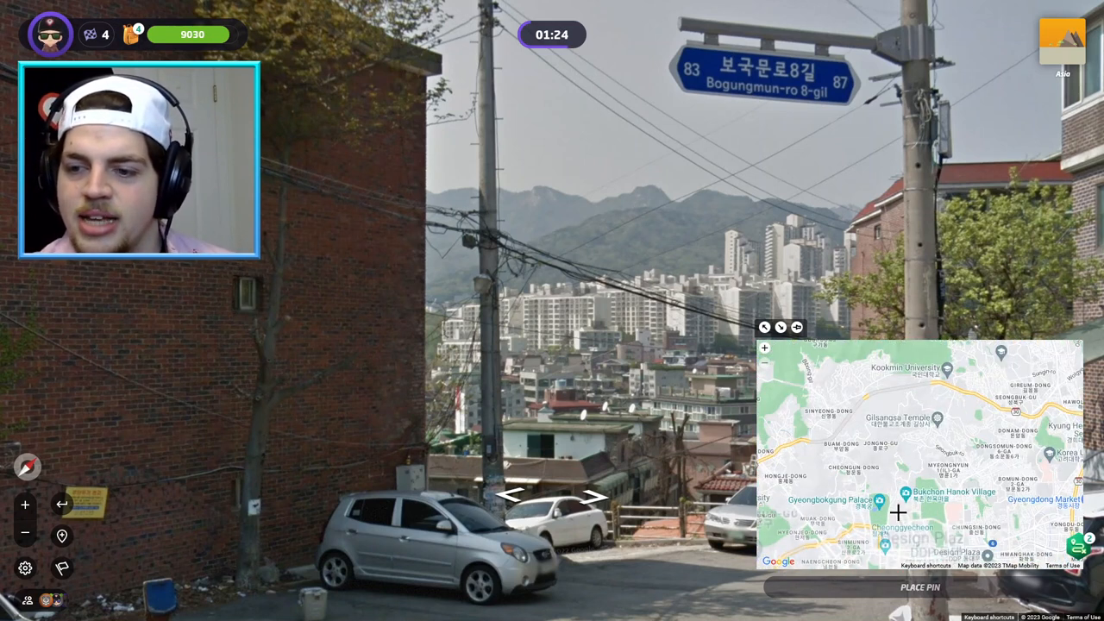
Pin central Seoul and continue past the 4.4 km, 4973-point result
{"action": "left_click", "coordinate": [903, 519]}
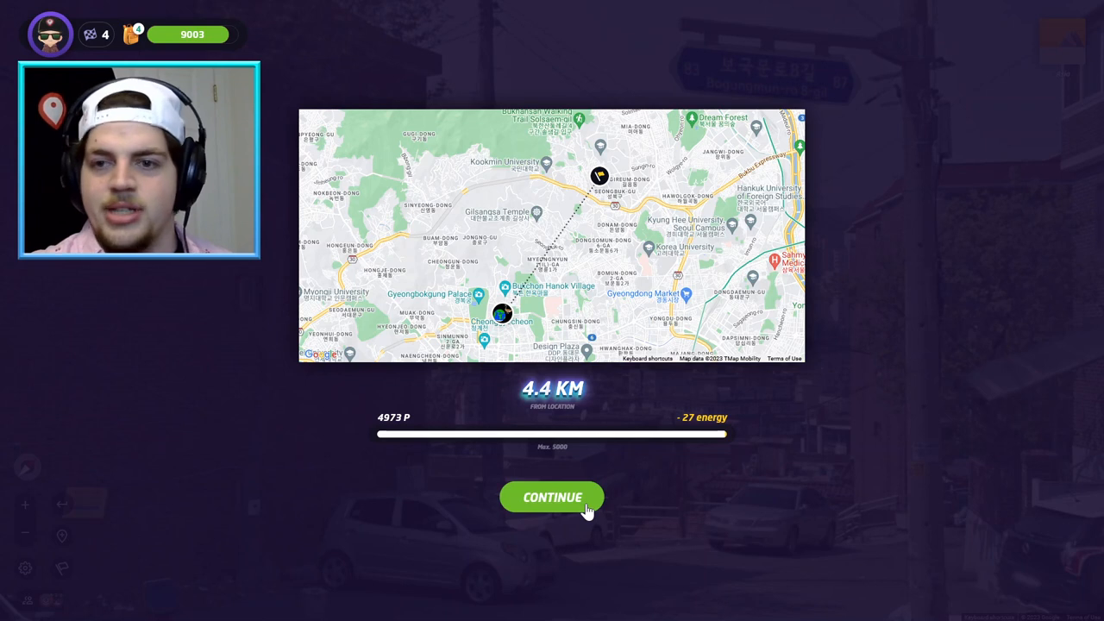
{"action": "left_click", "coordinate": [552, 496]}
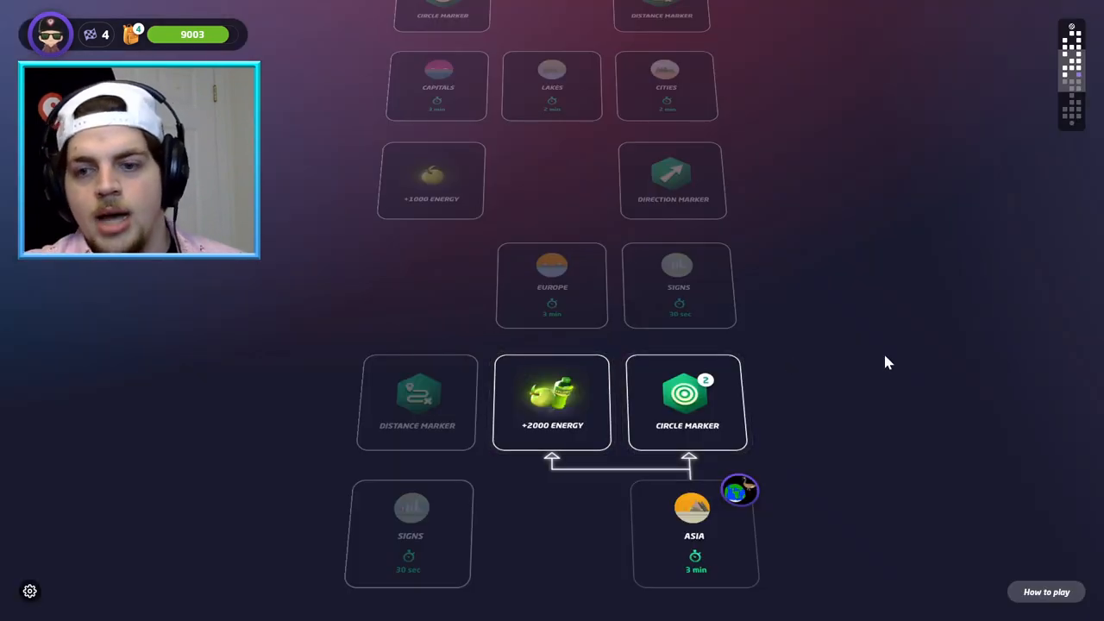
{"action": "mouse_move", "coordinate": [602, 414]}
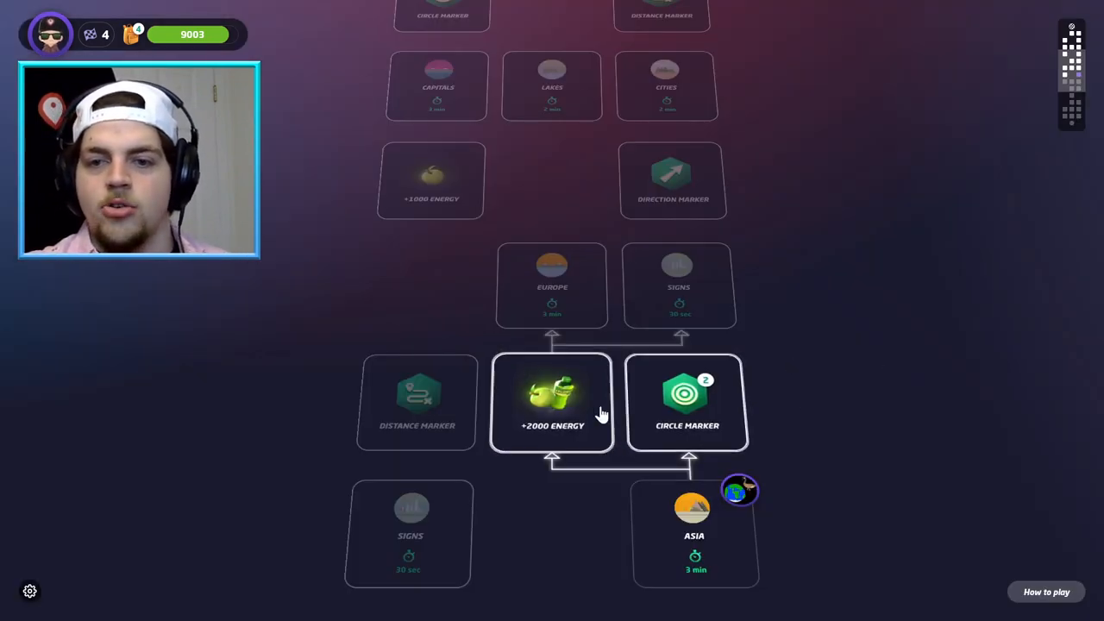
{"action": "mouse_move", "coordinate": [660, 388]}
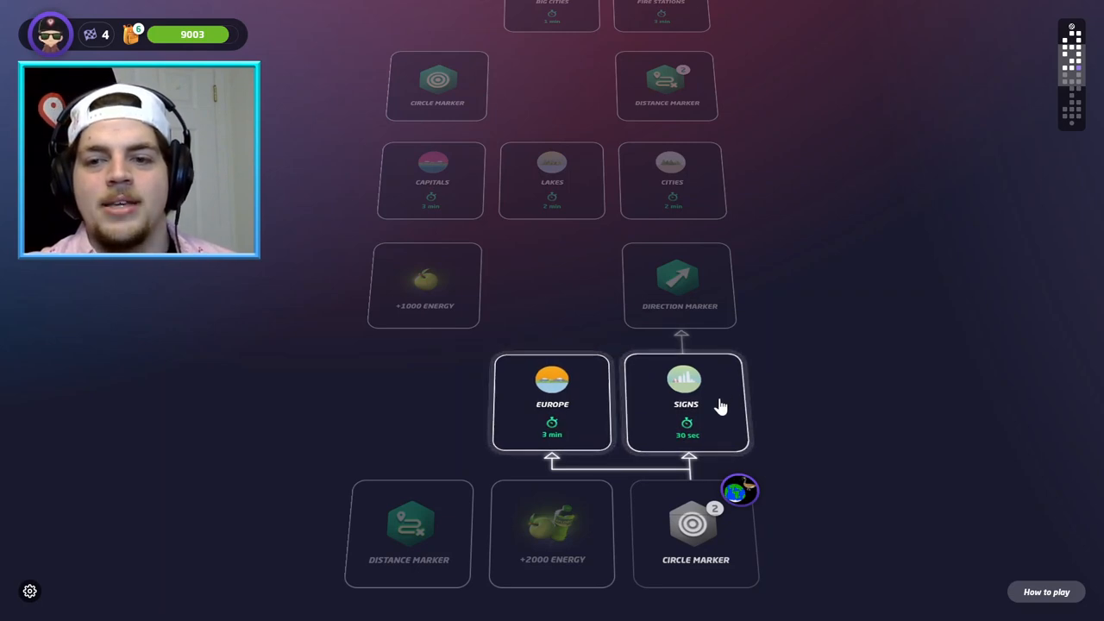
{"action": "mouse_move", "coordinate": [690, 319]}
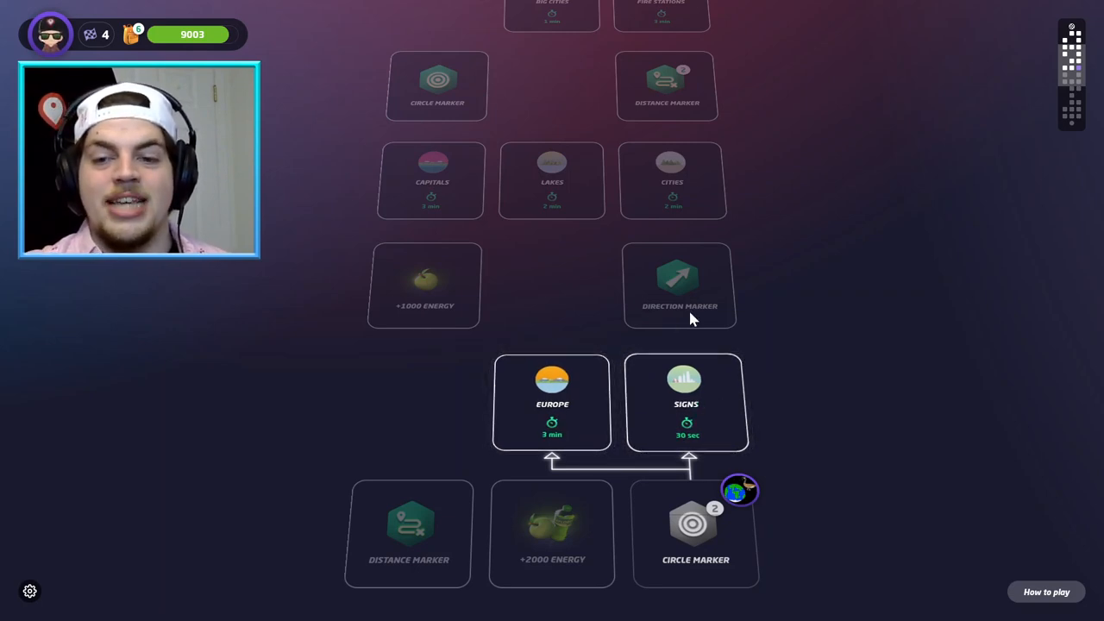
{"action": "mouse_move", "coordinate": [565, 436]}
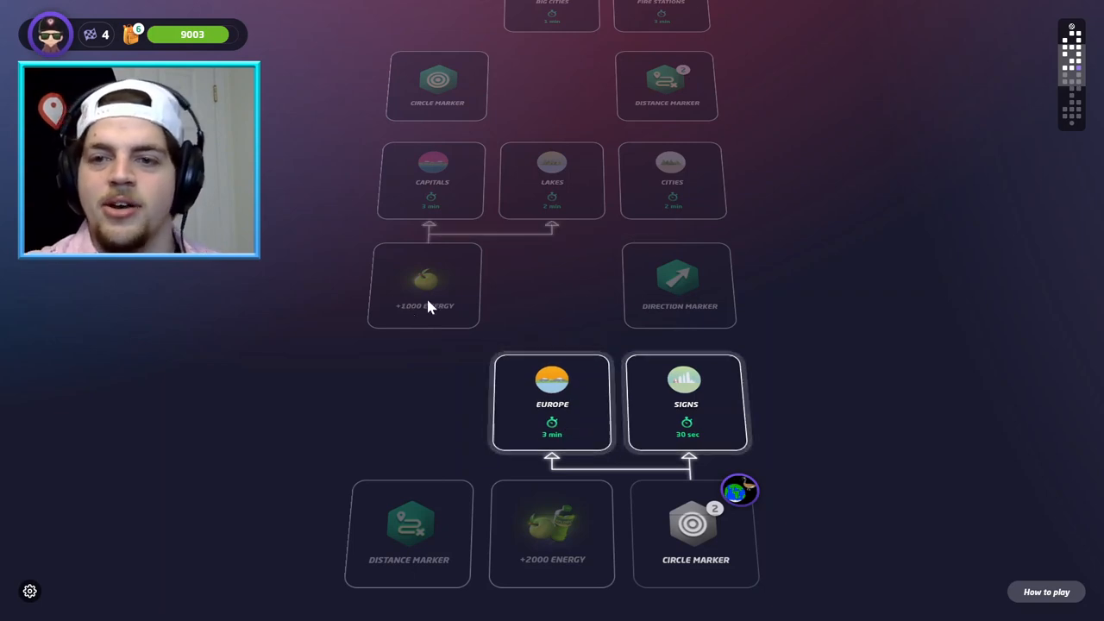
{"action": "mouse_move", "coordinate": [448, 101]}
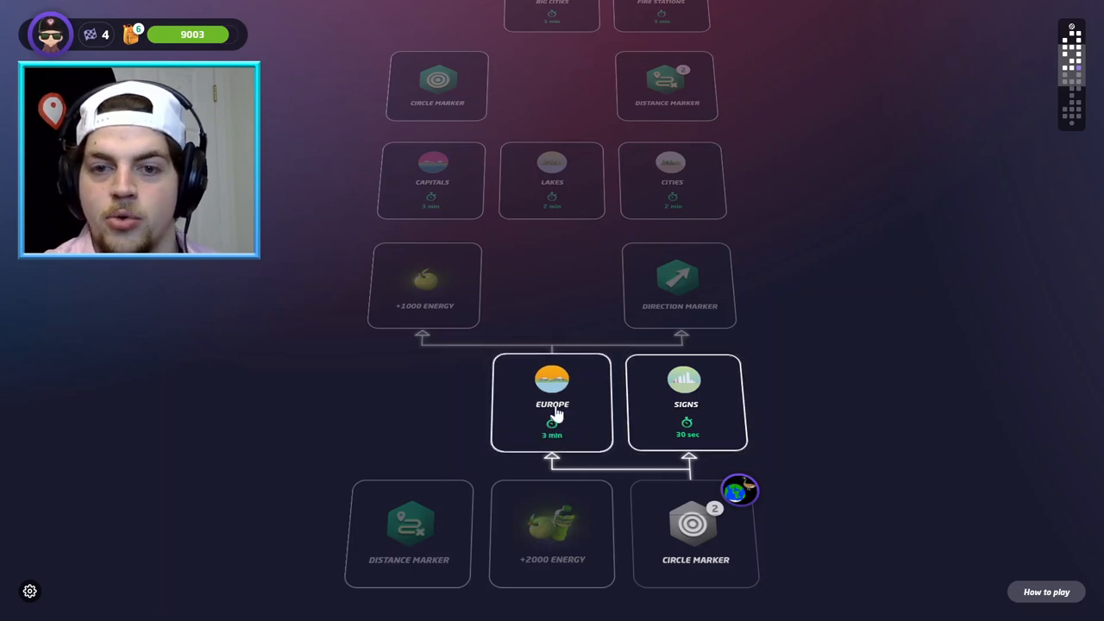
{"action": "mouse_move", "coordinate": [645, 213]}
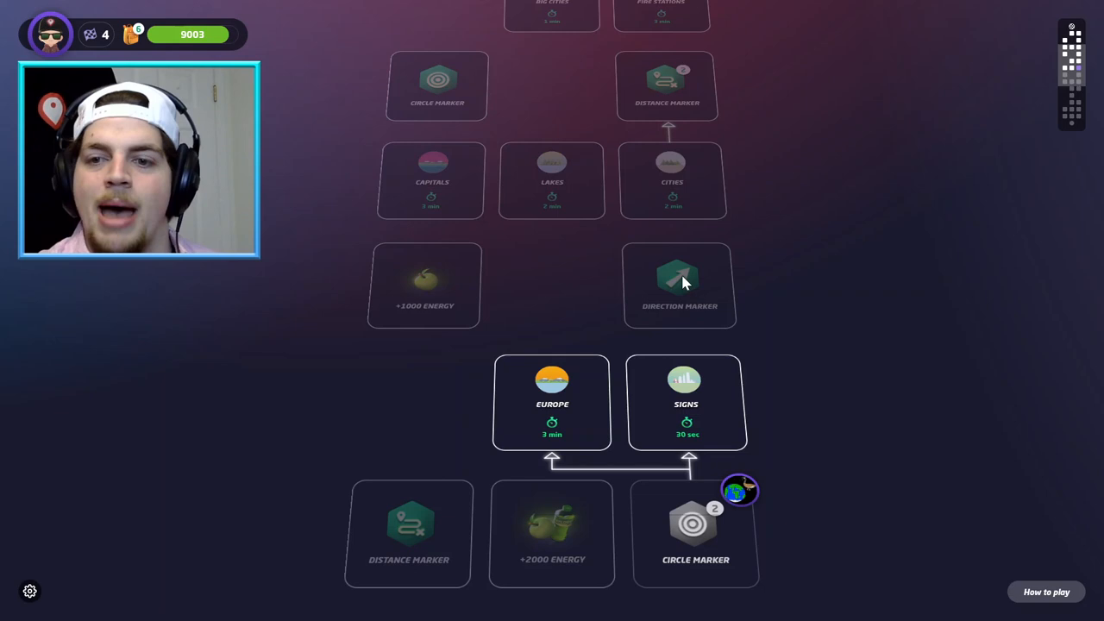
{"action": "mouse_move", "coordinate": [551, 423]}
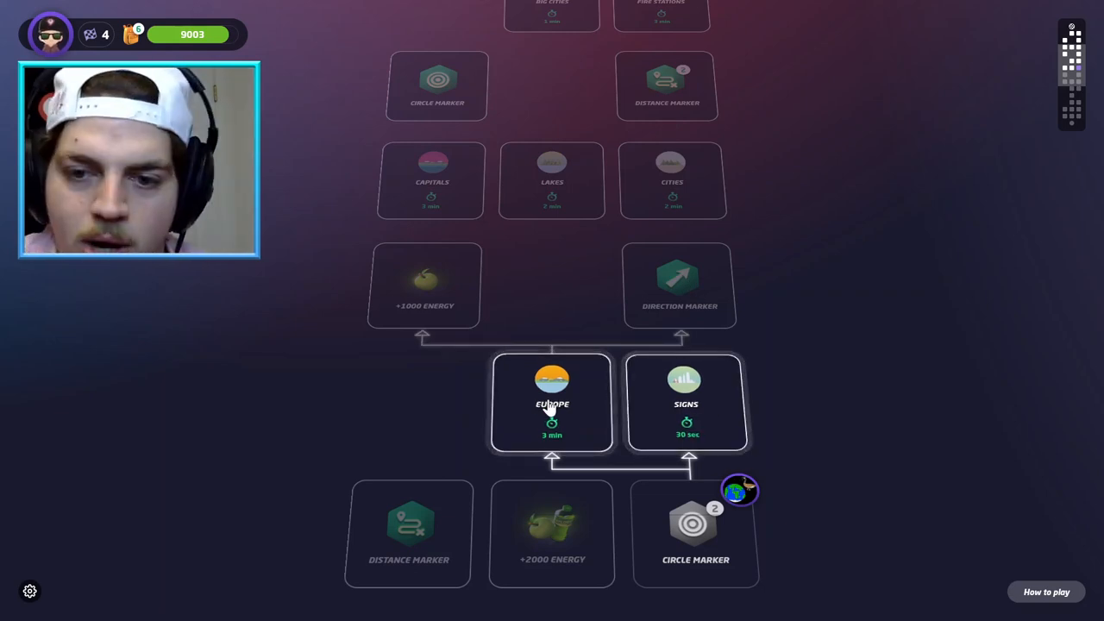
Start the Europe round and walk the streets past the ÜLIKOOLI tn sign and bus stop
{"action": "left_click", "coordinate": [551, 403]}
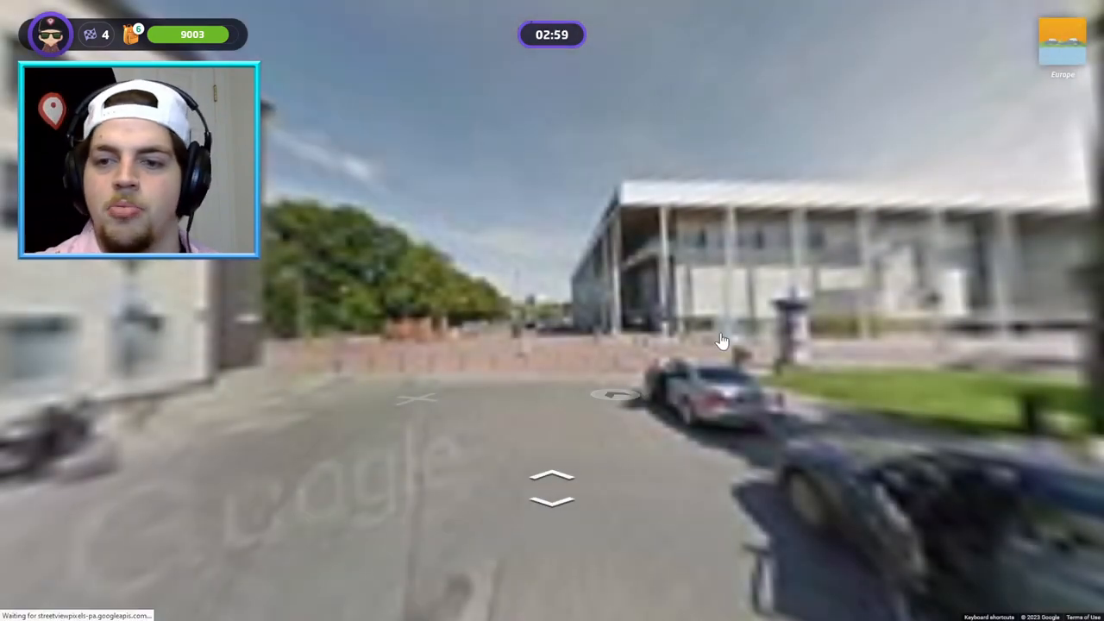
{"action": "left_click", "coordinate": [552, 478]}
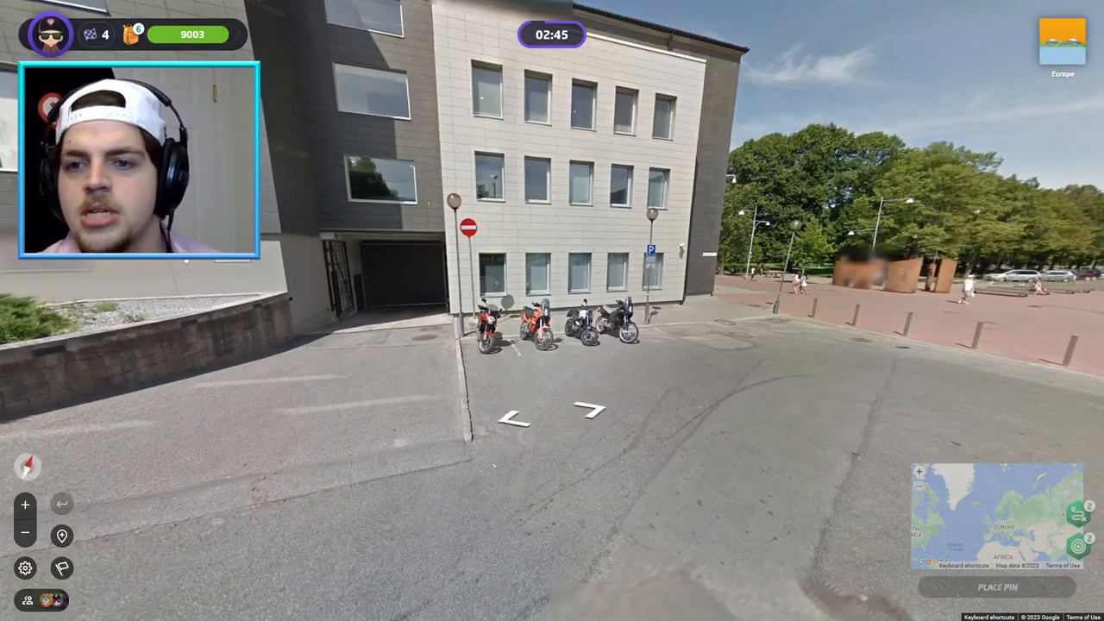
{"action": "left_click", "coordinate": [590, 410]}
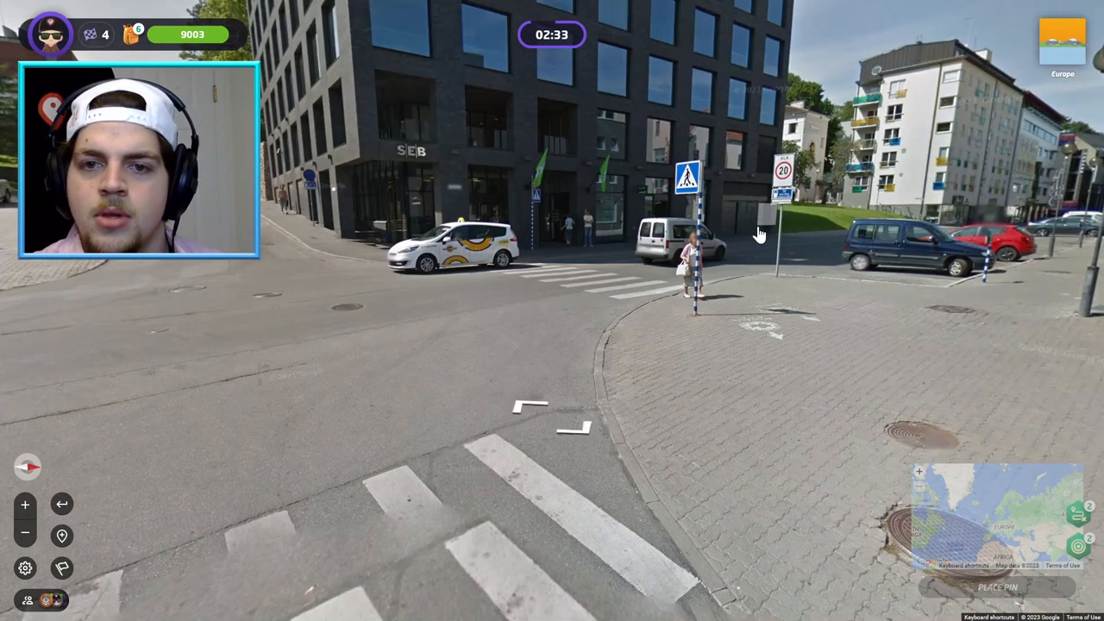
{"action": "left_click", "coordinate": [561, 427]}
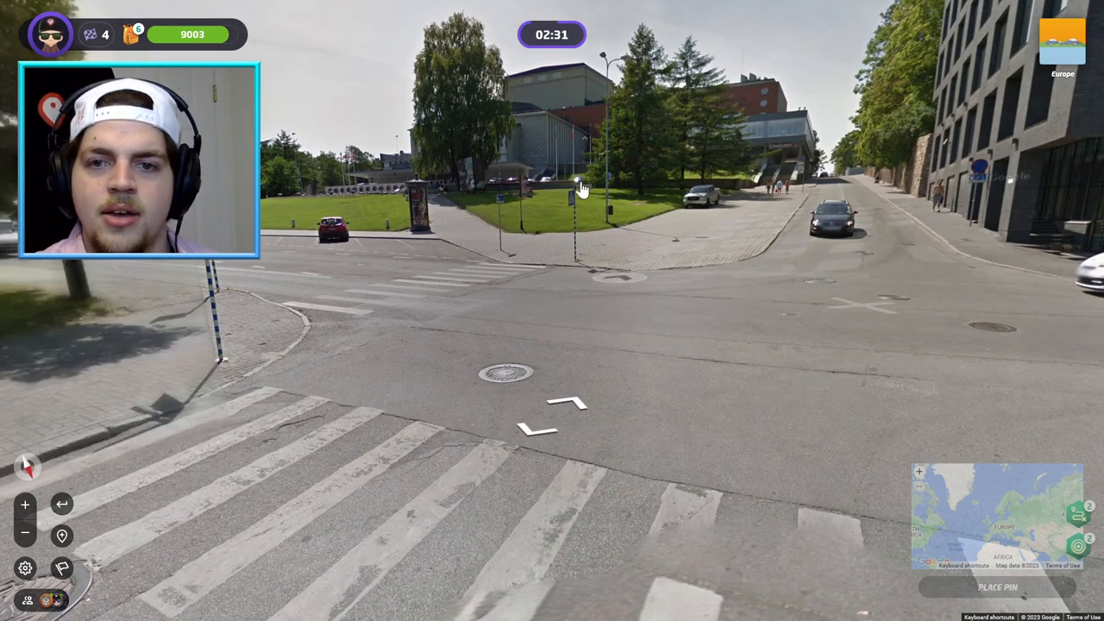
{"action": "left_click", "coordinate": [574, 181]}
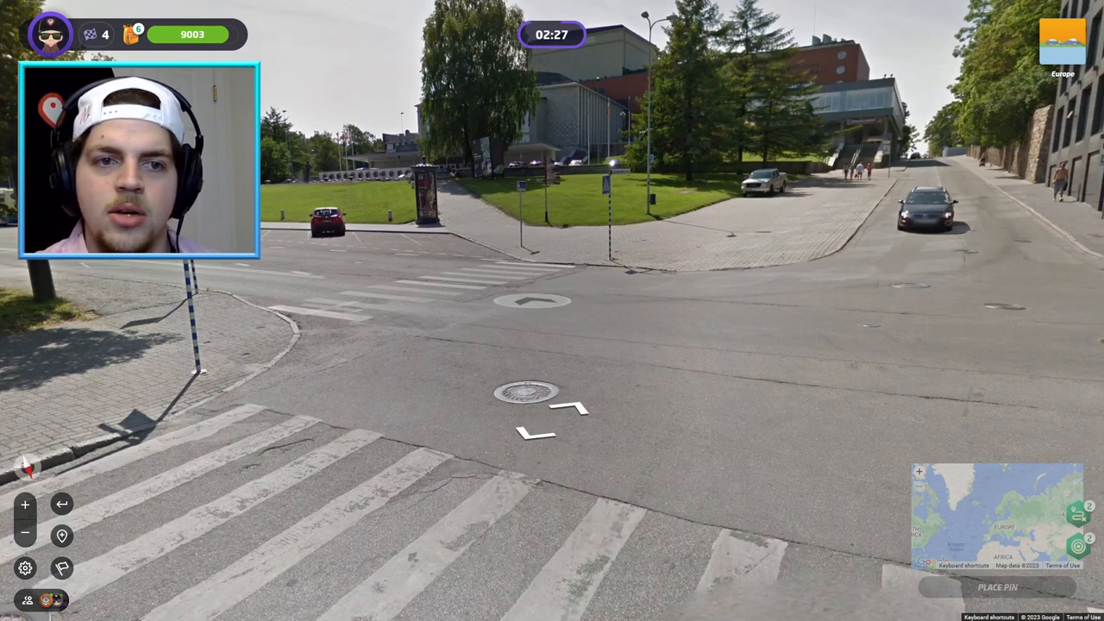
{"action": "left_click", "coordinate": [531, 300]}
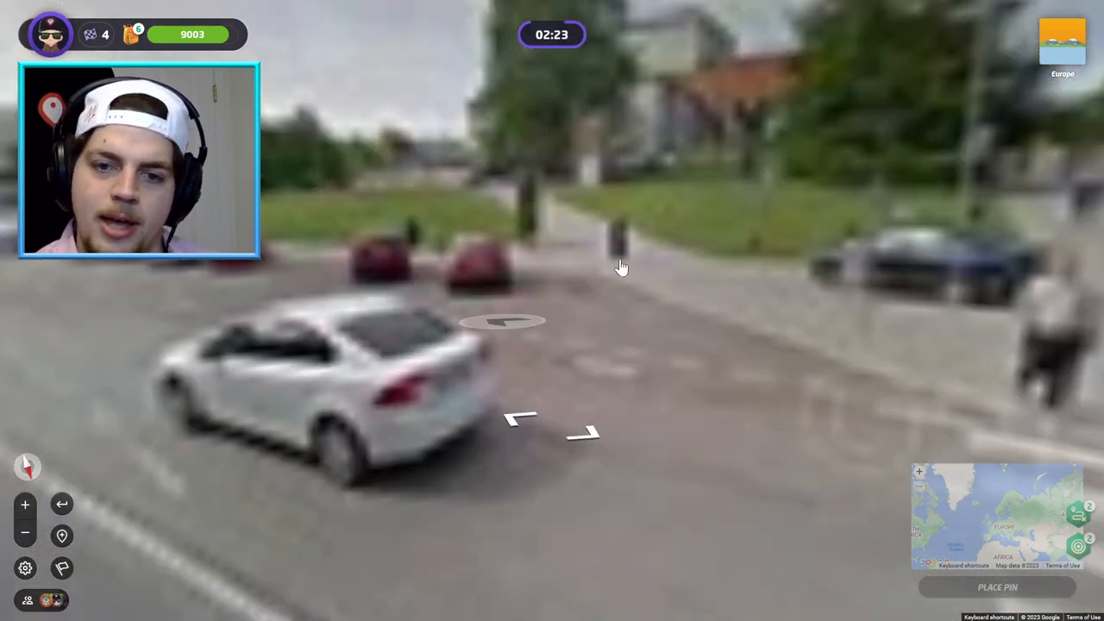
{"action": "left_click", "coordinate": [509, 323]}
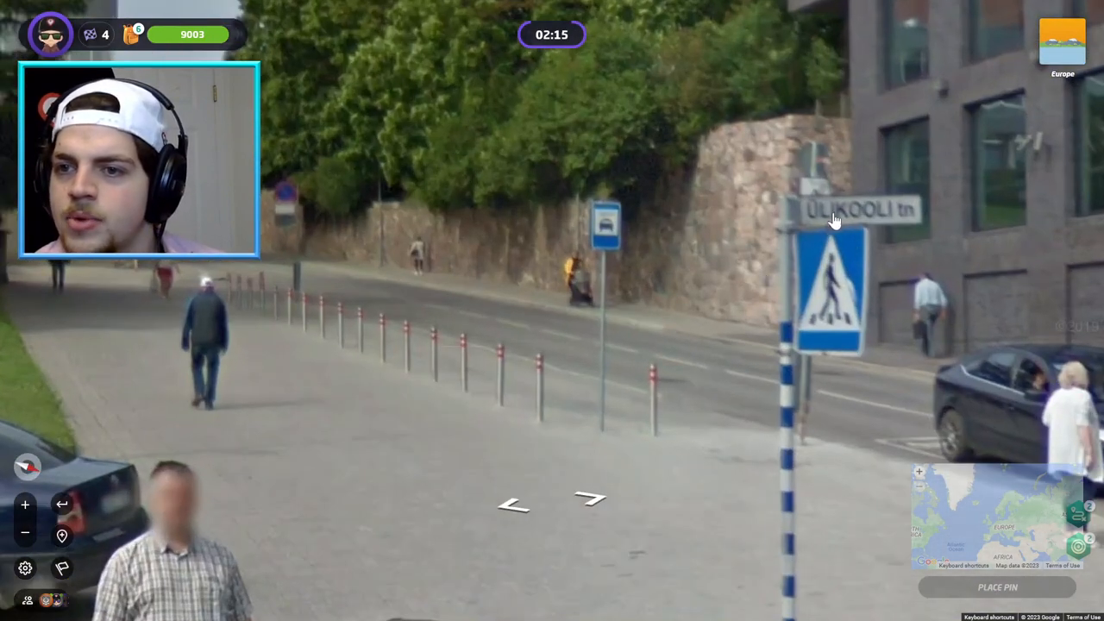
{"action": "left_click", "coordinate": [592, 498]}
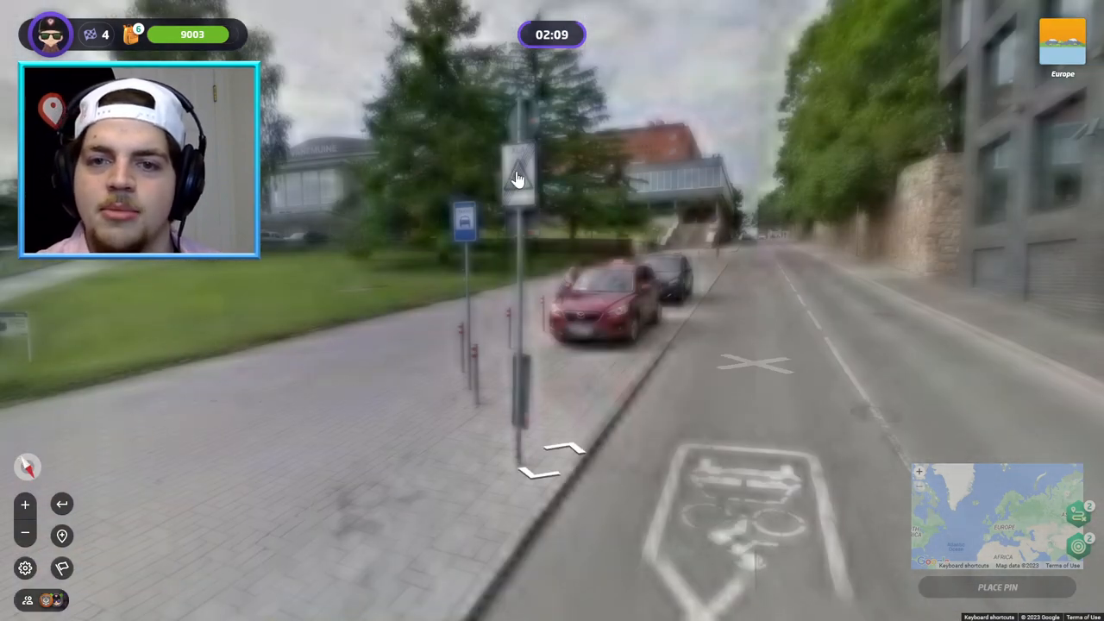
{"action": "left_click", "coordinate": [518, 177]}
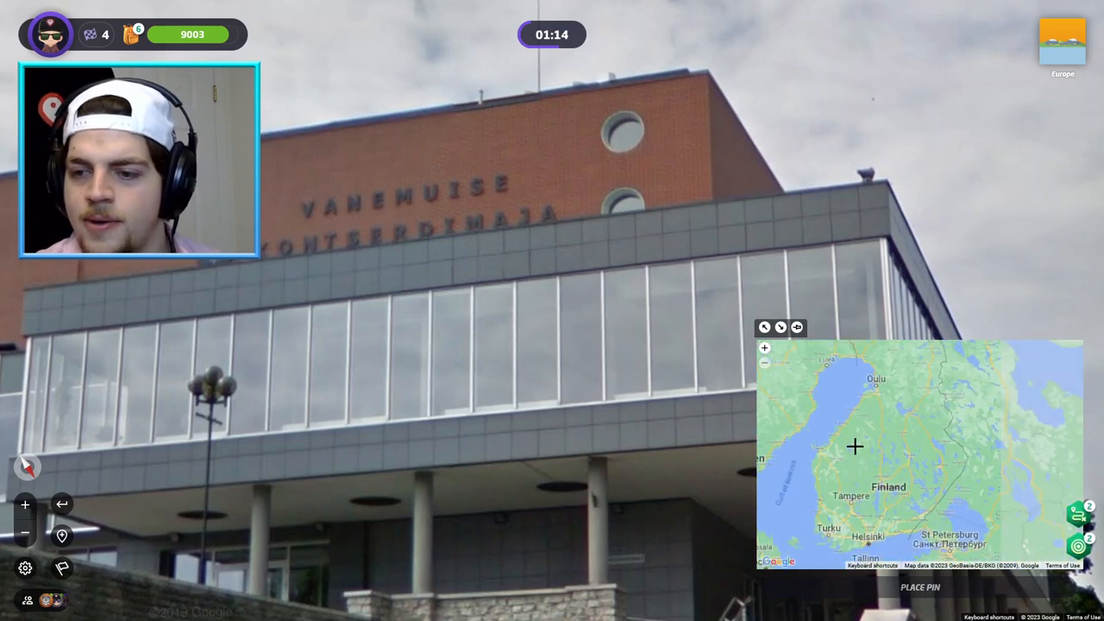
Drop a first guess pin on the minimap and move toward the costume rental sign
{"action": "left_click", "coordinate": [764, 361]}
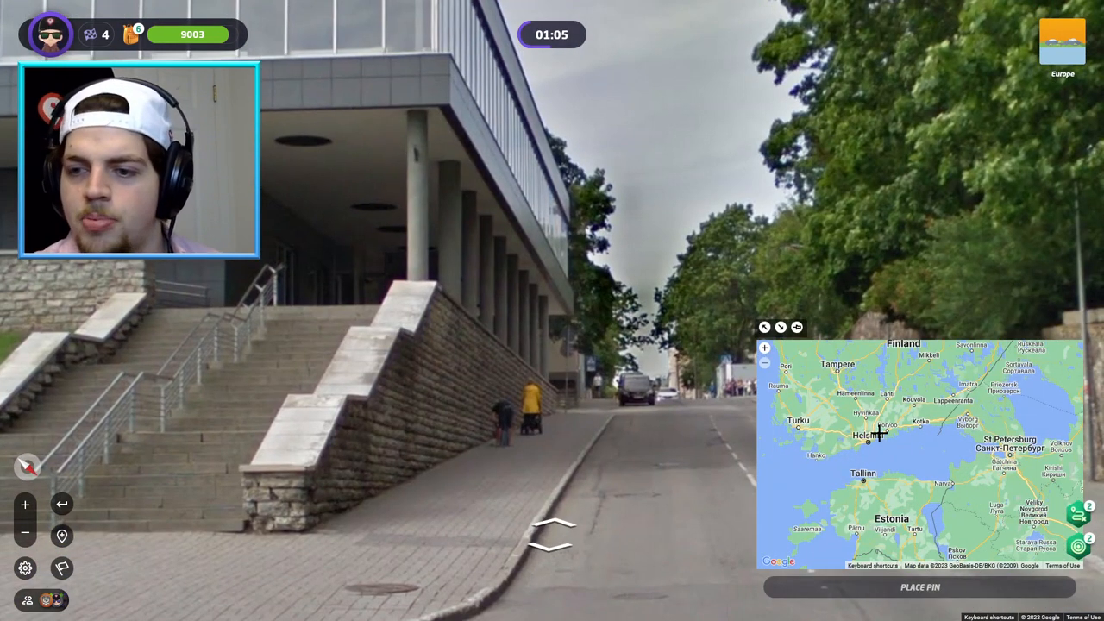
{"action": "left_click", "coordinate": [552, 530]}
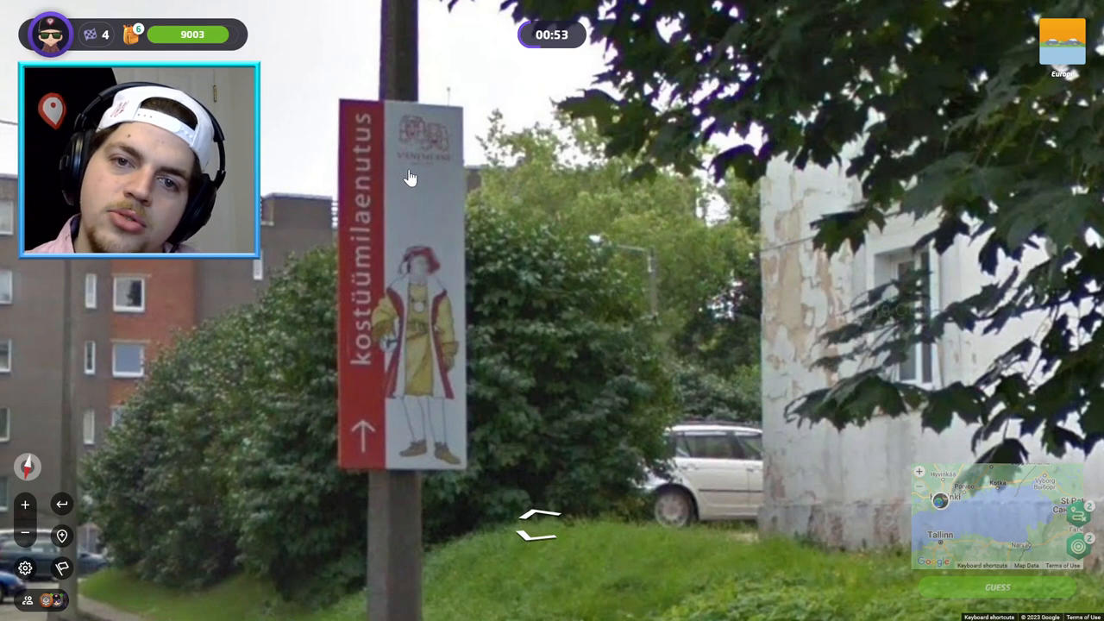
{"action": "left_click", "coordinate": [543, 526]}
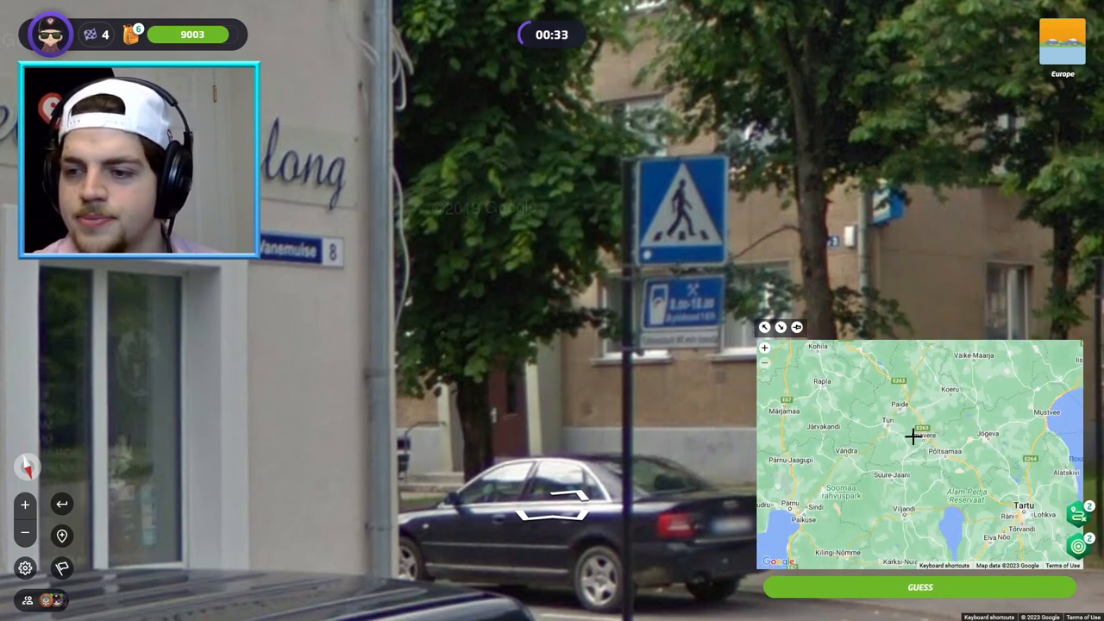
{"action": "scroll", "scroll_direction": "down", "scroll_amount": 3}
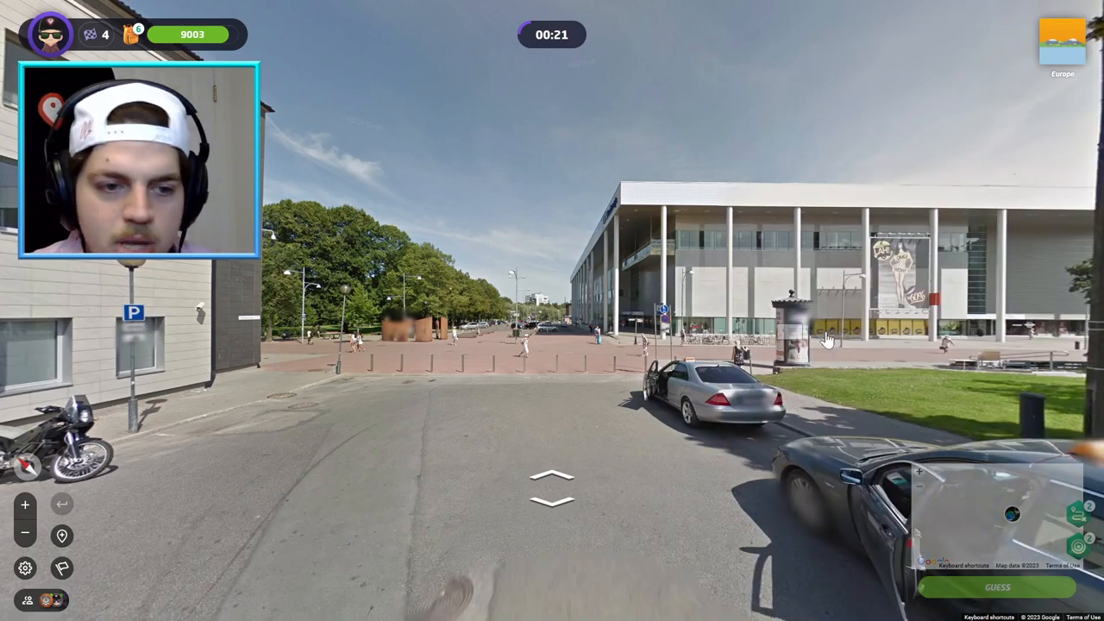
Submit the Tartu guess, 285 m off for 4997 points, and move on
{"action": "left_click", "coordinate": [552, 487]}
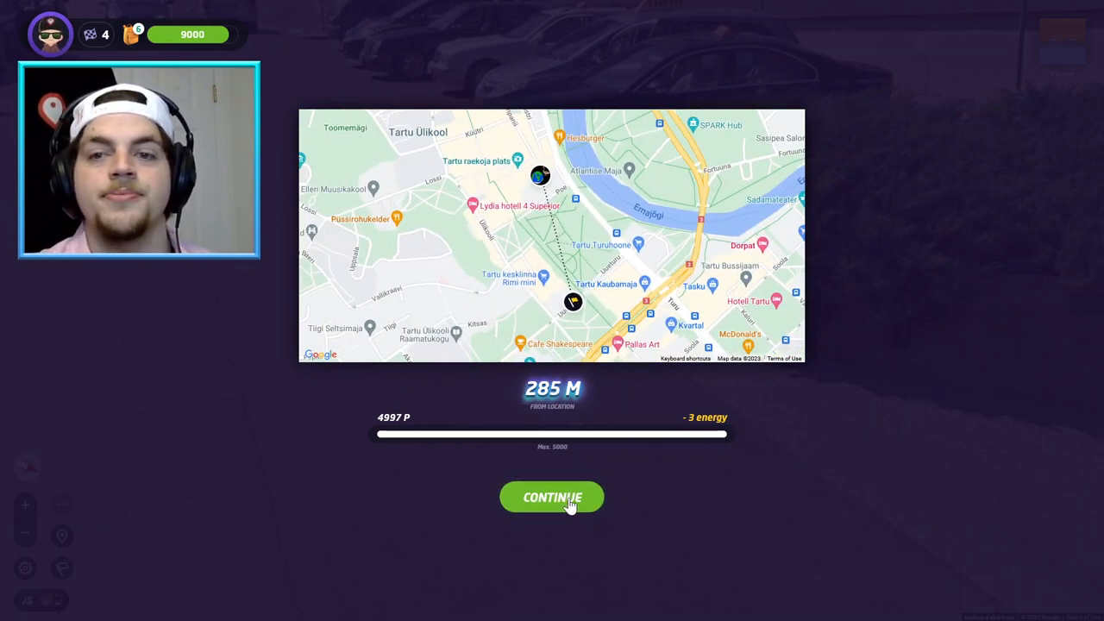
{"action": "left_click", "coordinate": [551, 497]}
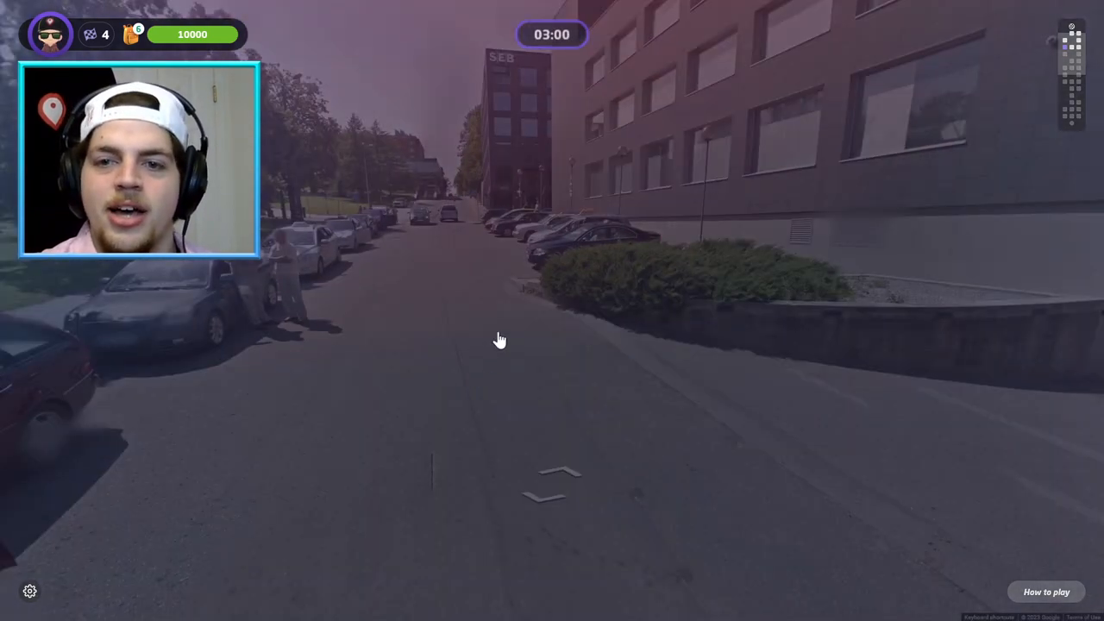
Start the Capitals round and walk forward along the Tunis street
{"action": "left_click", "coordinate": [500, 339]}
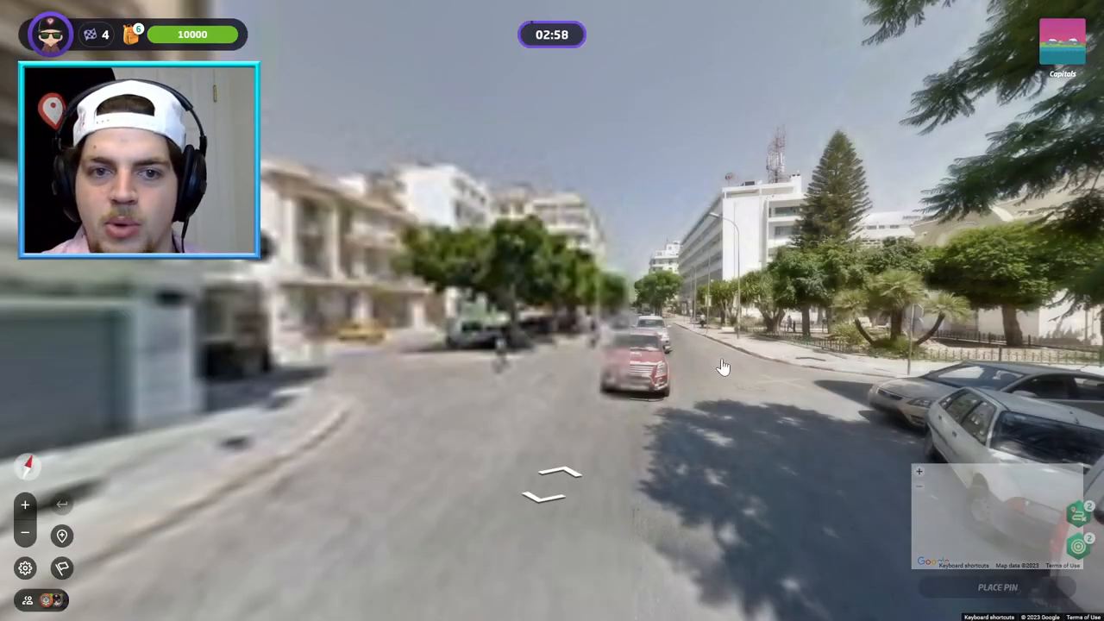
{"action": "left_click", "coordinate": [552, 478]}
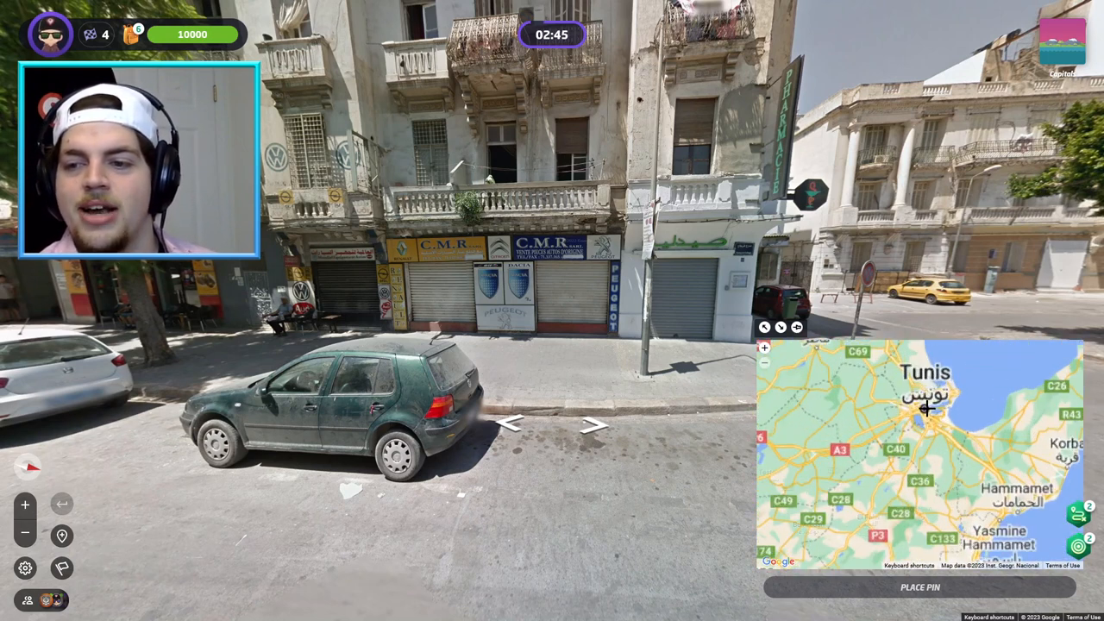
{"action": "left_click", "coordinate": [559, 422]}
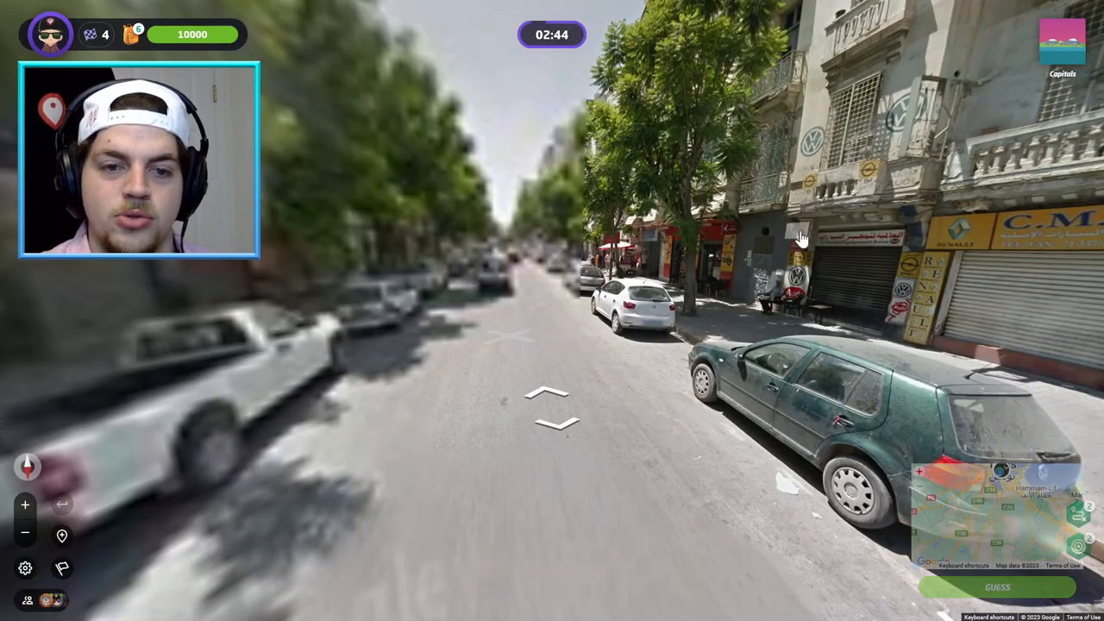
{"action": "left_click", "coordinate": [552, 405]}
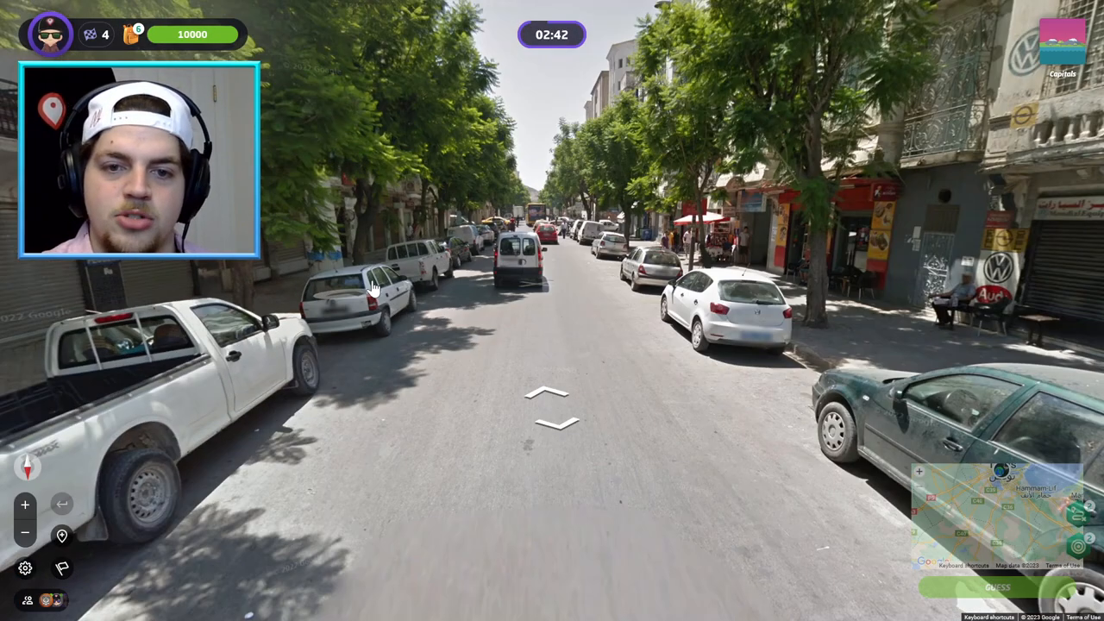
Walk past the CIBO storefront back to the tree-lined main street and pin central Tunis
{"action": "left_click", "coordinate": [552, 406]}
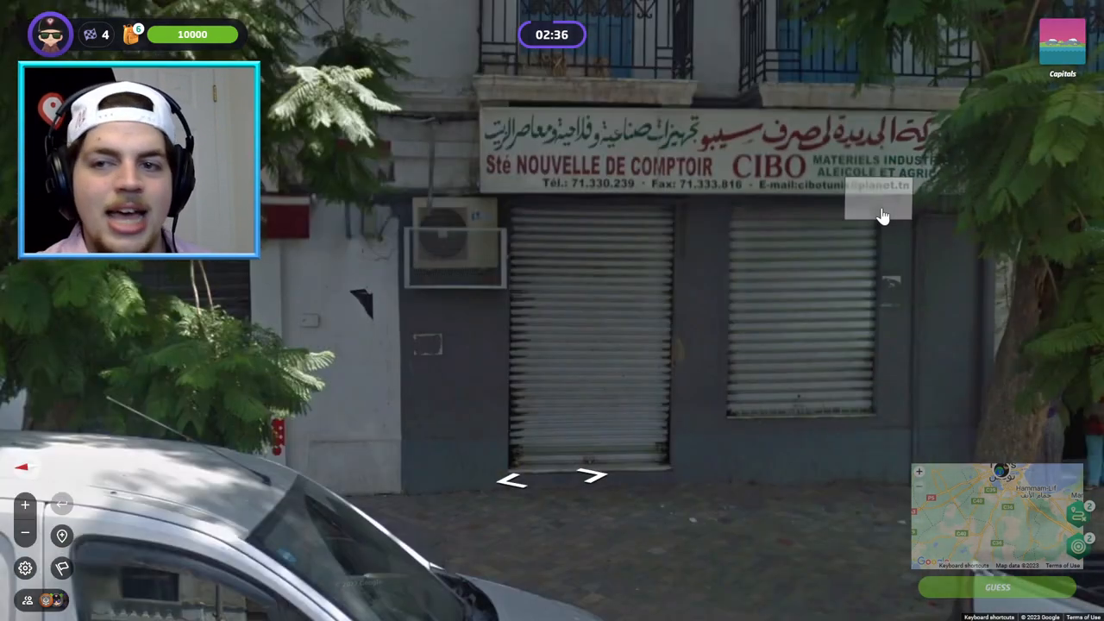
{"action": "left_click", "coordinate": [597, 477]}
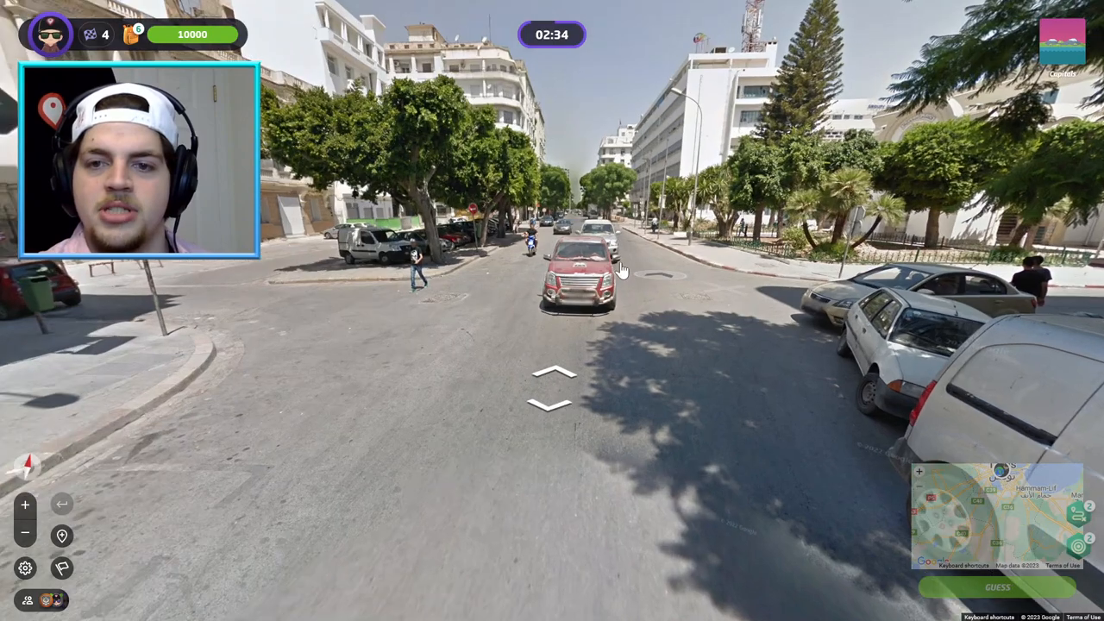
{"action": "left_click", "coordinate": [555, 379]}
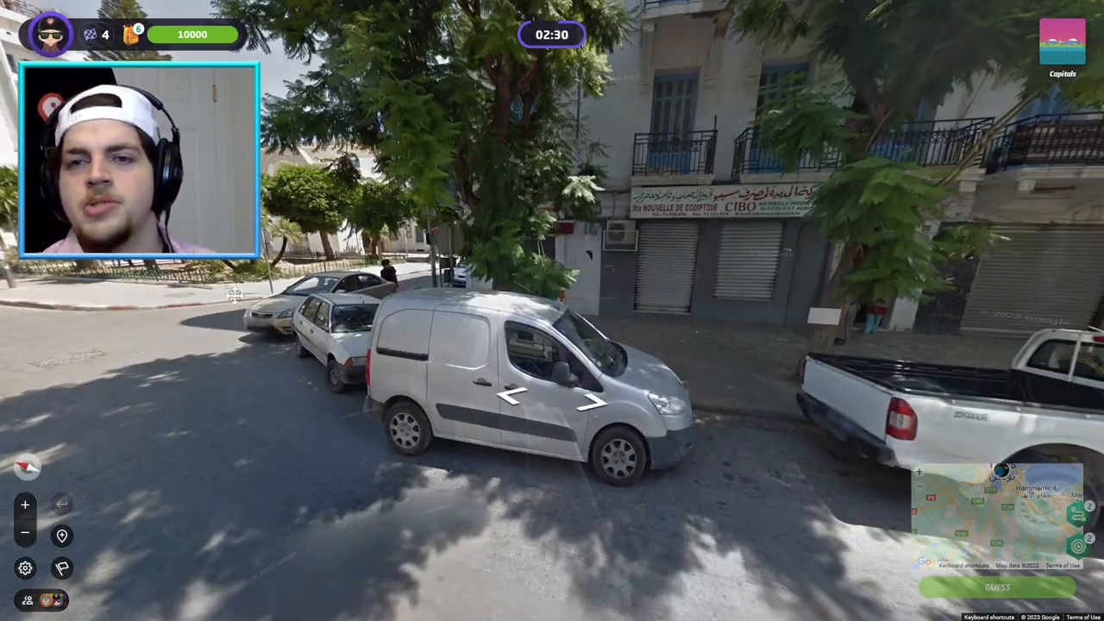
{"action": "left_click", "coordinate": [582, 401]}
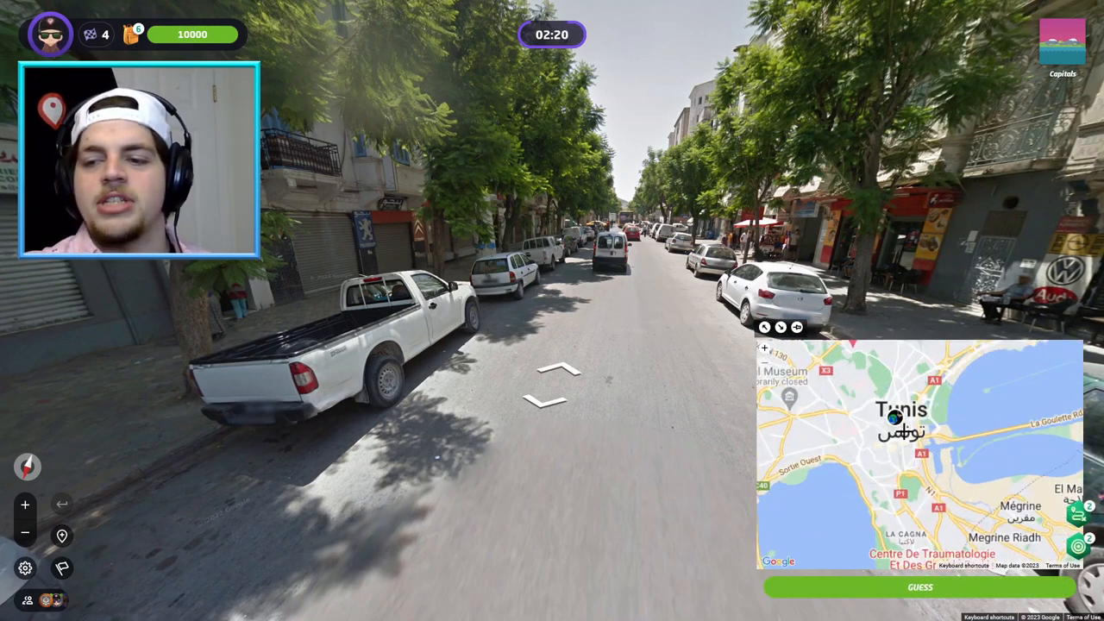
{"action": "left_click", "coordinate": [762, 348]}
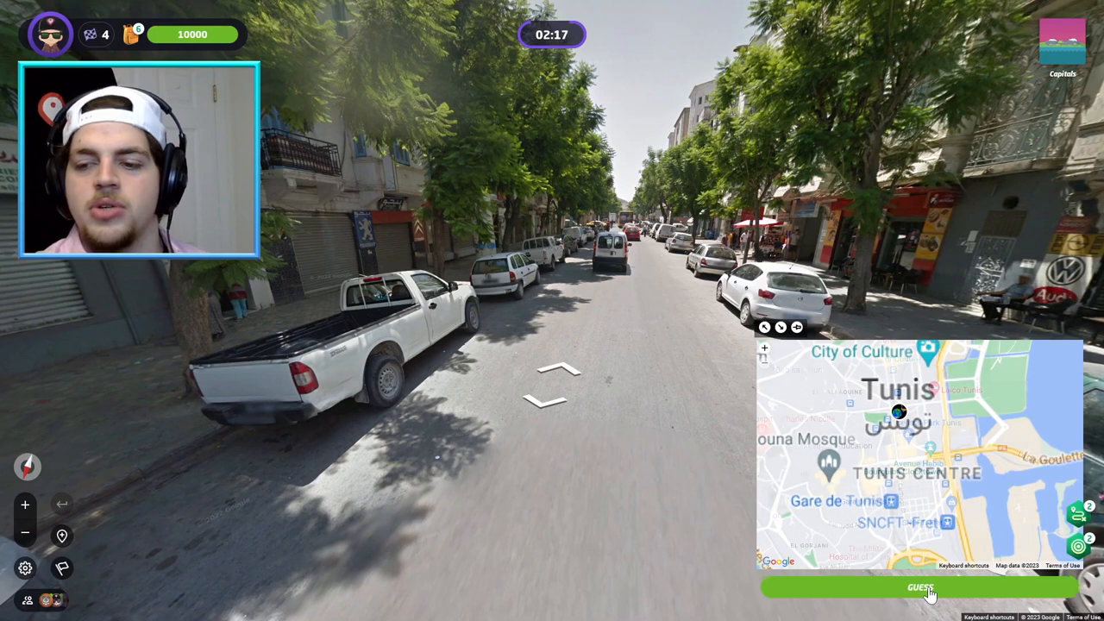
Submit the Tunis guess, landing 0 m away, and return to the run map
{"action": "left_click", "coordinate": [919, 587]}
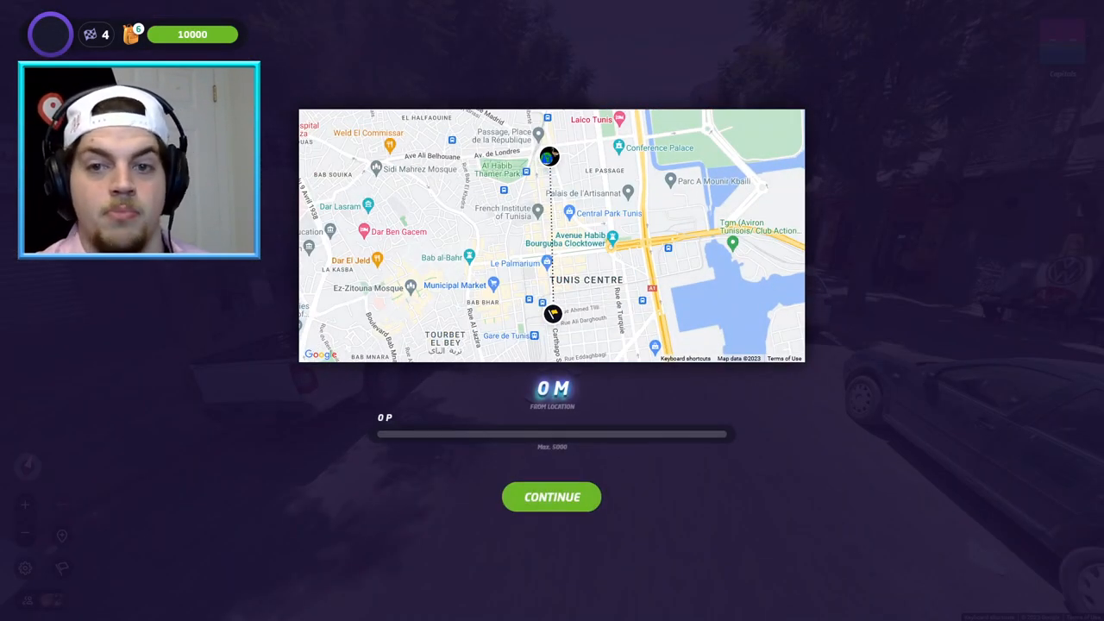
{"action": "left_click", "coordinate": [551, 497]}
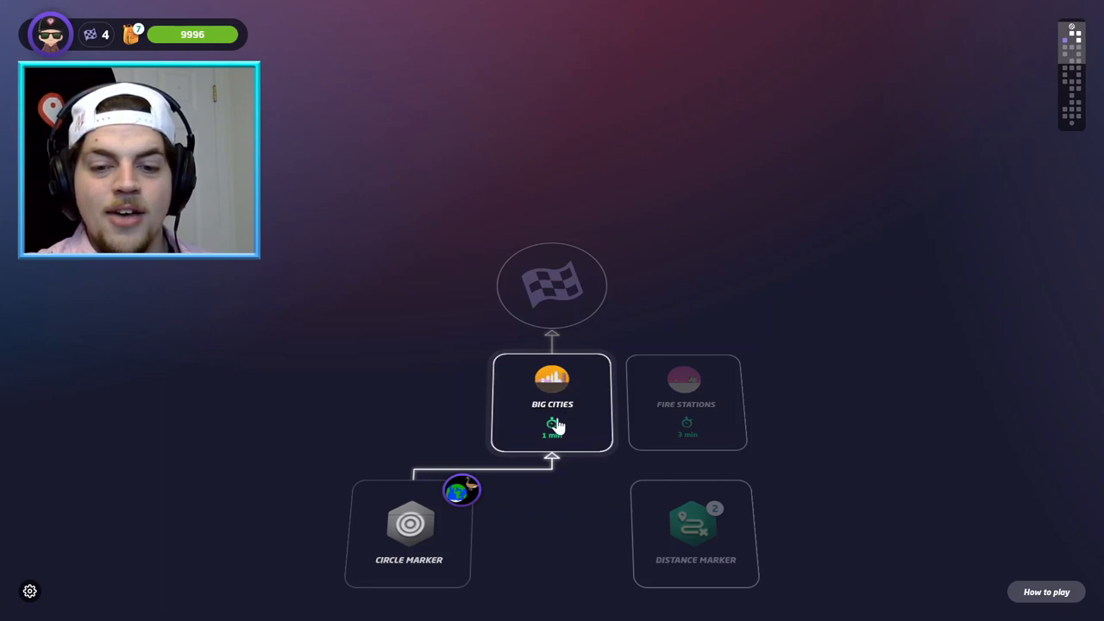
{"action": "mouse_move", "coordinate": [583, 418]}
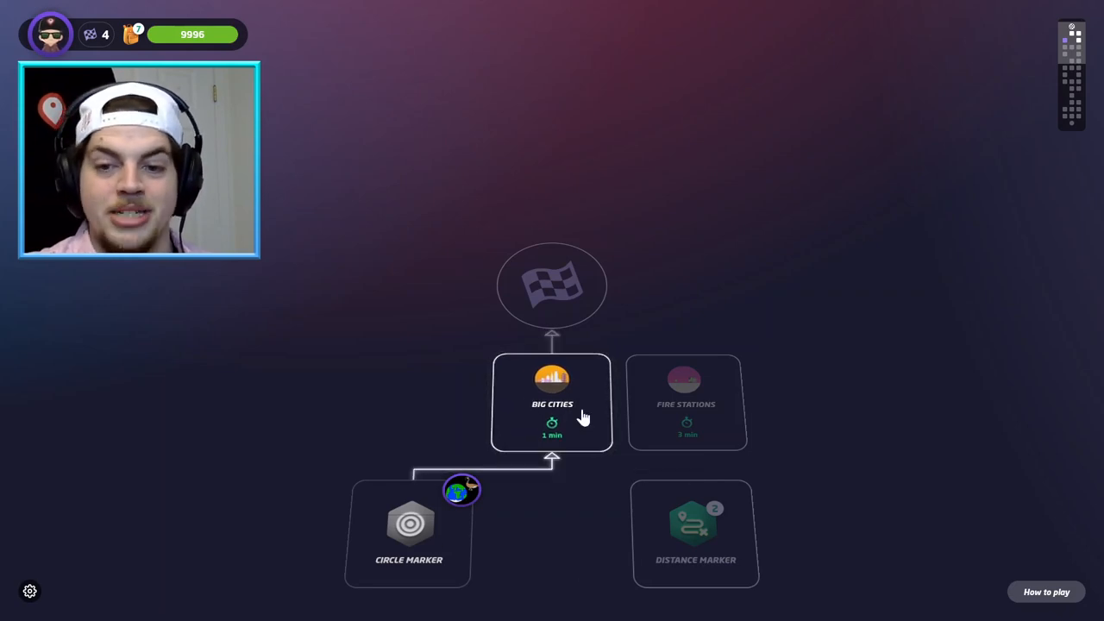
Start the Big Cities round, look up at the street sign and move to the corner
{"action": "left_click", "coordinate": [552, 403]}
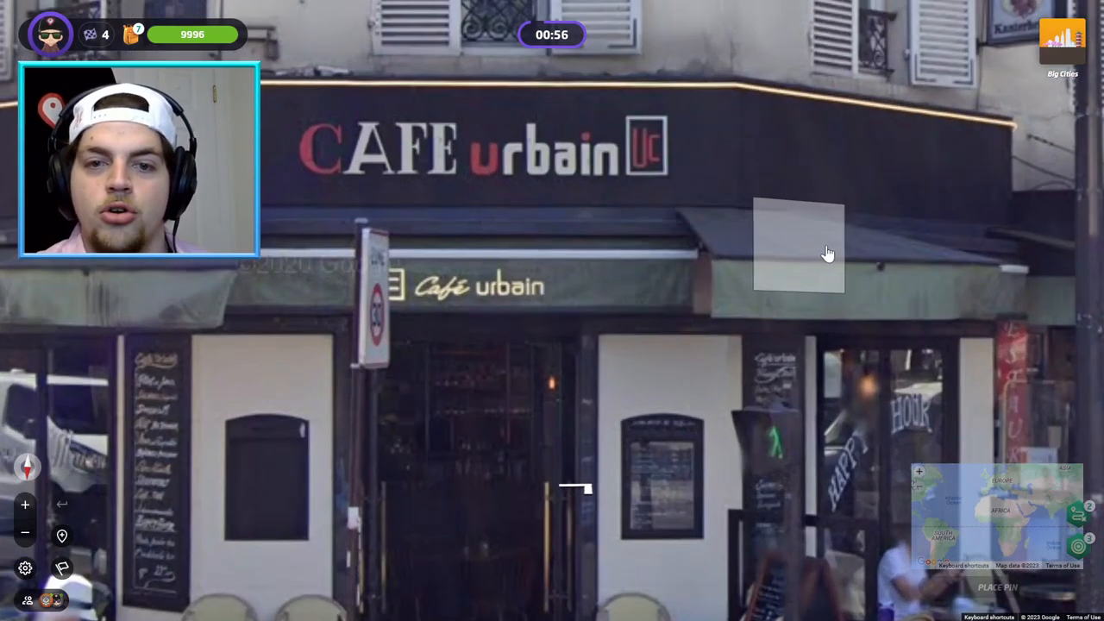
{"action": "left_click_drag", "start_coordinate": [828, 250], "coordinate": [586, 229]}
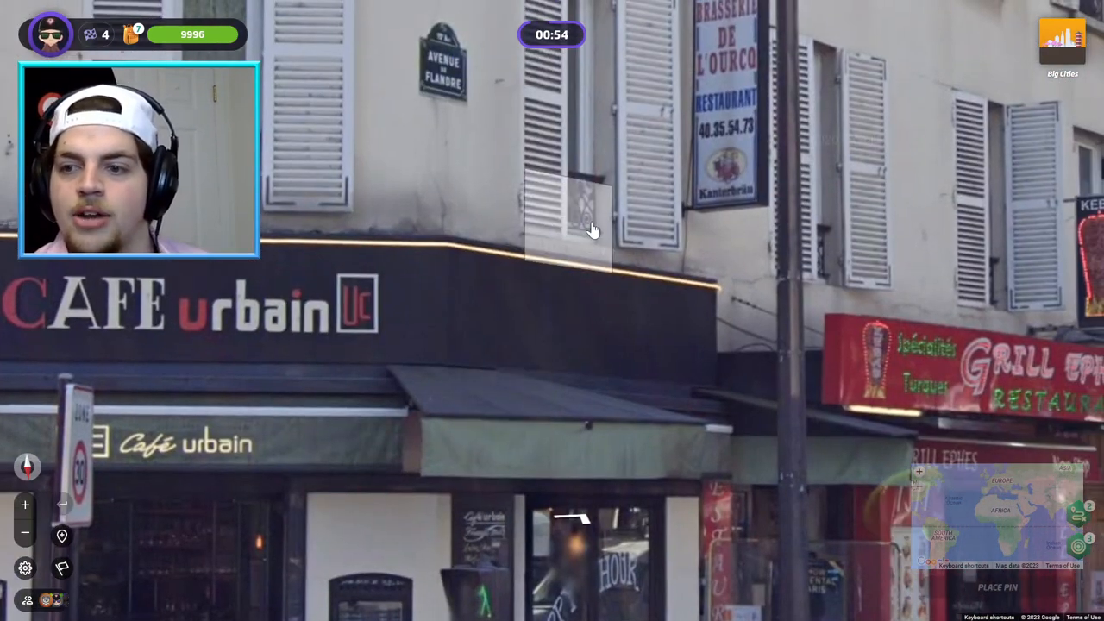
{"action": "left_click", "coordinate": [594, 228]}
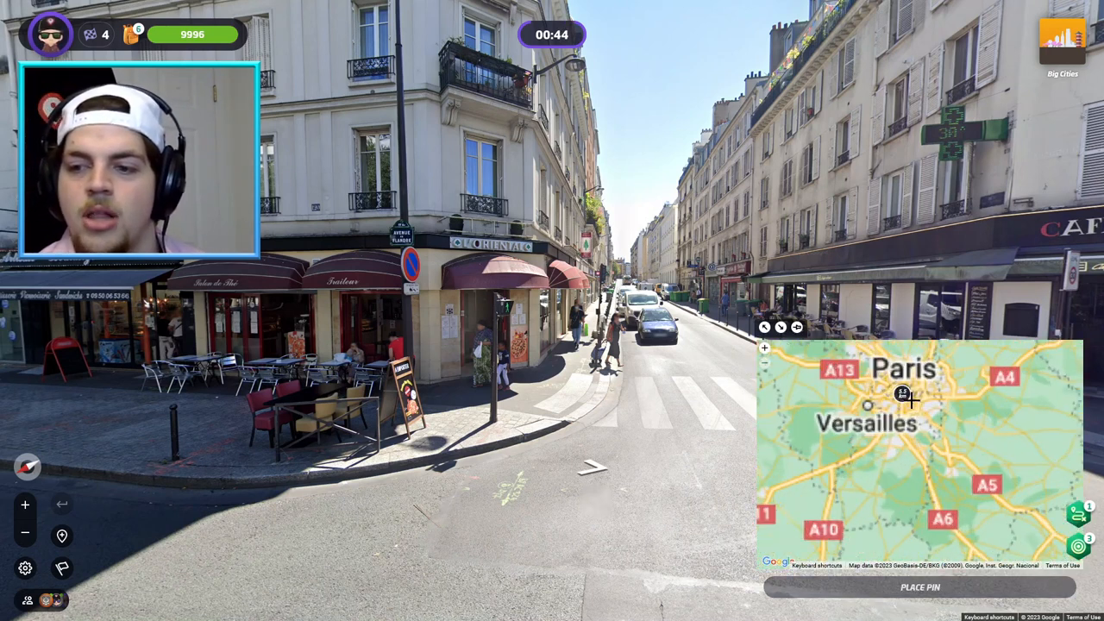
Drop Circle Marker hints over Paris and pin north-west Paris near Levallois
{"action": "left_click", "coordinate": [763, 360]}
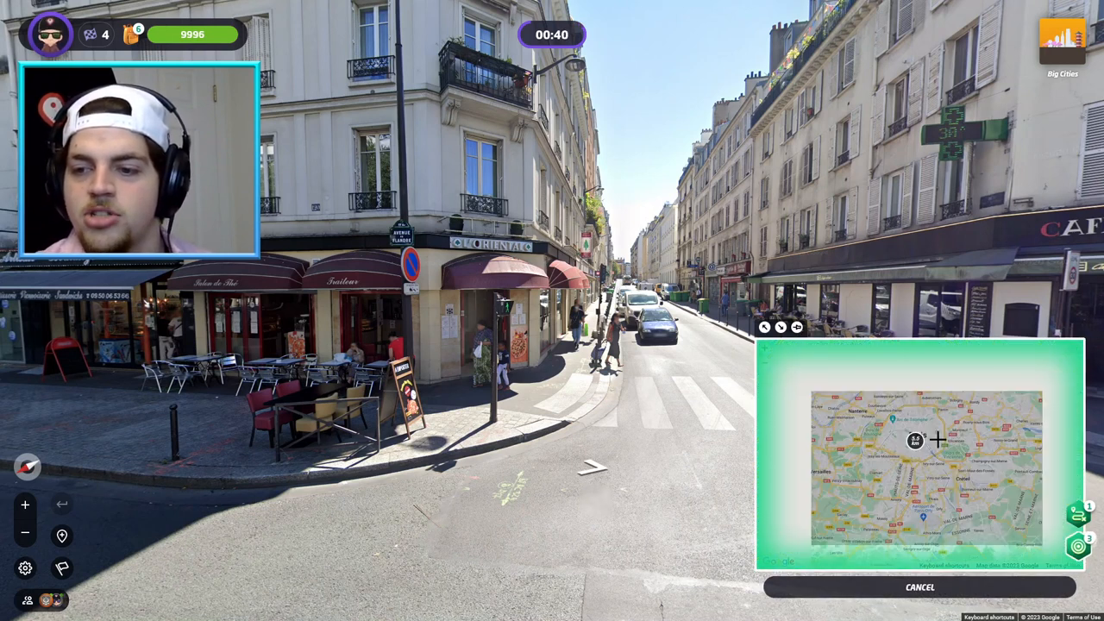
{"action": "scroll", "scroll_direction": "down", "scroll_amount": 3}
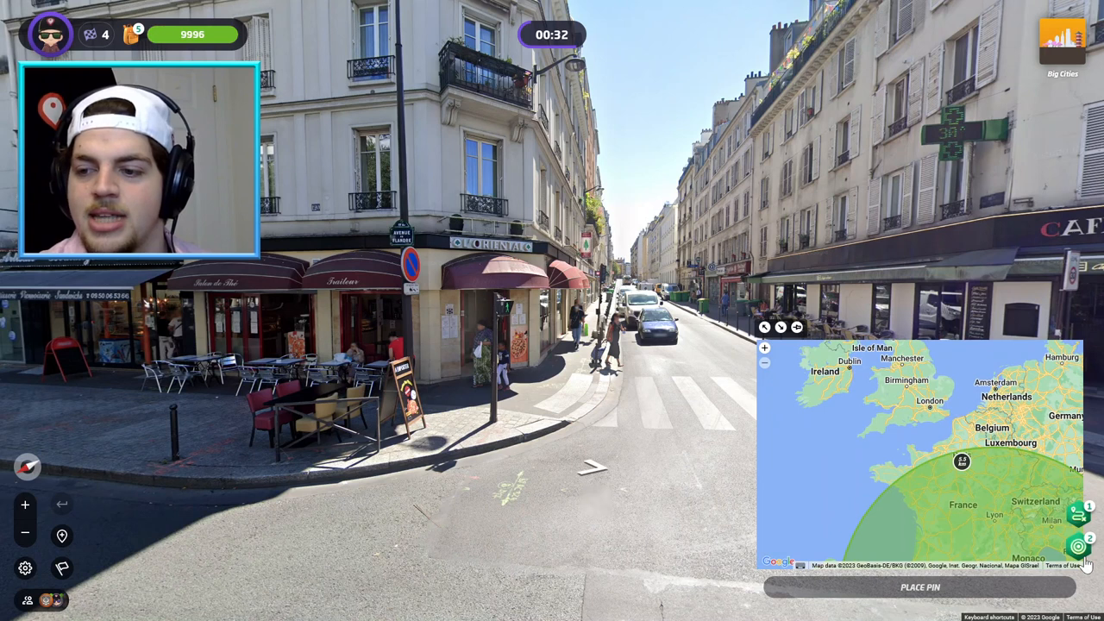
{"action": "left_click", "coordinate": [919, 587]}
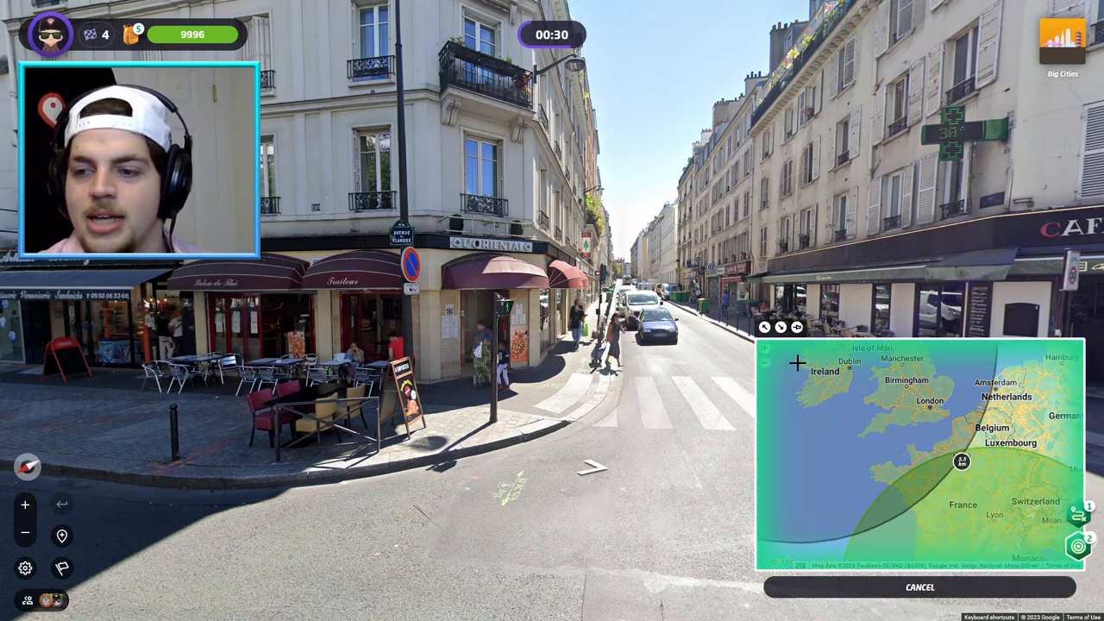
{"action": "left_click", "coordinate": [965, 440]}
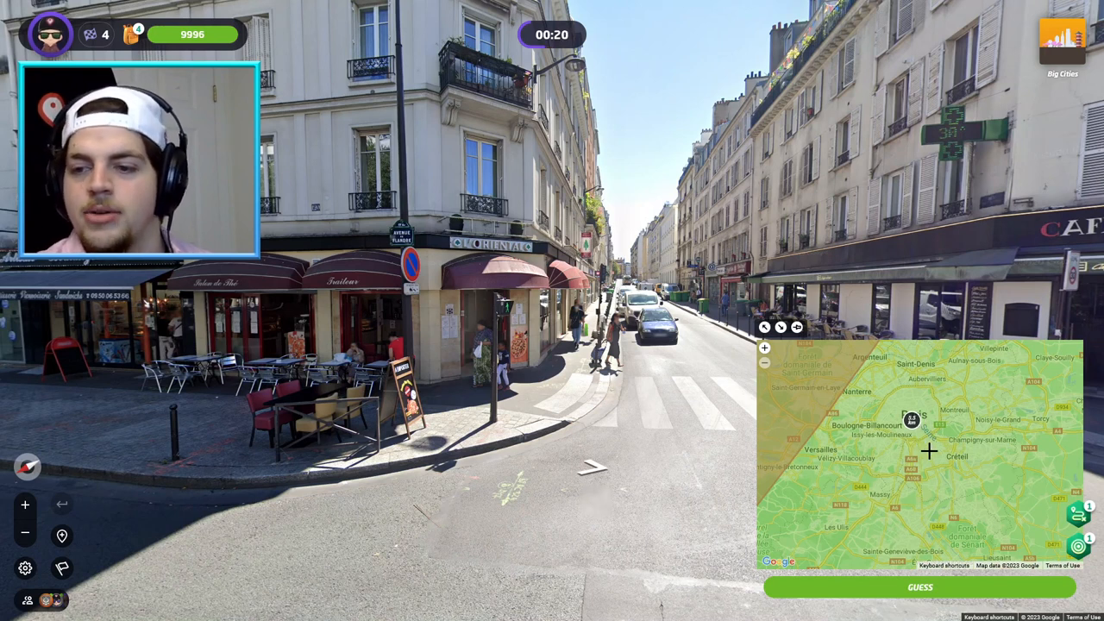
{"action": "left_click", "coordinate": [929, 450]}
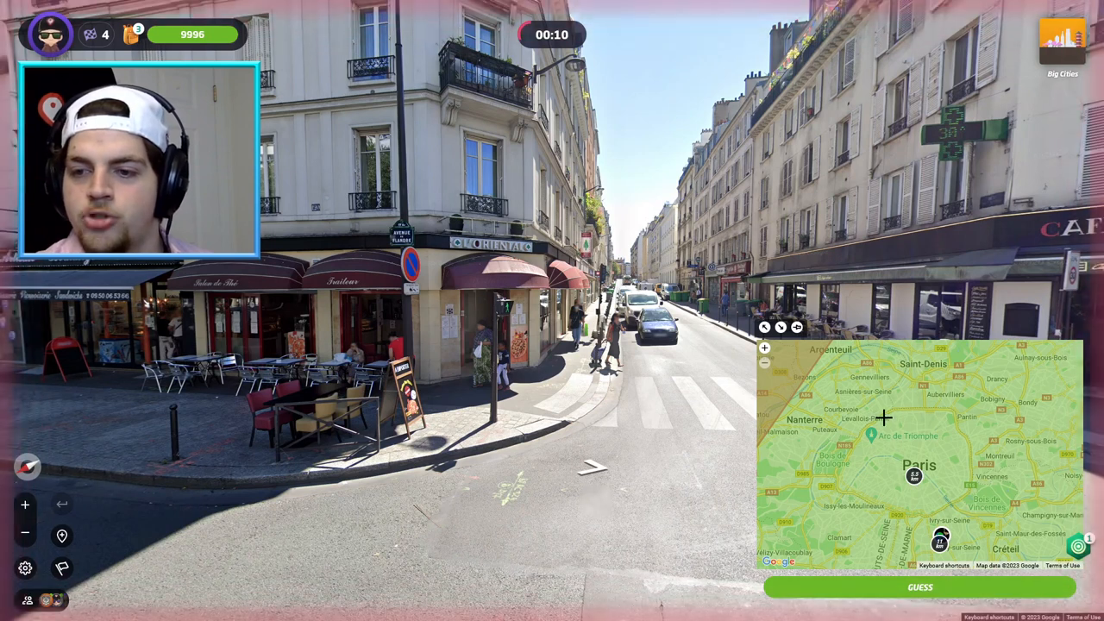
{"action": "left_click", "coordinate": [883, 418]}
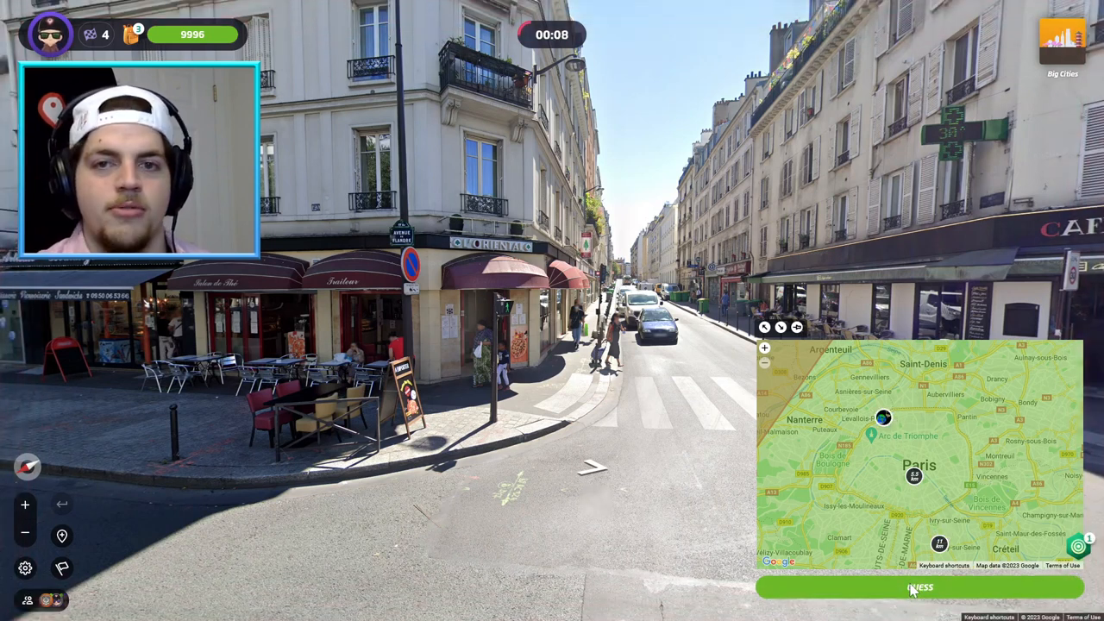
Submit the Paris guess (5 km, 4977 points) and start the next run
{"action": "left_click", "coordinate": [919, 588]}
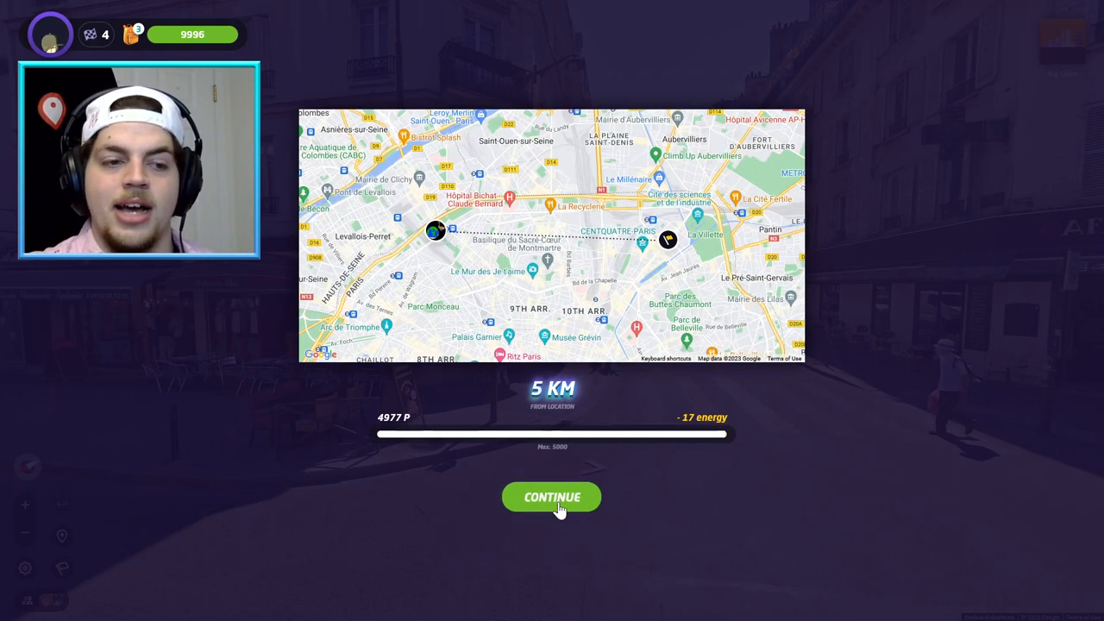
{"action": "left_click", "coordinate": [551, 497]}
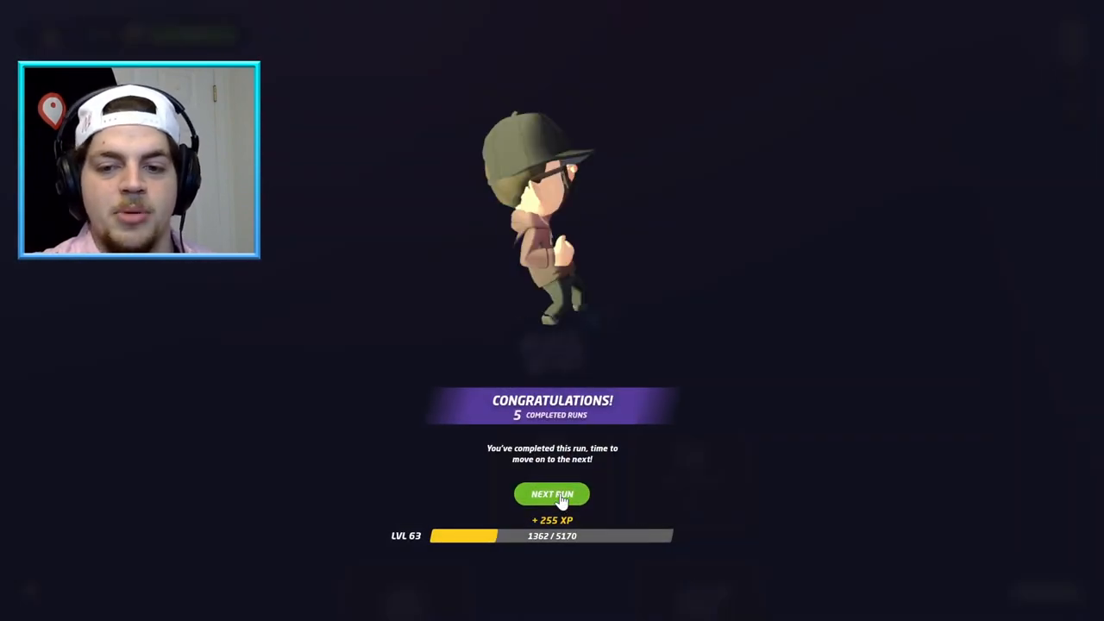
{"action": "left_click", "coordinate": [552, 494]}
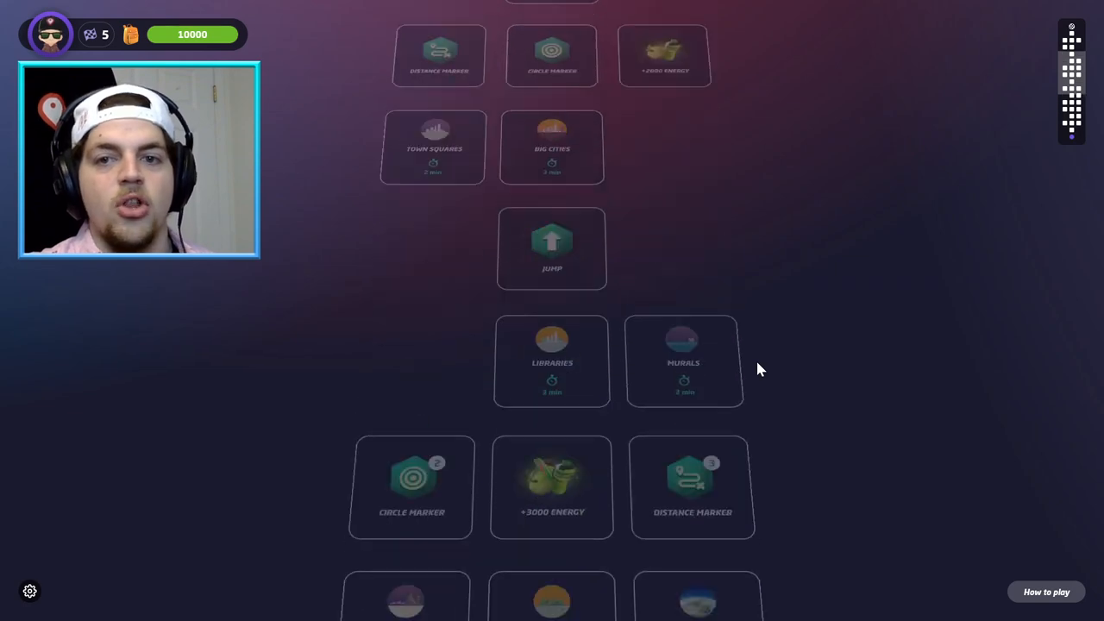
{"action": "scroll", "scroll_direction": "down", "scroll_amount": 3}
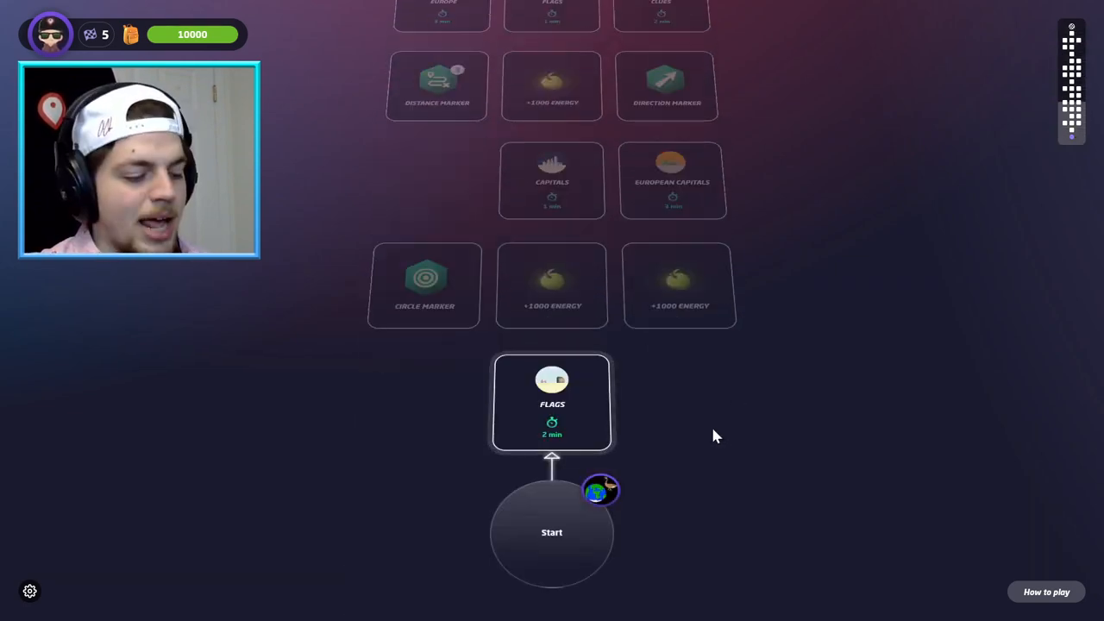
{"action": "left_click", "coordinate": [138, 159]}
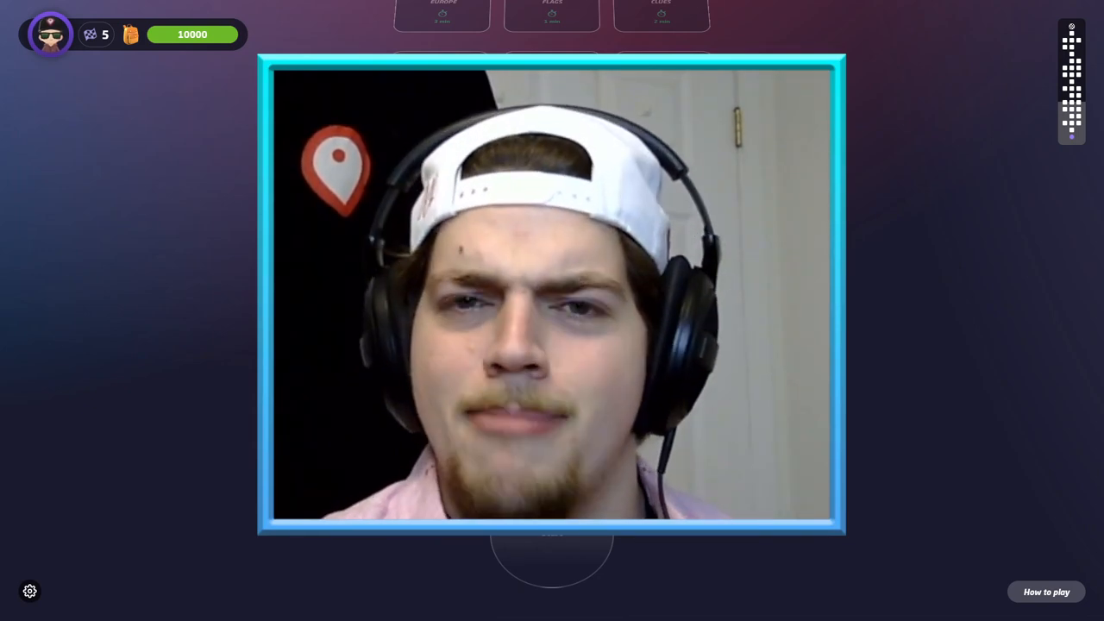